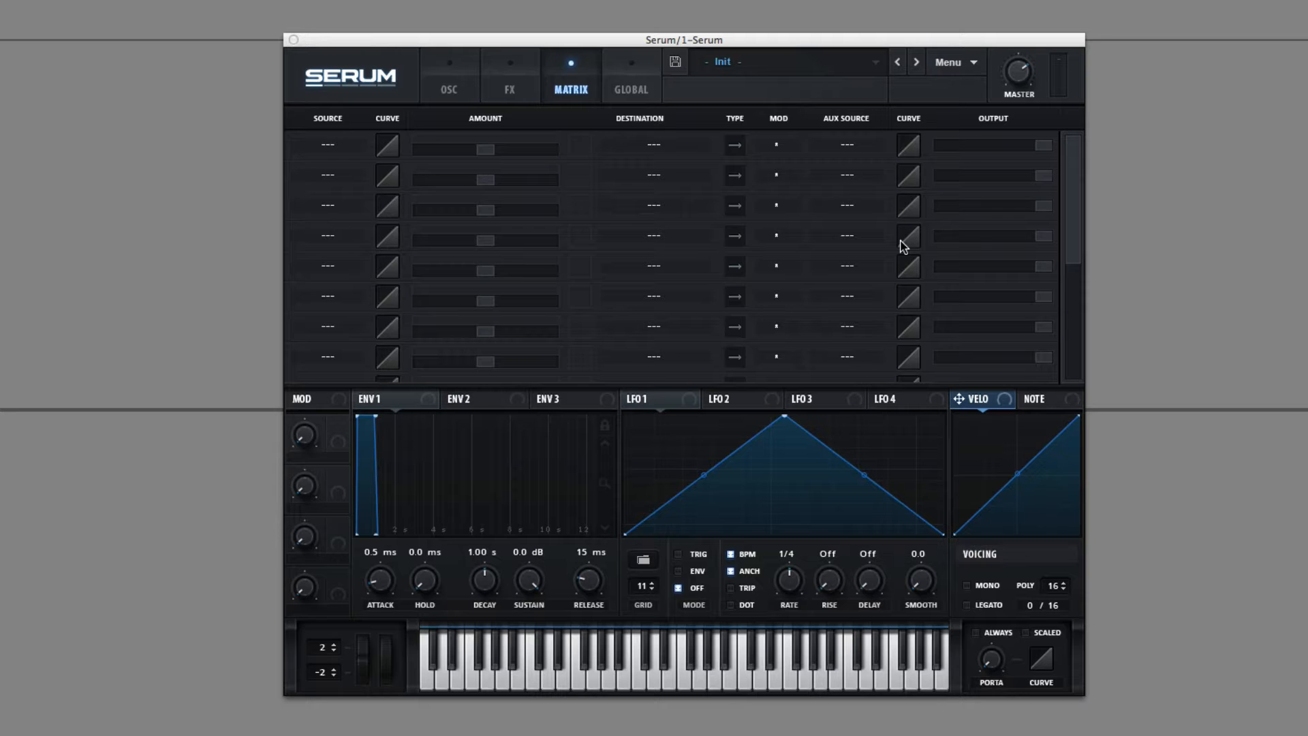
mouse_move(601, 259)
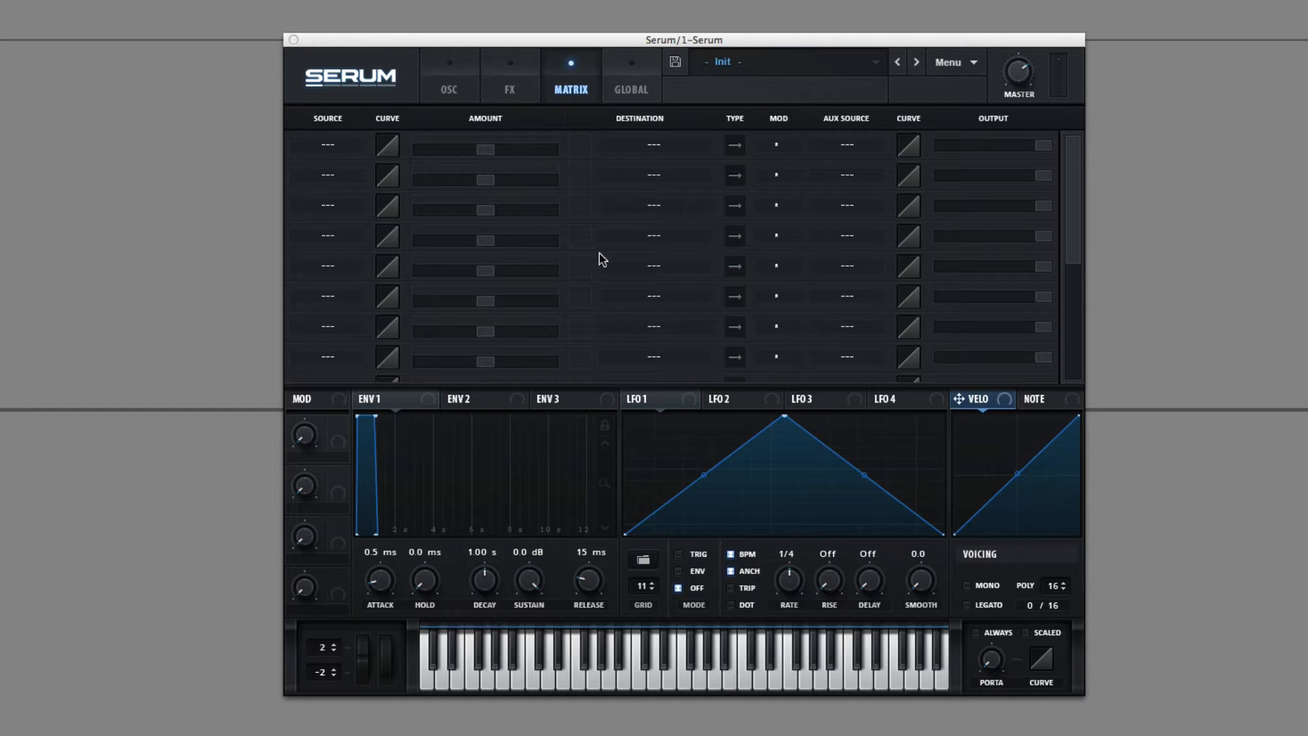
mouse_move(825, 304)
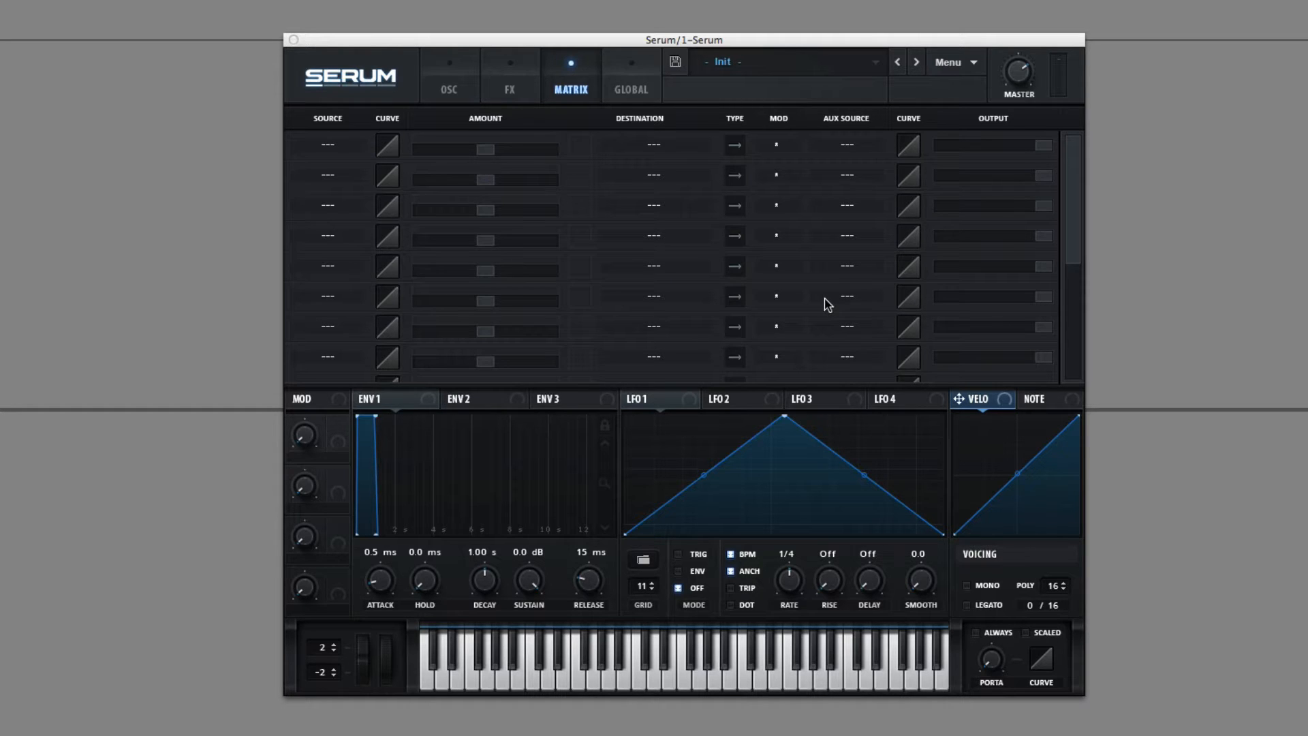
mouse_move(561, 267)
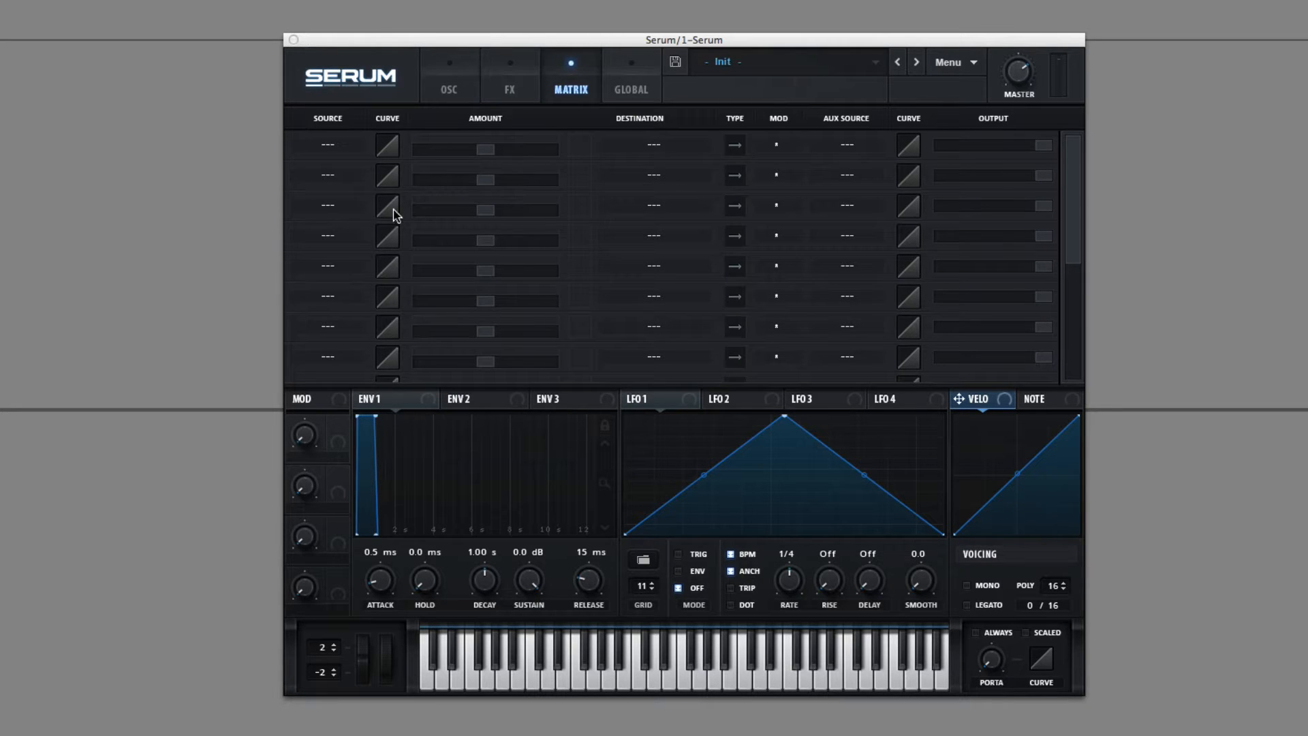
mouse_move(518, 130)
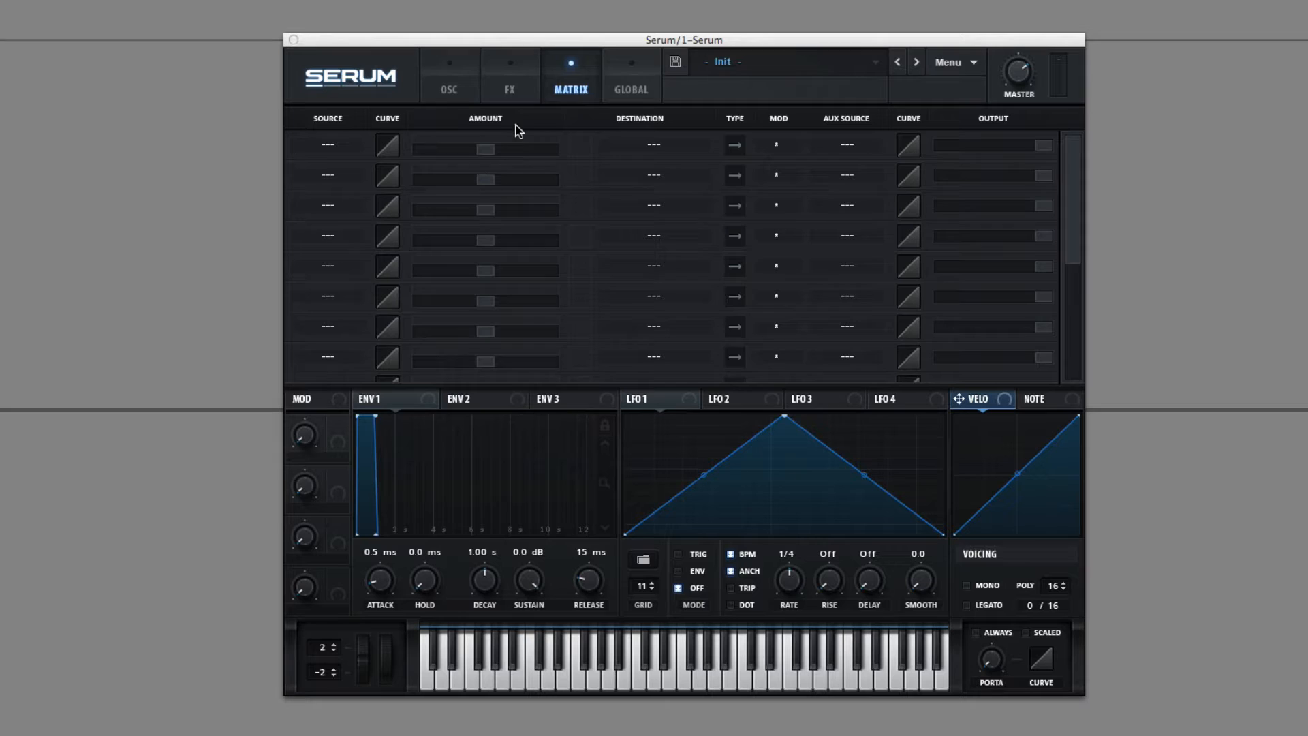
mouse_move(641, 207)
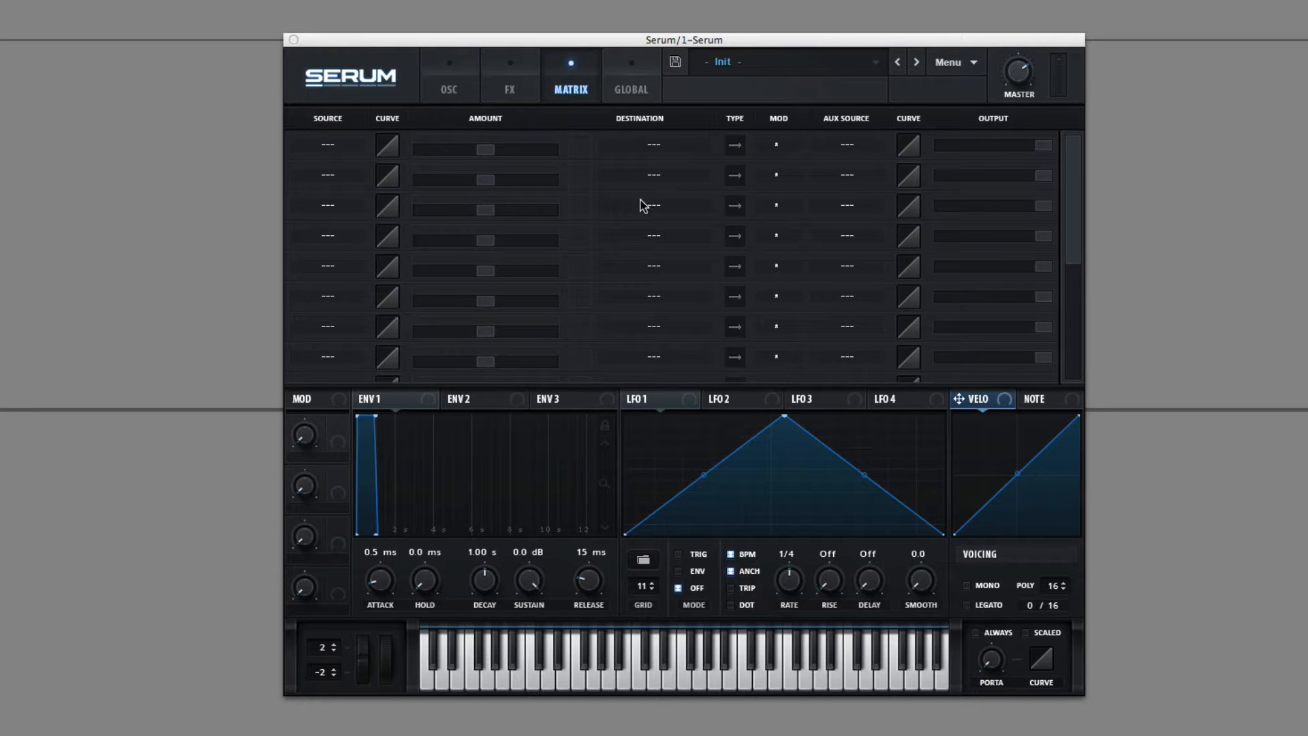
mouse_move(632, 219)
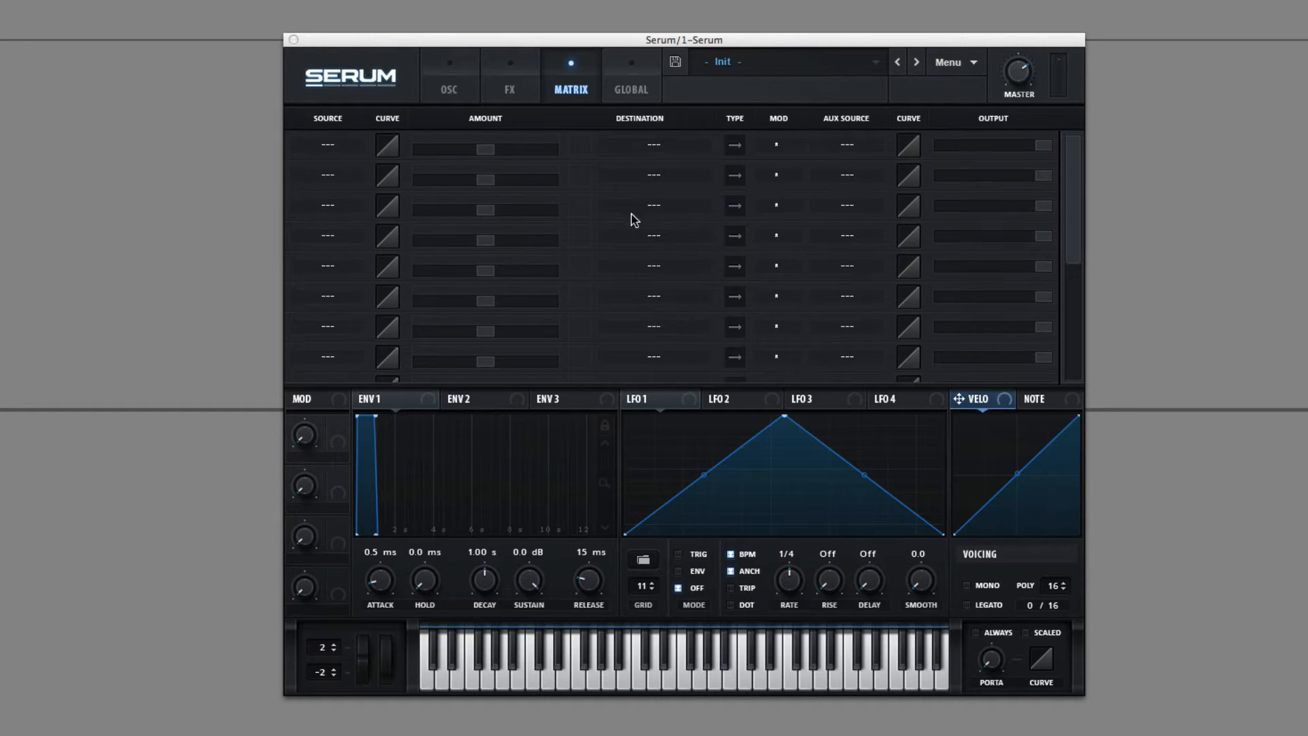
mouse_move(481, 102)
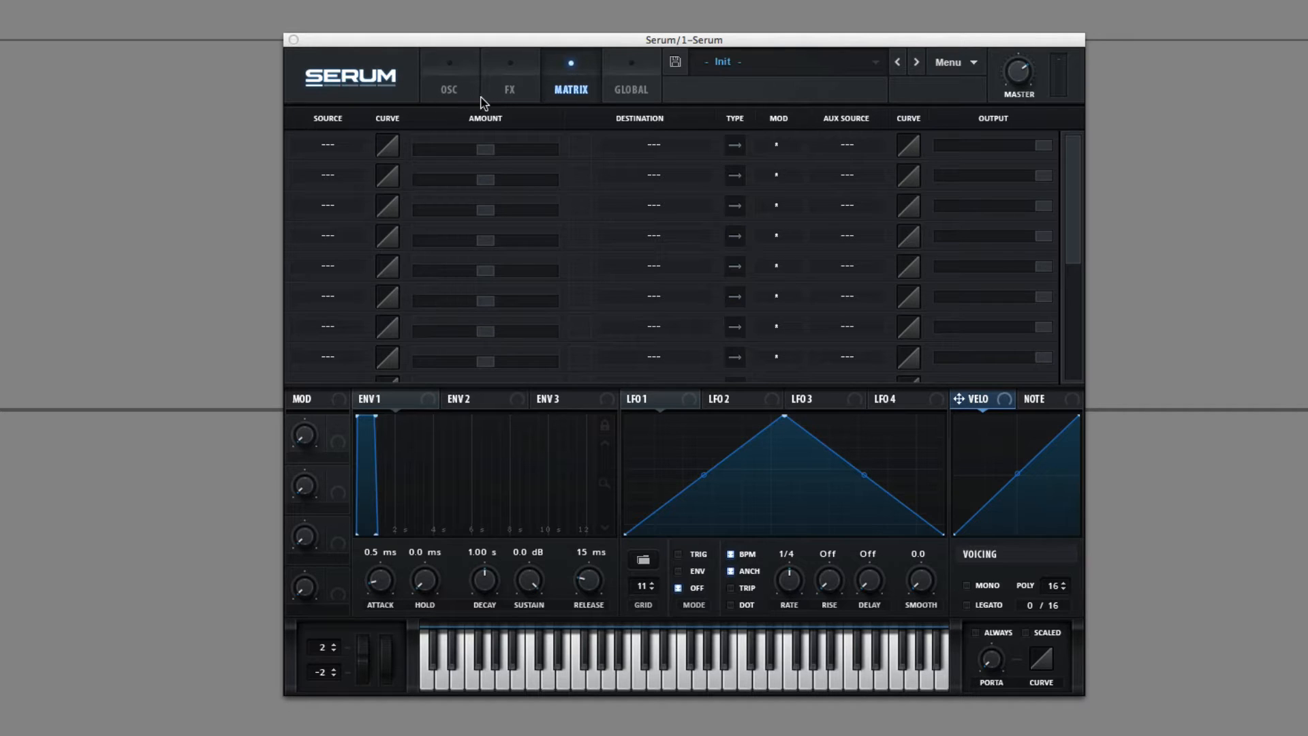
Route LFO 1 to the filter Cutoff and confirm it as the matrix's first routing.
left_click(449, 75)
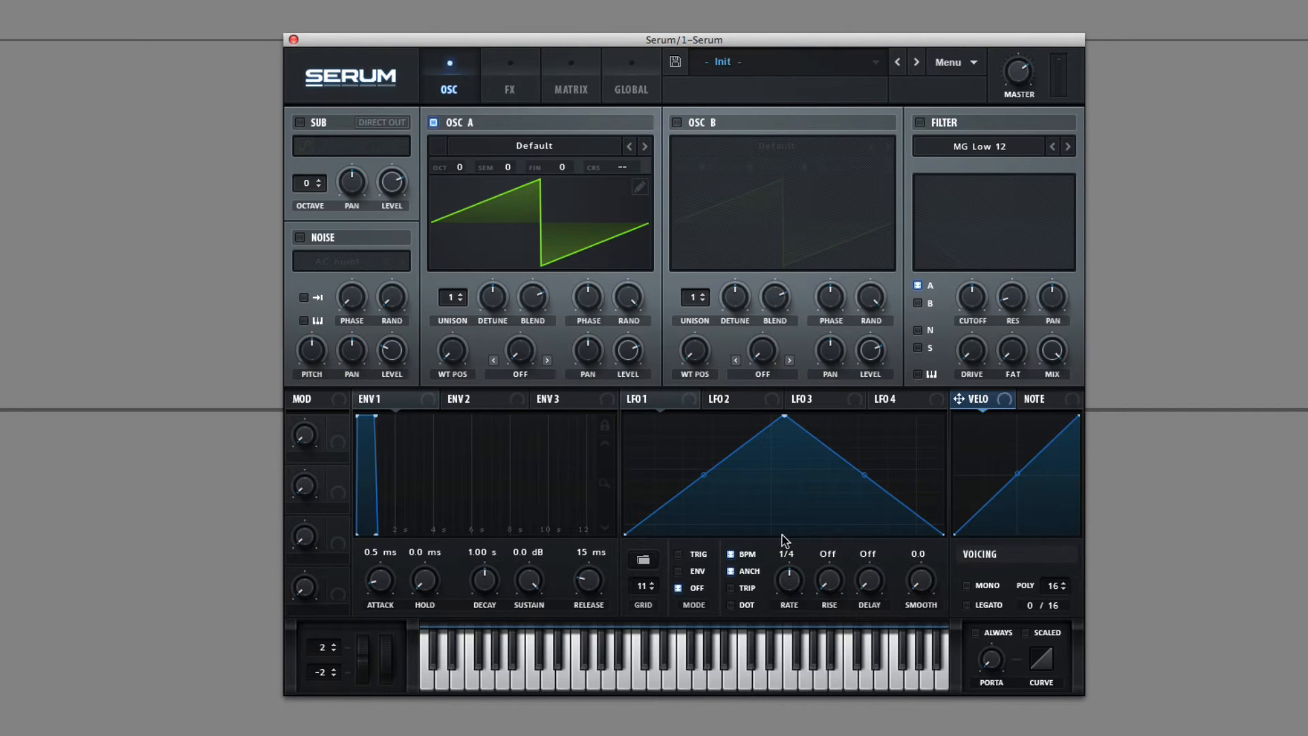
mouse_move(675, 427)
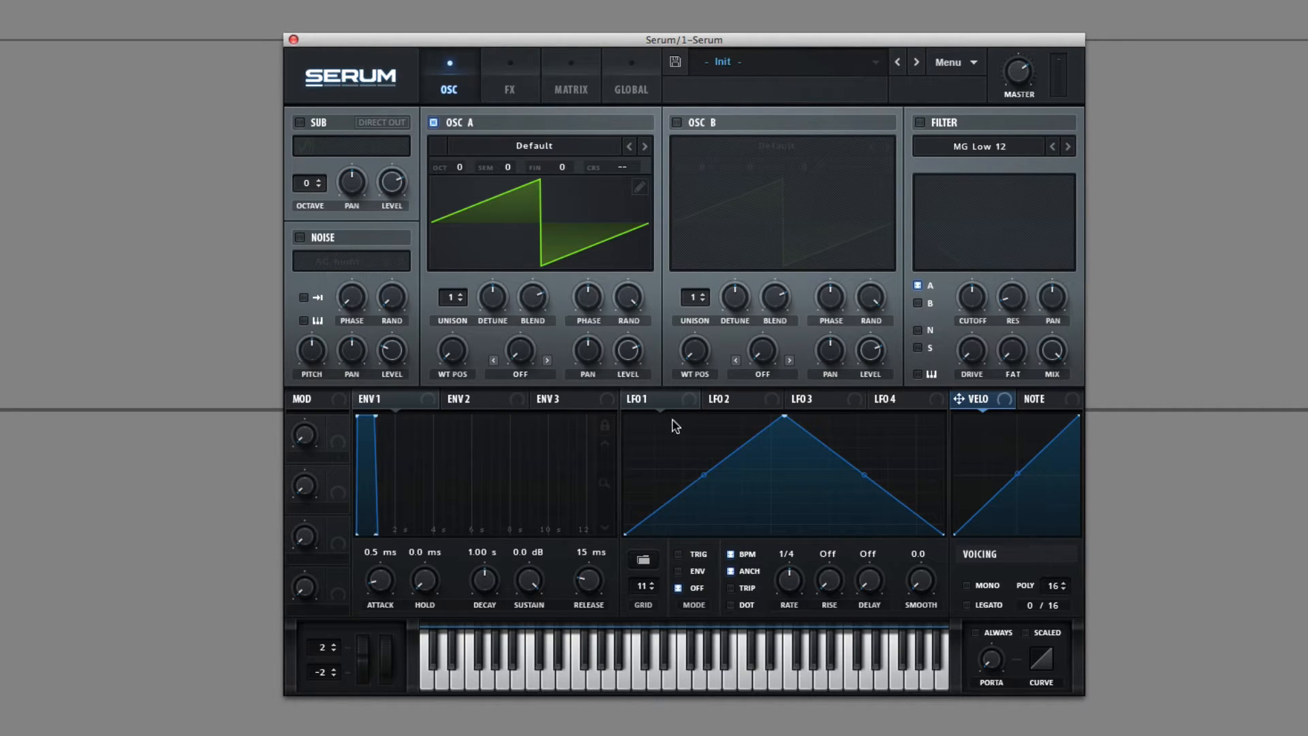
left_click(644, 399)
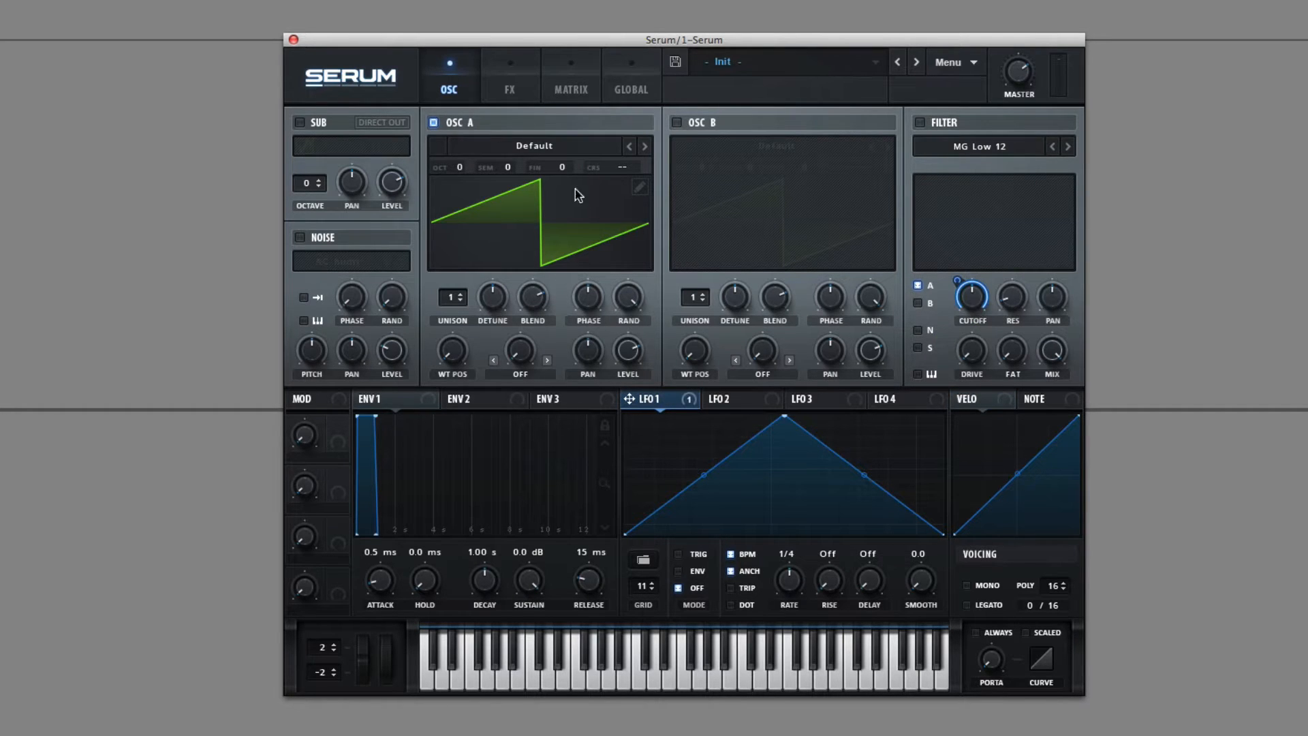
left_click(569, 75)
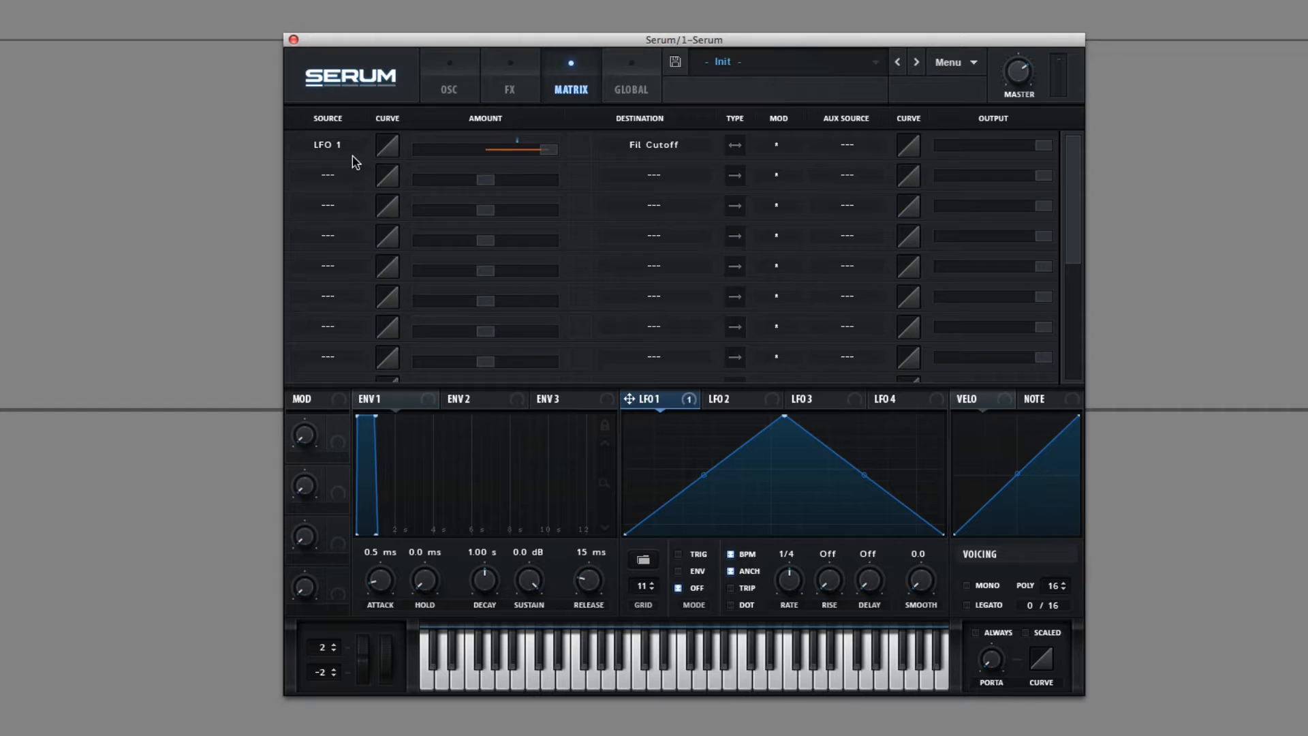
mouse_move(325, 144)
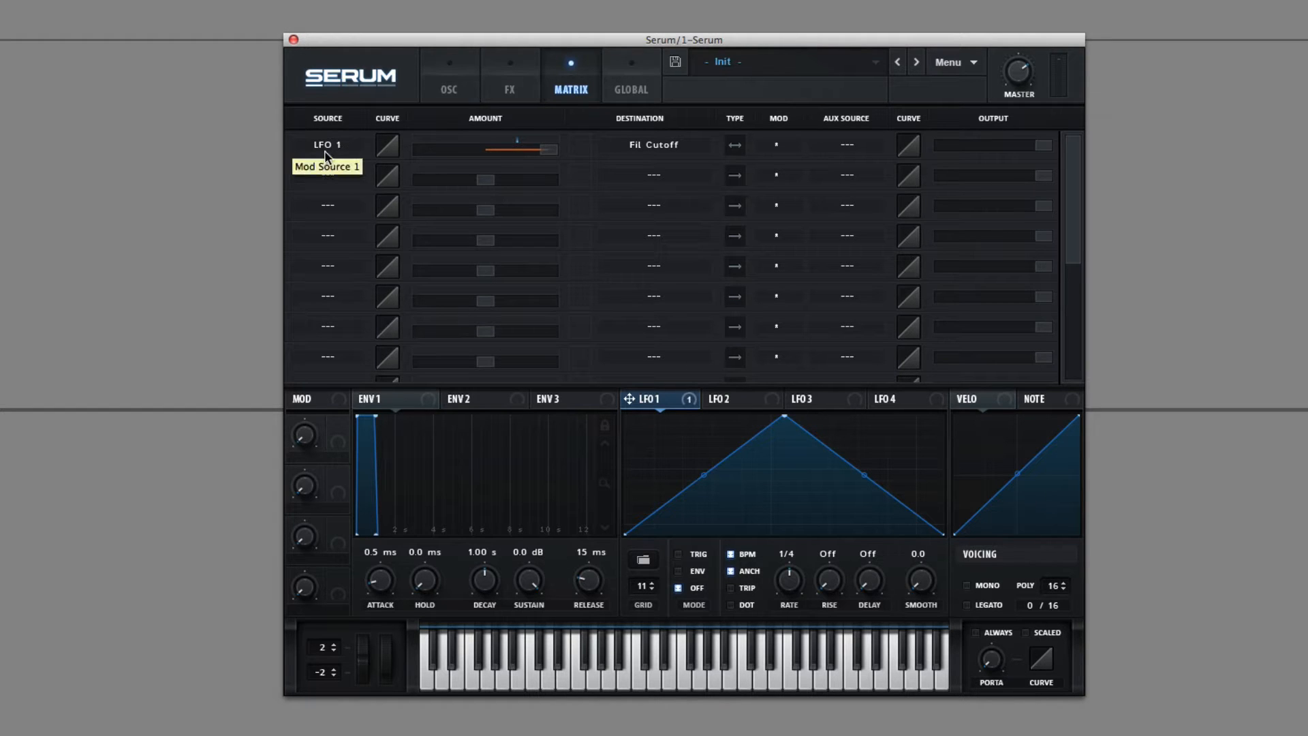
mouse_move(664, 151)
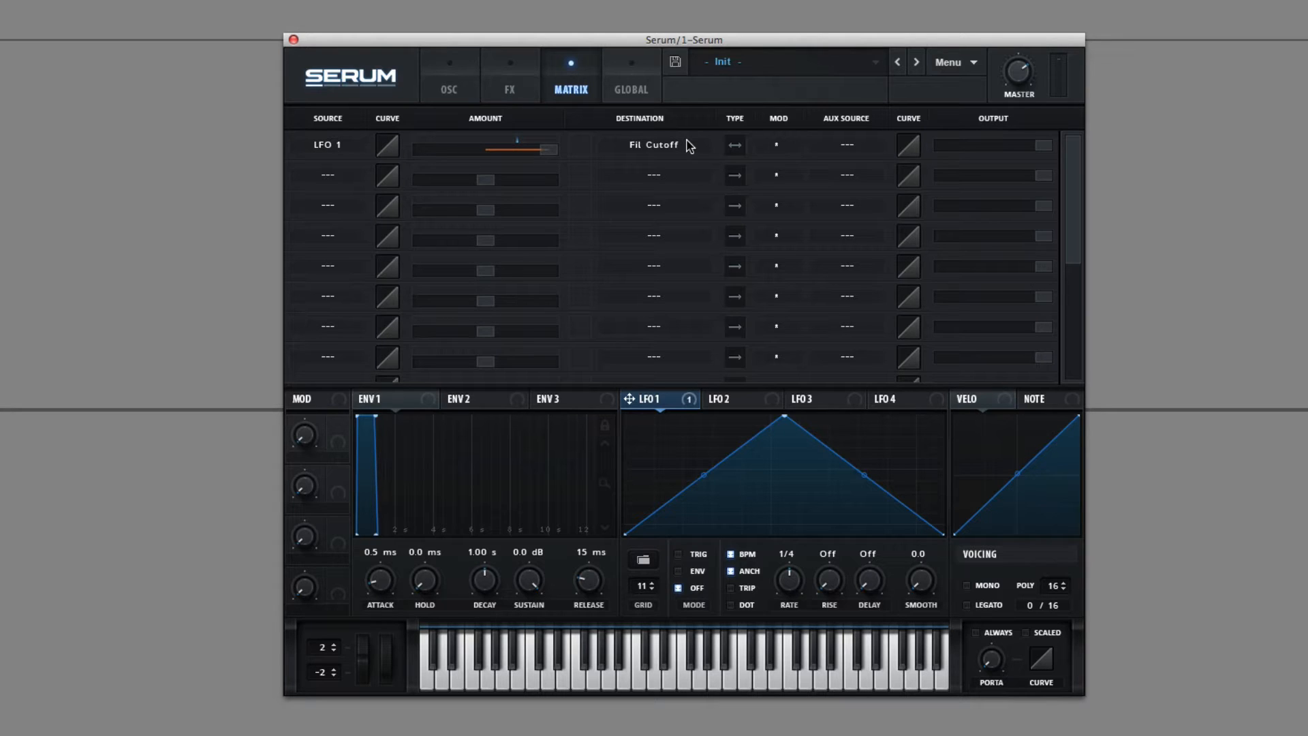
mouse_move(752, 277)
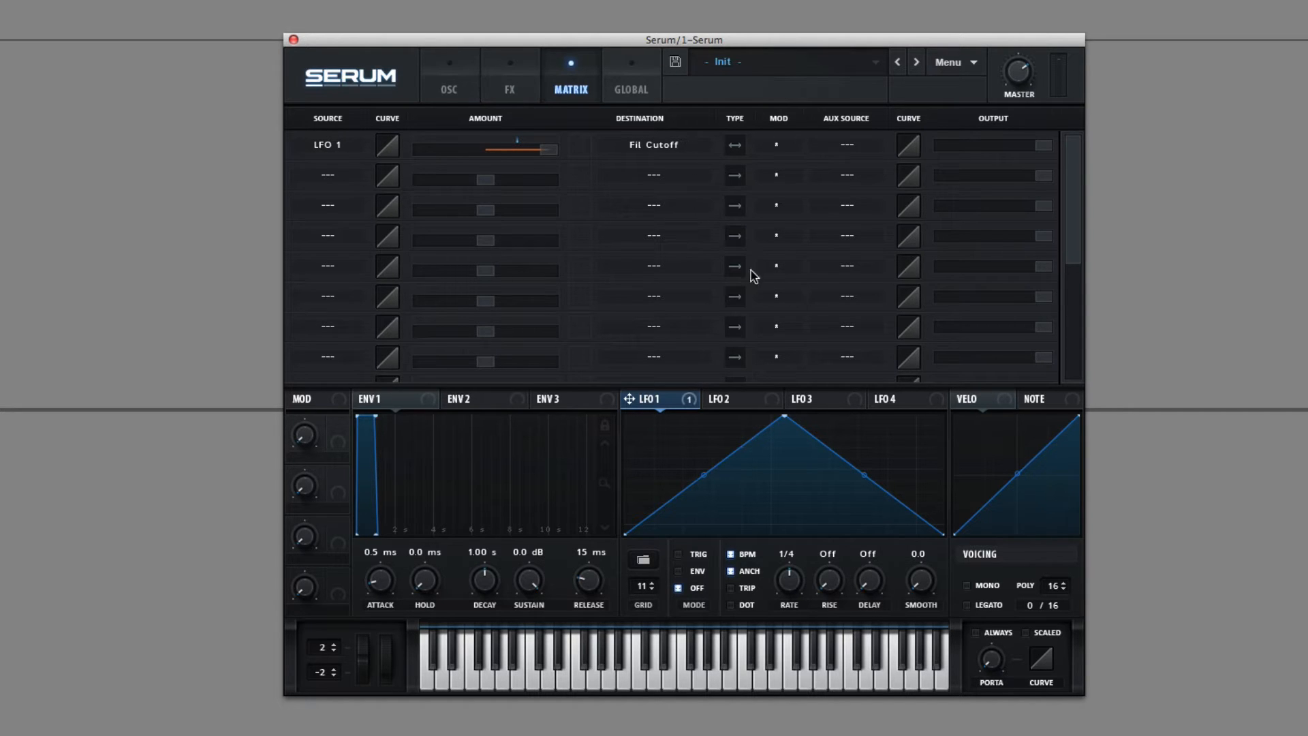
mouse_move(534, 90)
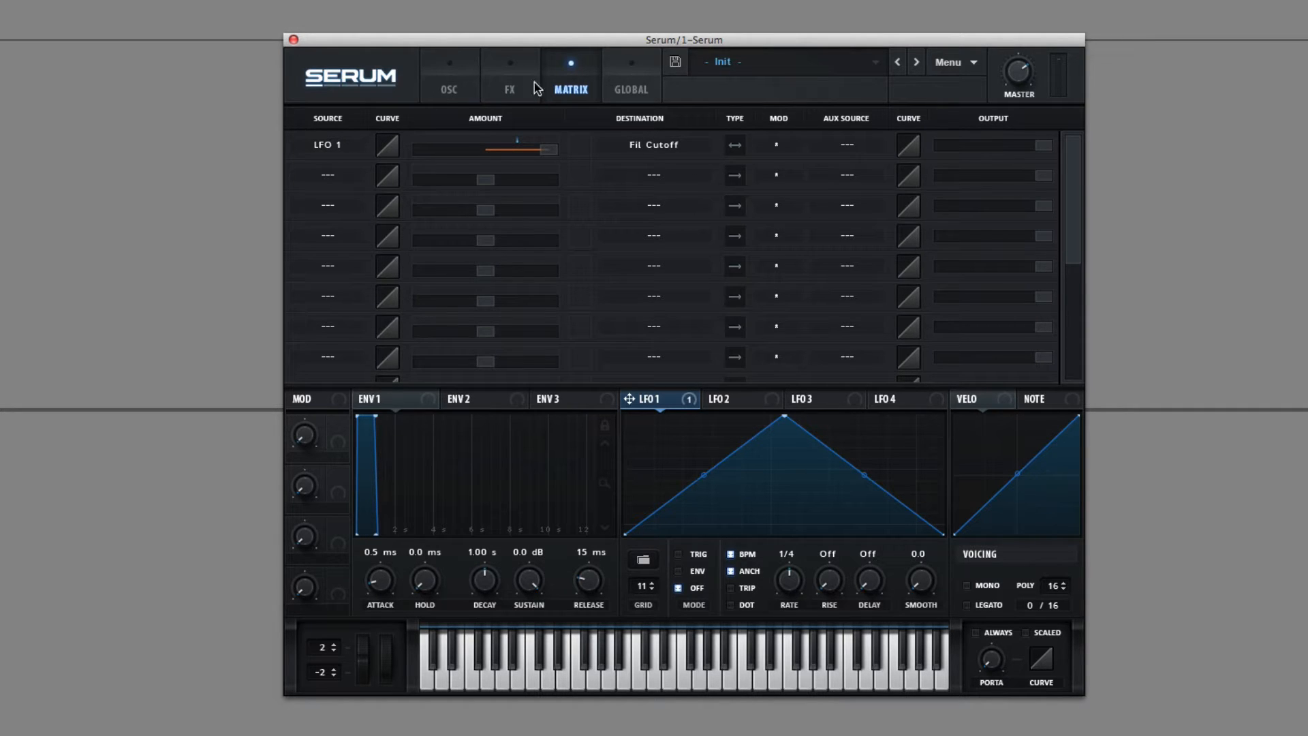
left_click(448, 75)
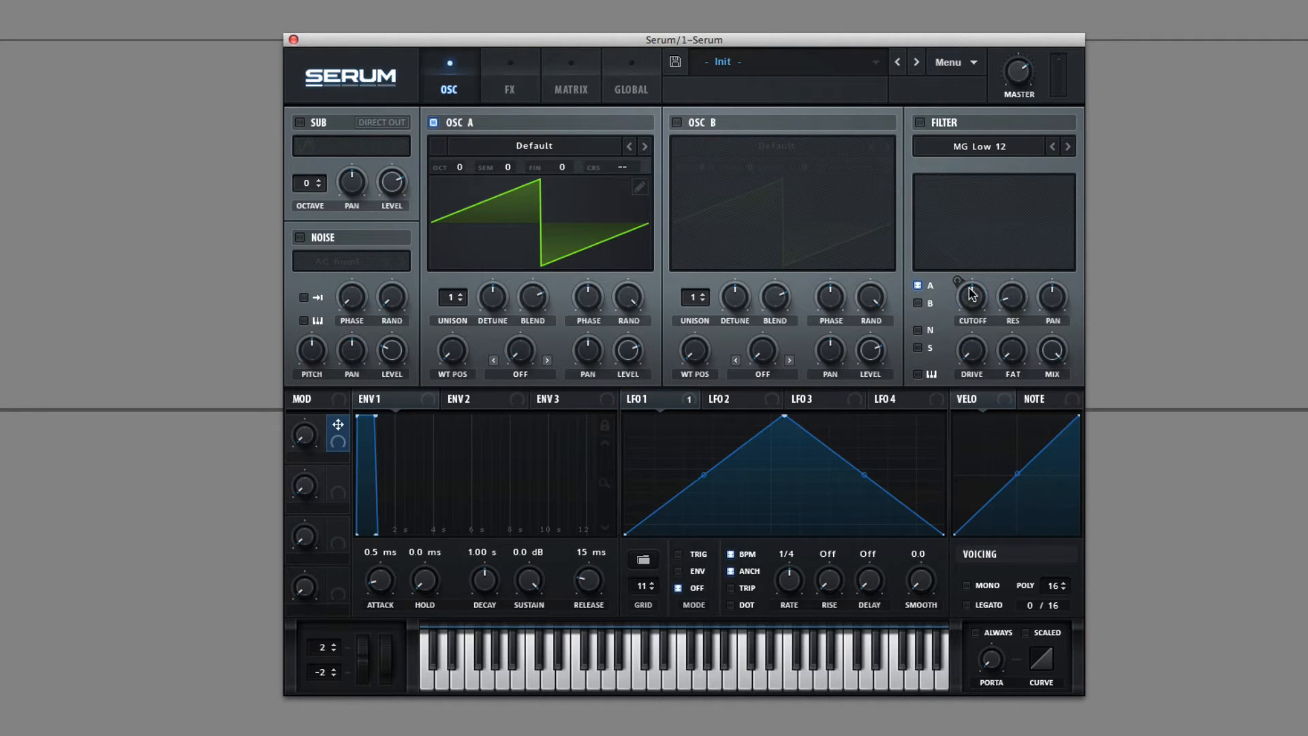
Confirm the Macro 1 to Cutoff routing and remove LFO 1 from the Cutoff, leaving Macro 1 alone in the matrix.
left_click(509, 75)
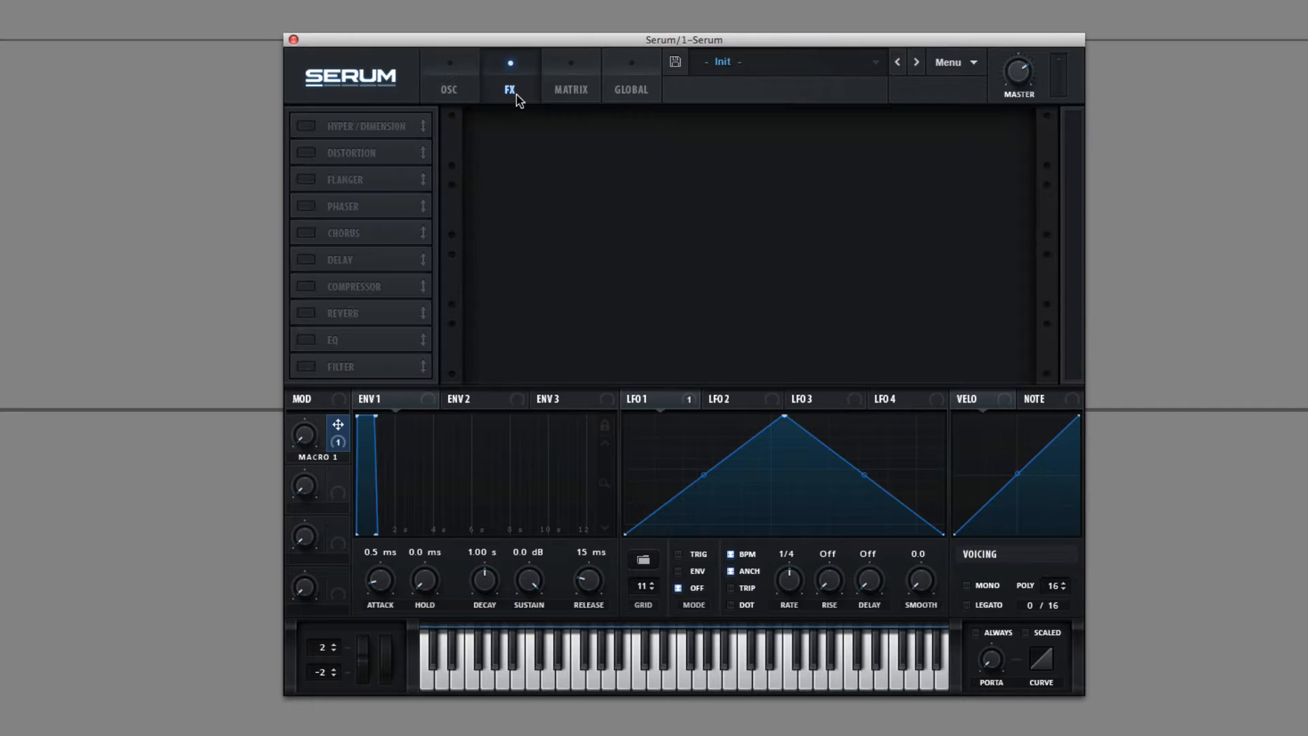
left_click(571, 75)
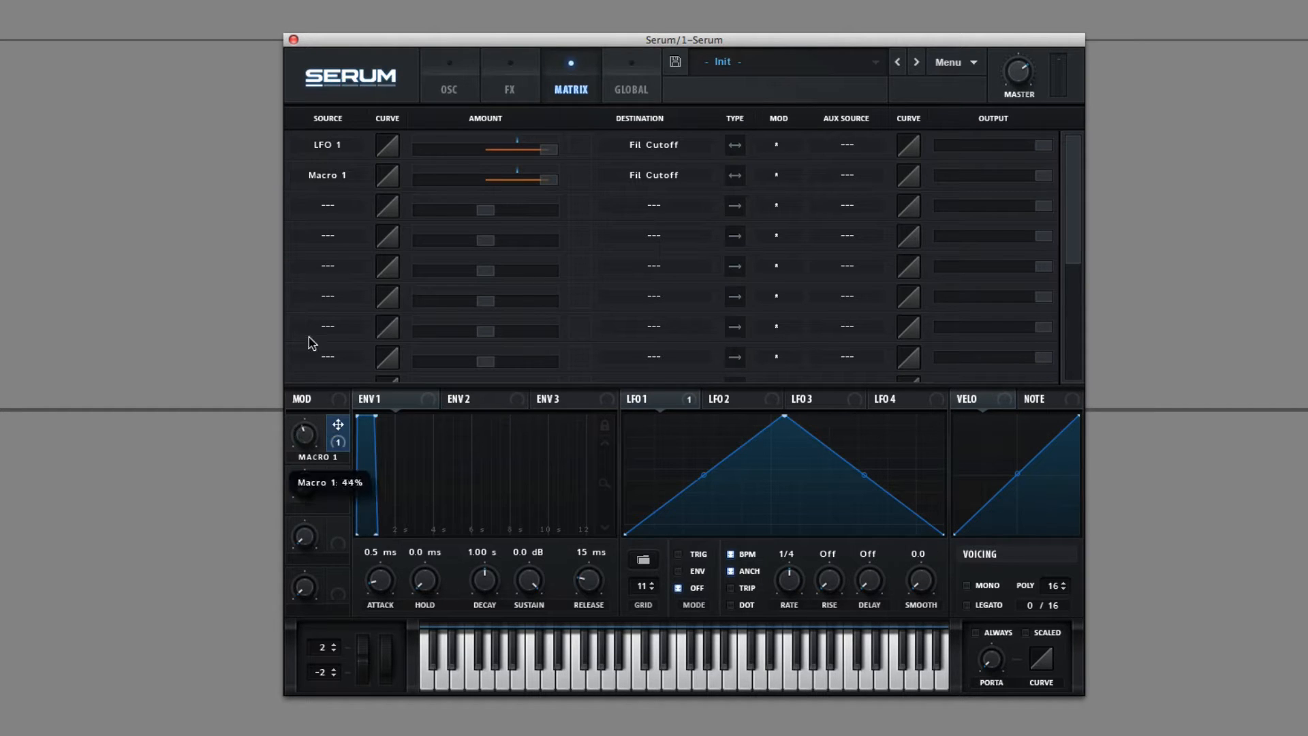
left_click(448, 75)
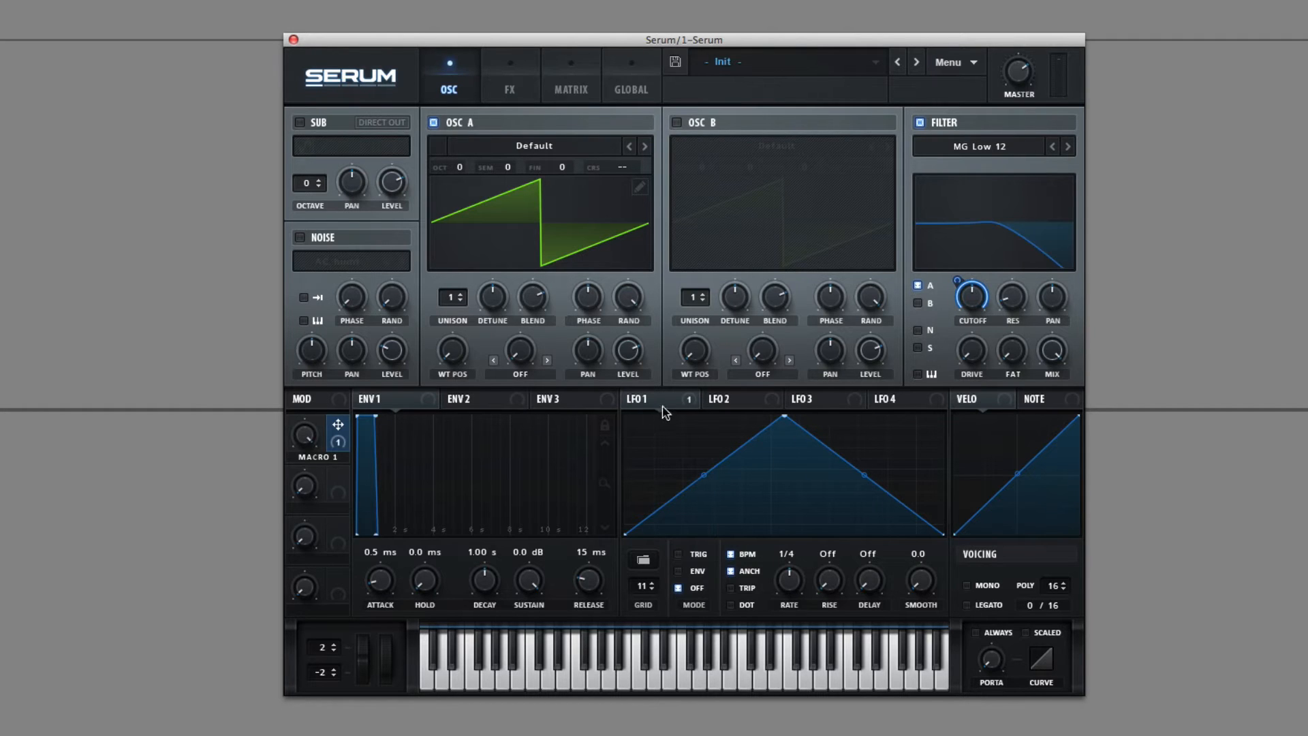
left_click(638, 399)
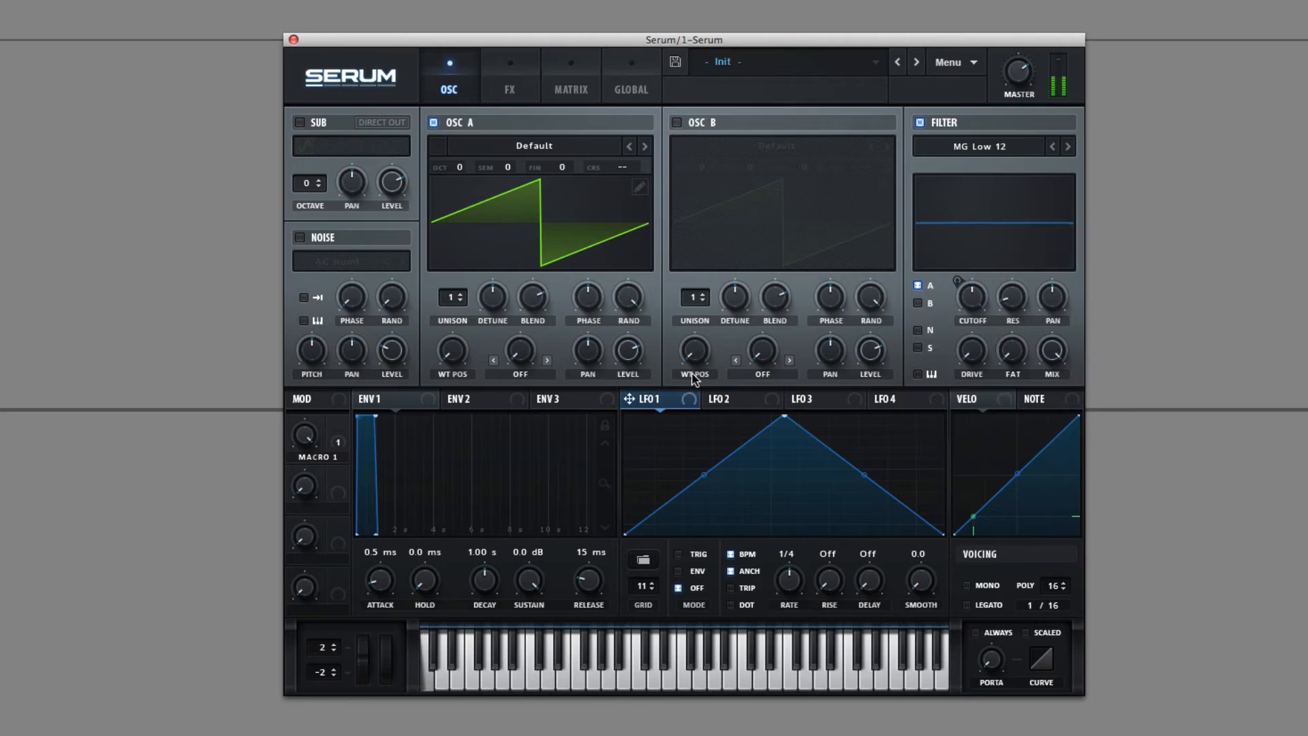
left_click(571, 76)
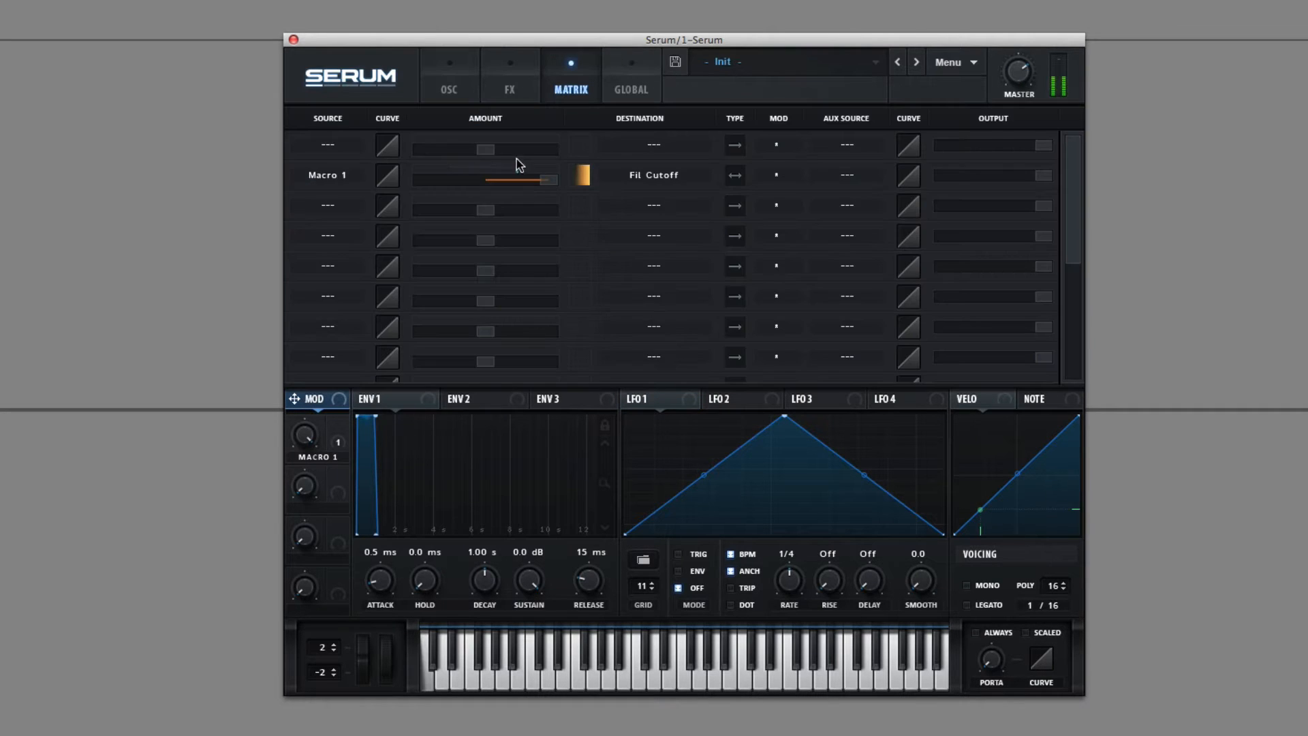
Set the Macro 1 to Cutoff routing unipolar with amount -100 while sweeping Macro 1.
left_click_drag(304, 437, 304, 417)
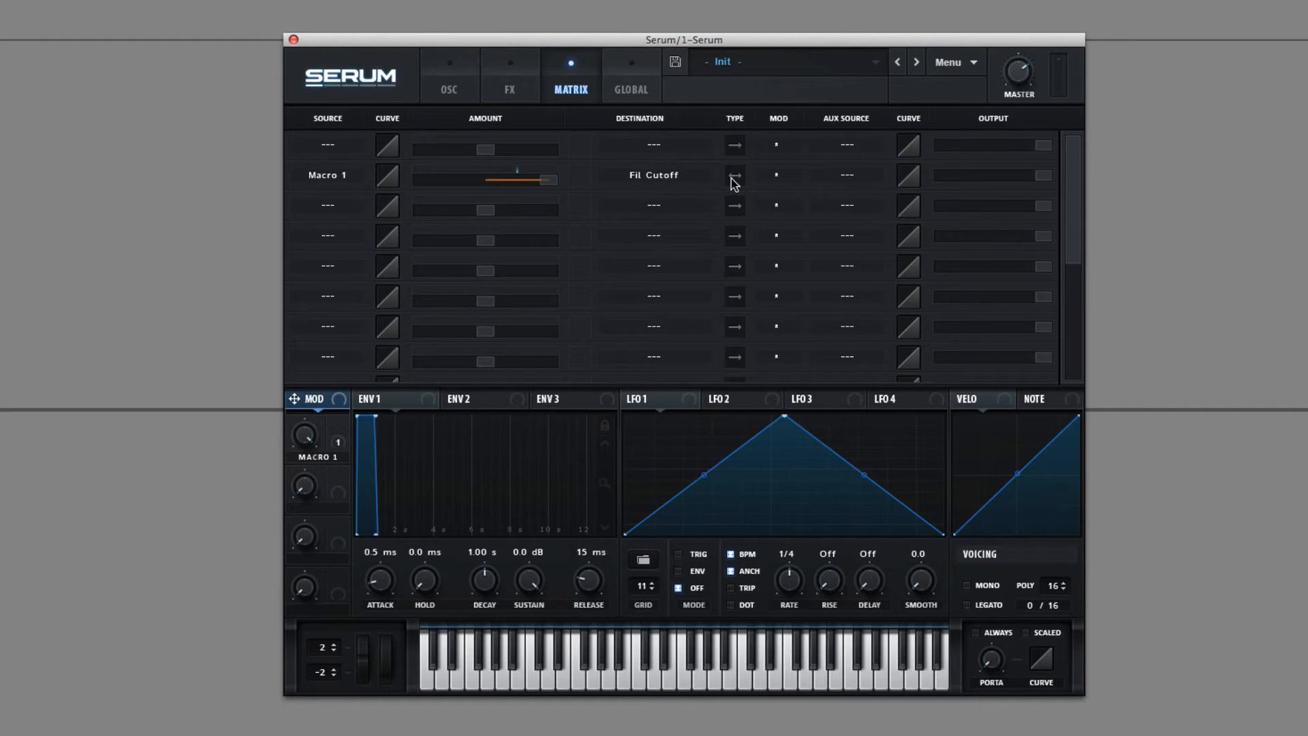
mouse_move(741, 181)
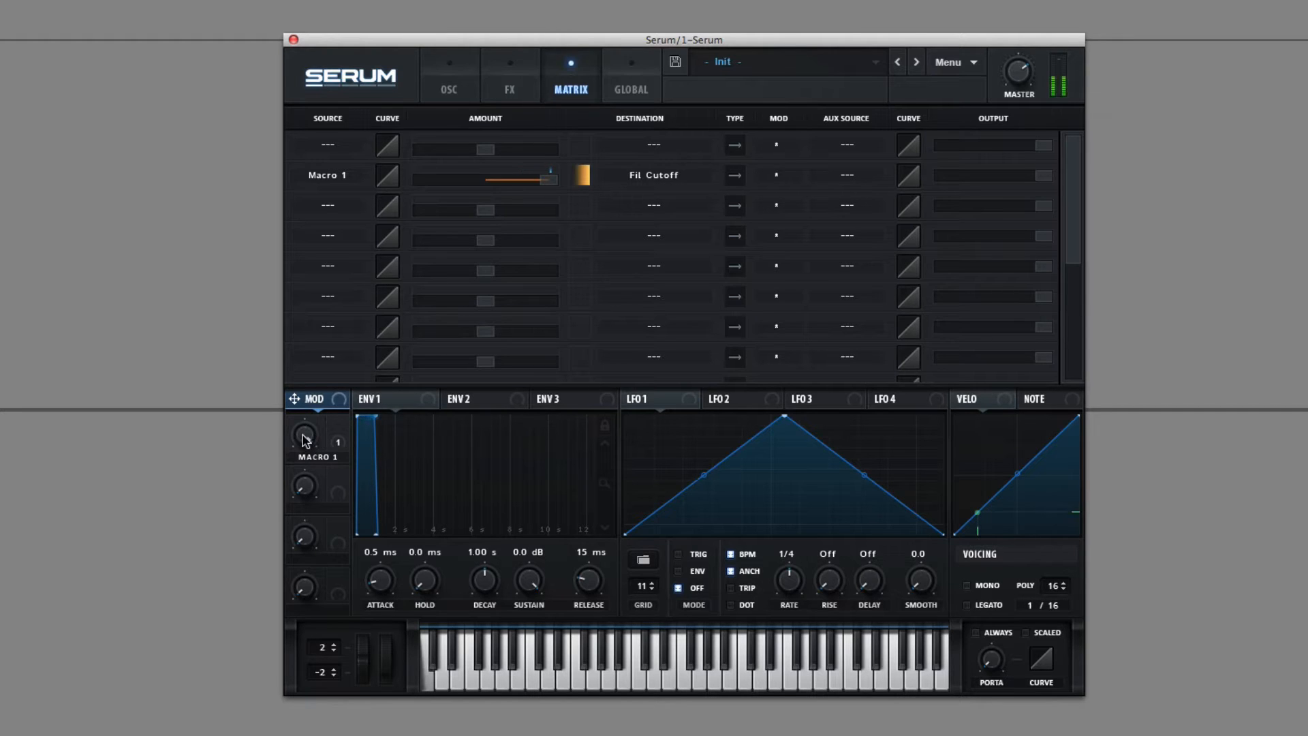
left_click_drag(304, 436, 304, 451)
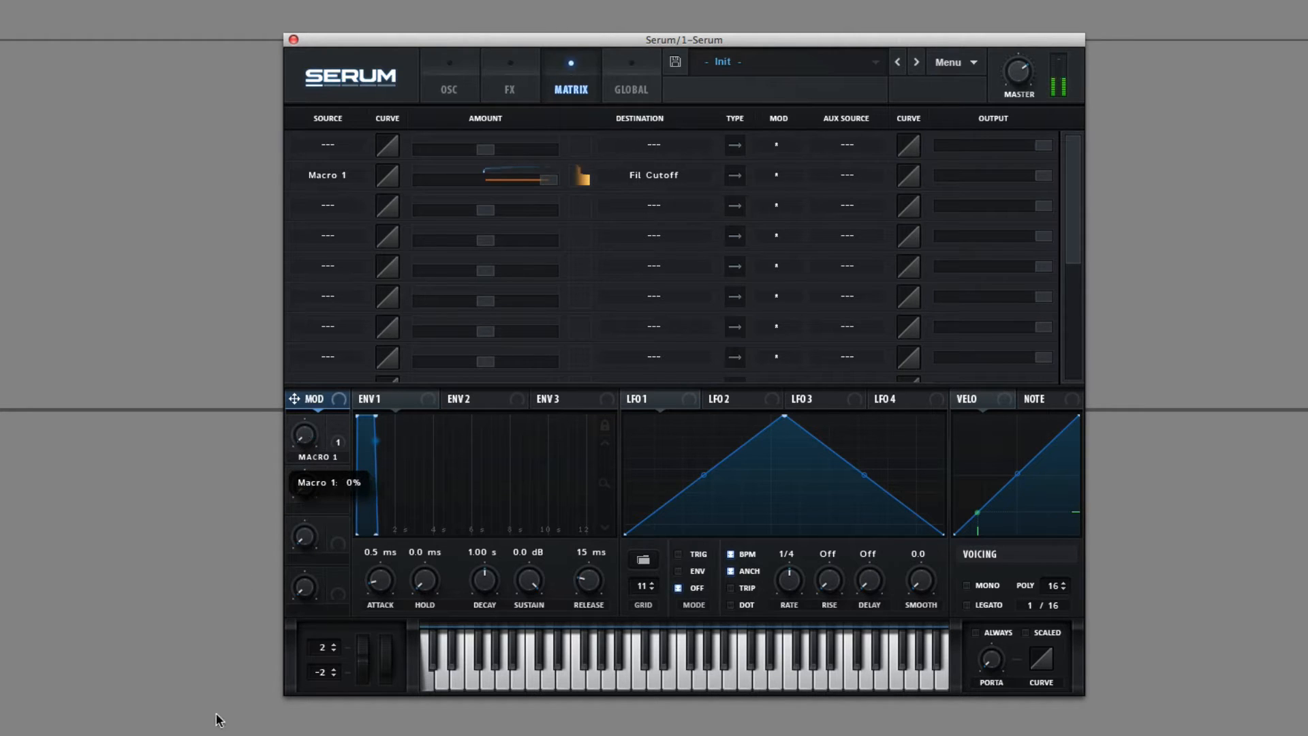
left_click_drag(542, 179, 484, 178)
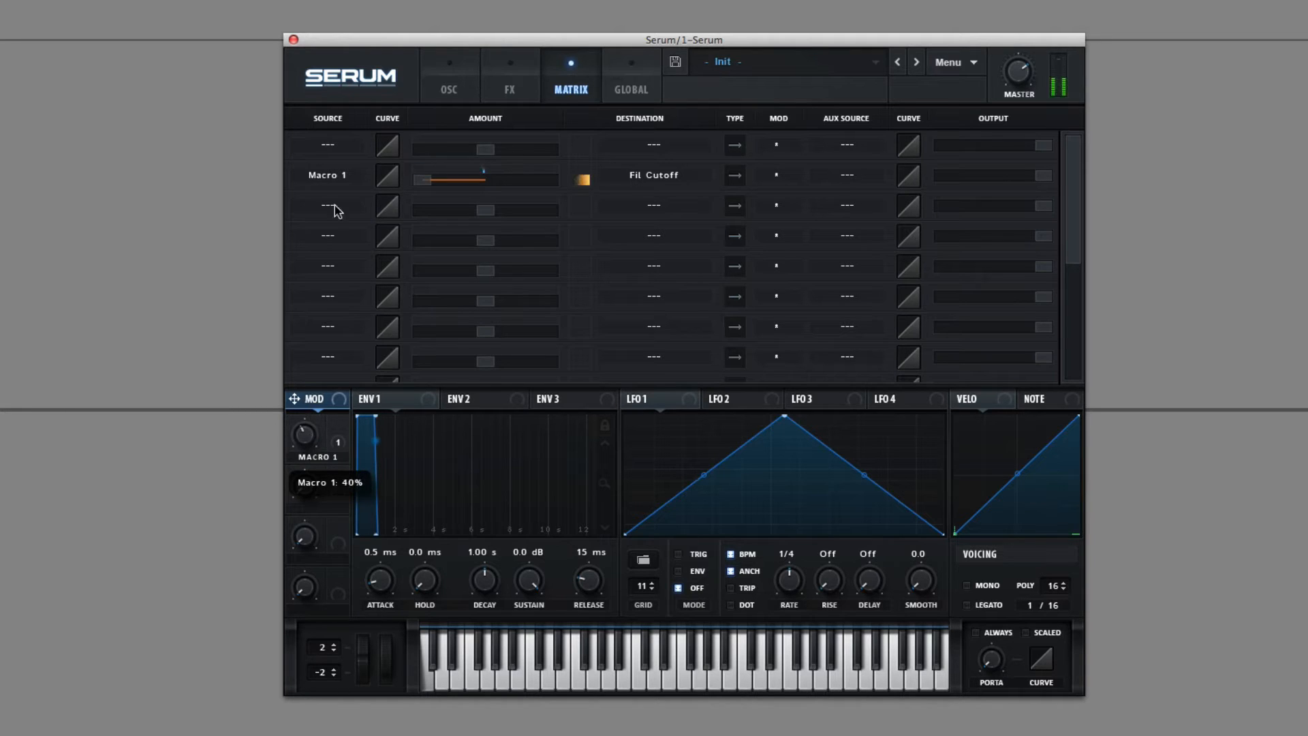
left_click_drag(472, 177, 417, 177)
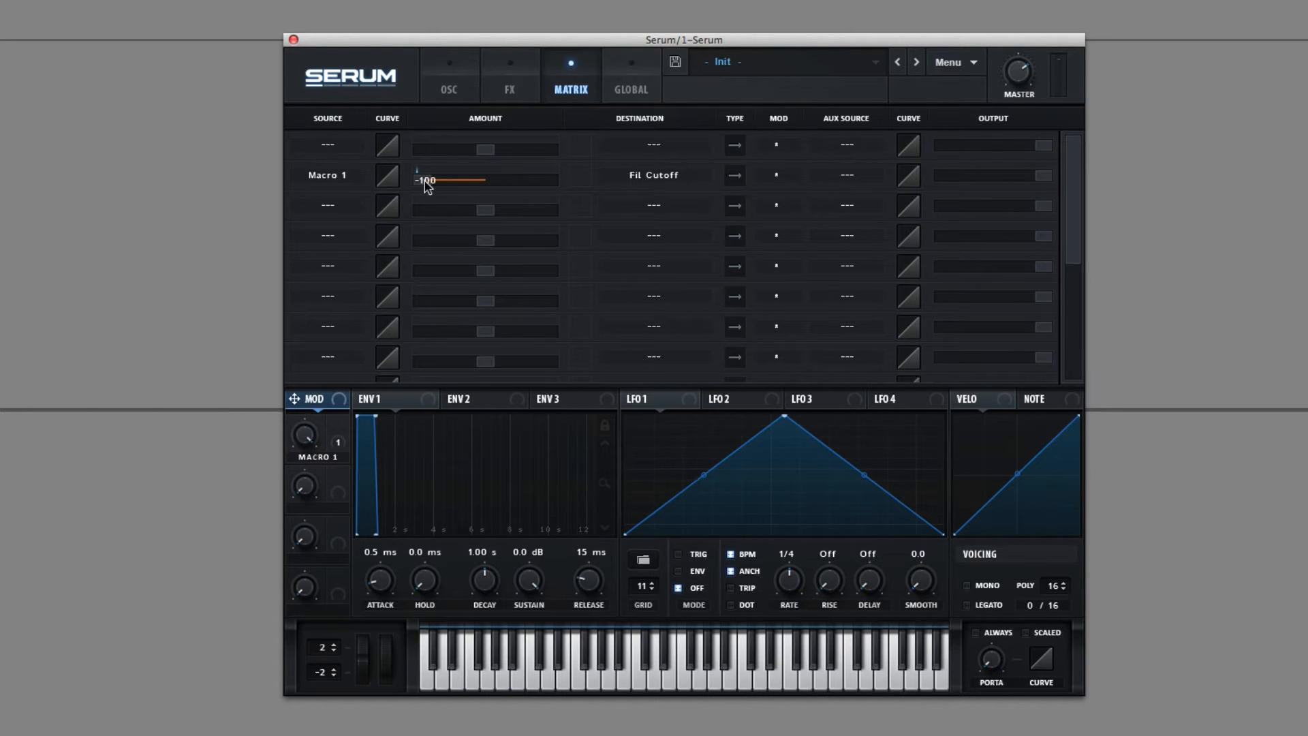
Sweep Macro 1 down to almost nothing and back up to about 72% to hear the cutoff follow.
left_click(448, 74)
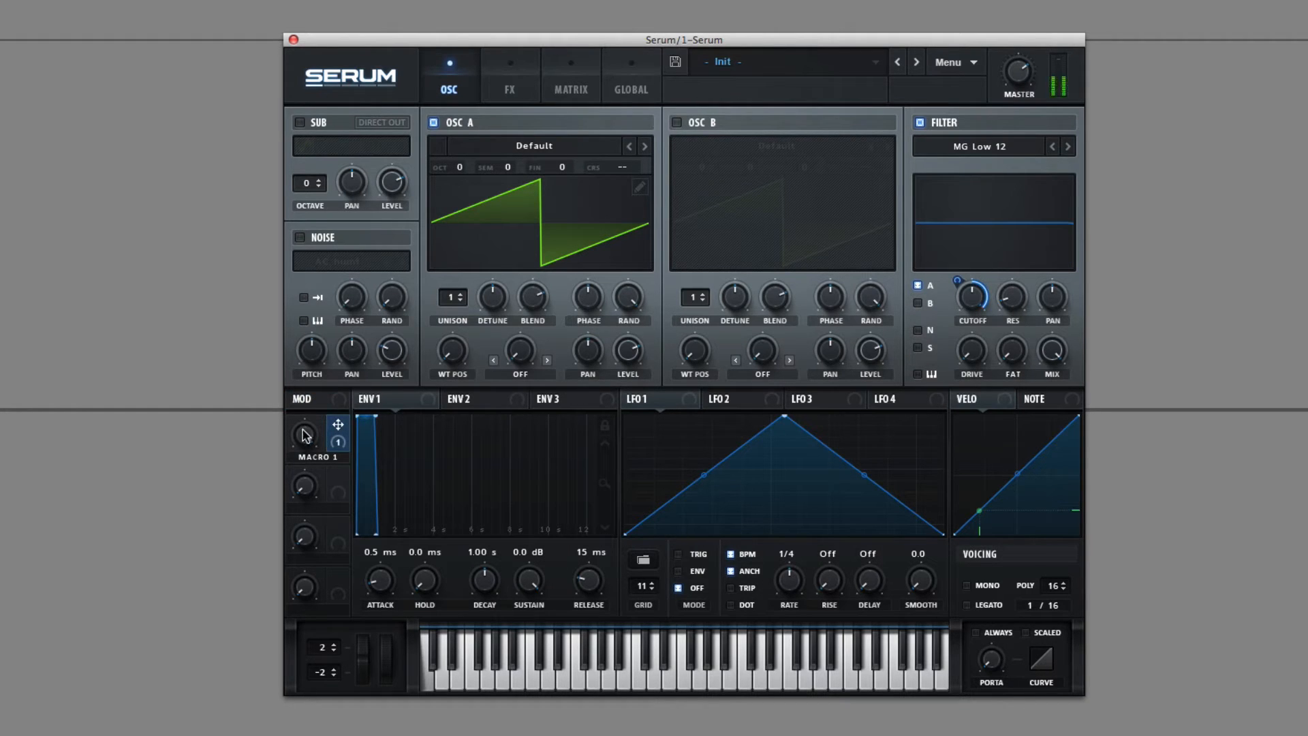
left_click_drag(304, 436, 304, 532)
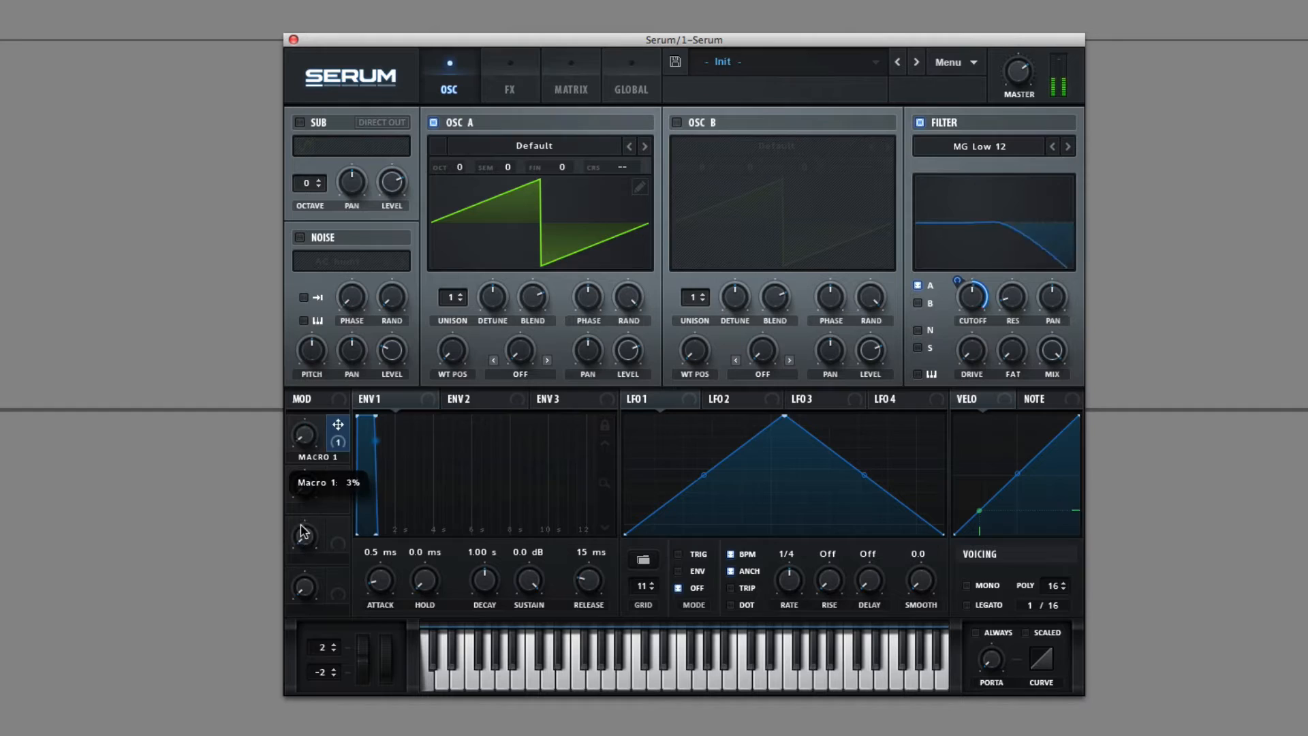
left_click_drag(302, 437, 304, 417)
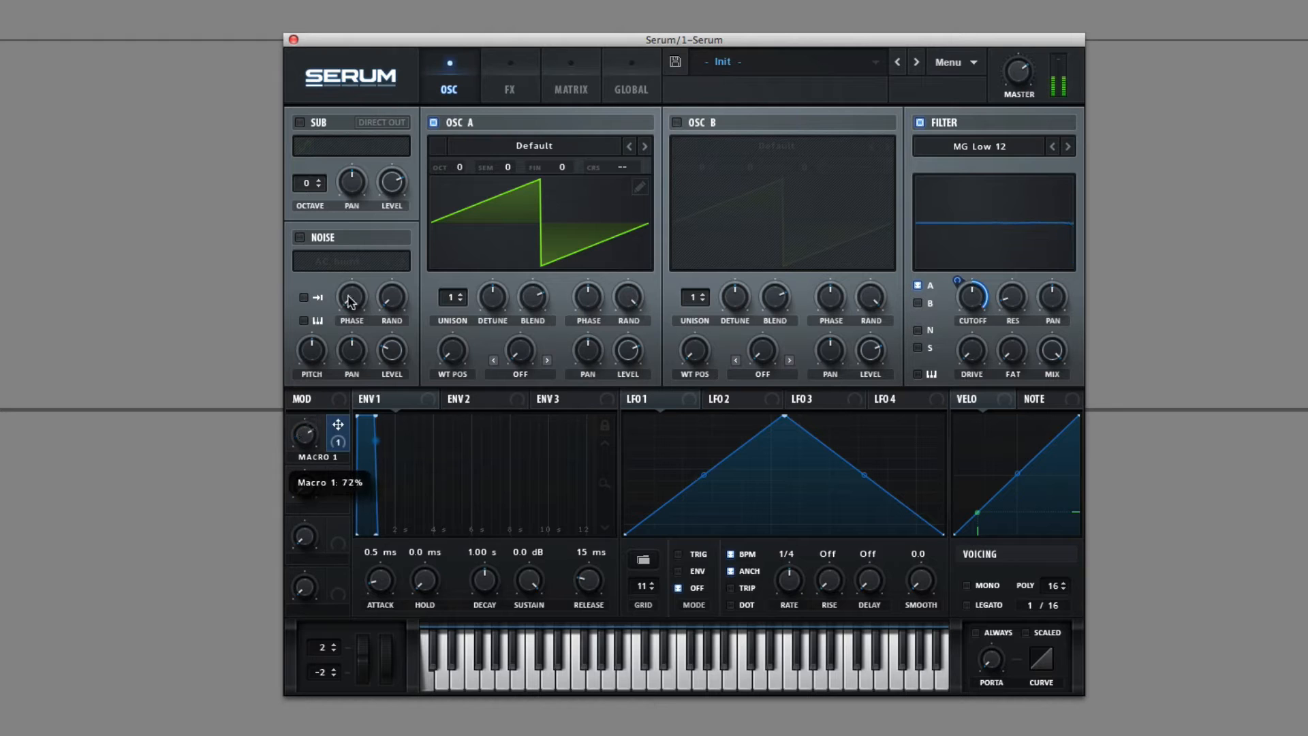
Set the Mod Wheel as aux source of the Macro 1 to Cutoff routing.
left_click(570, 75)
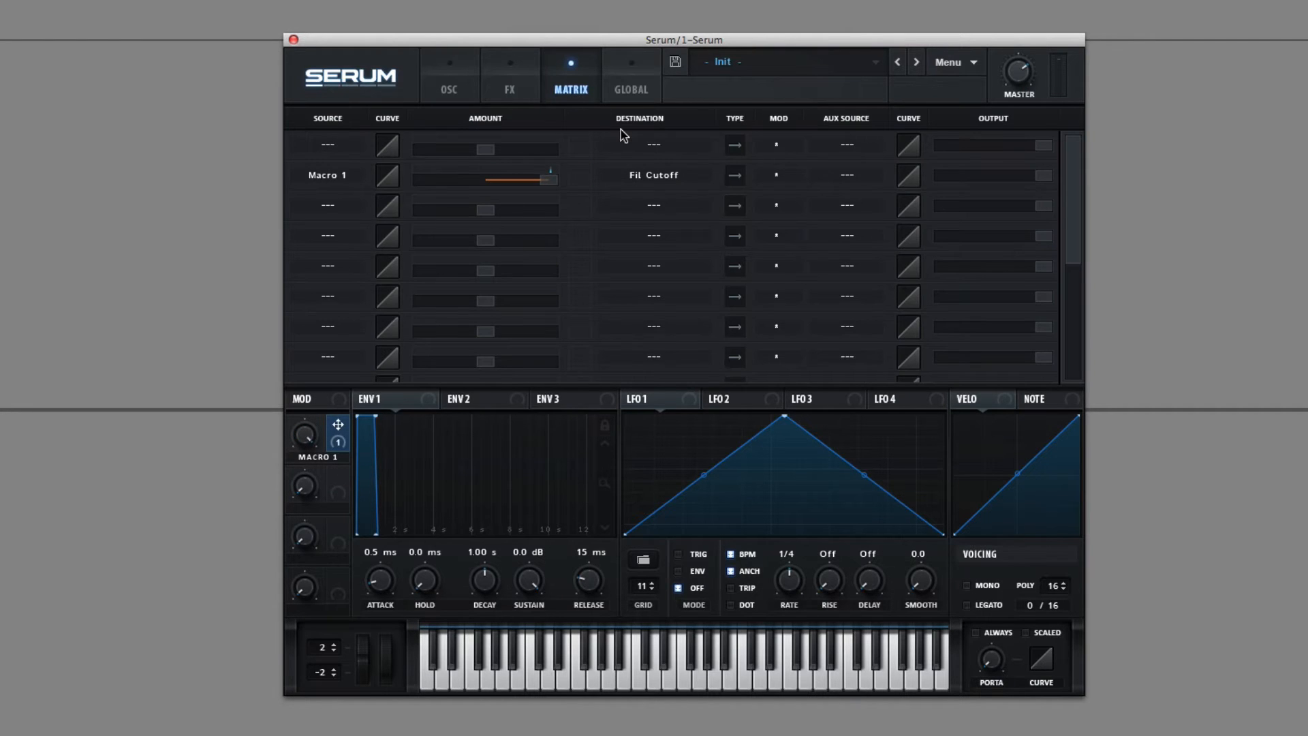
mouse_move(720, 173)
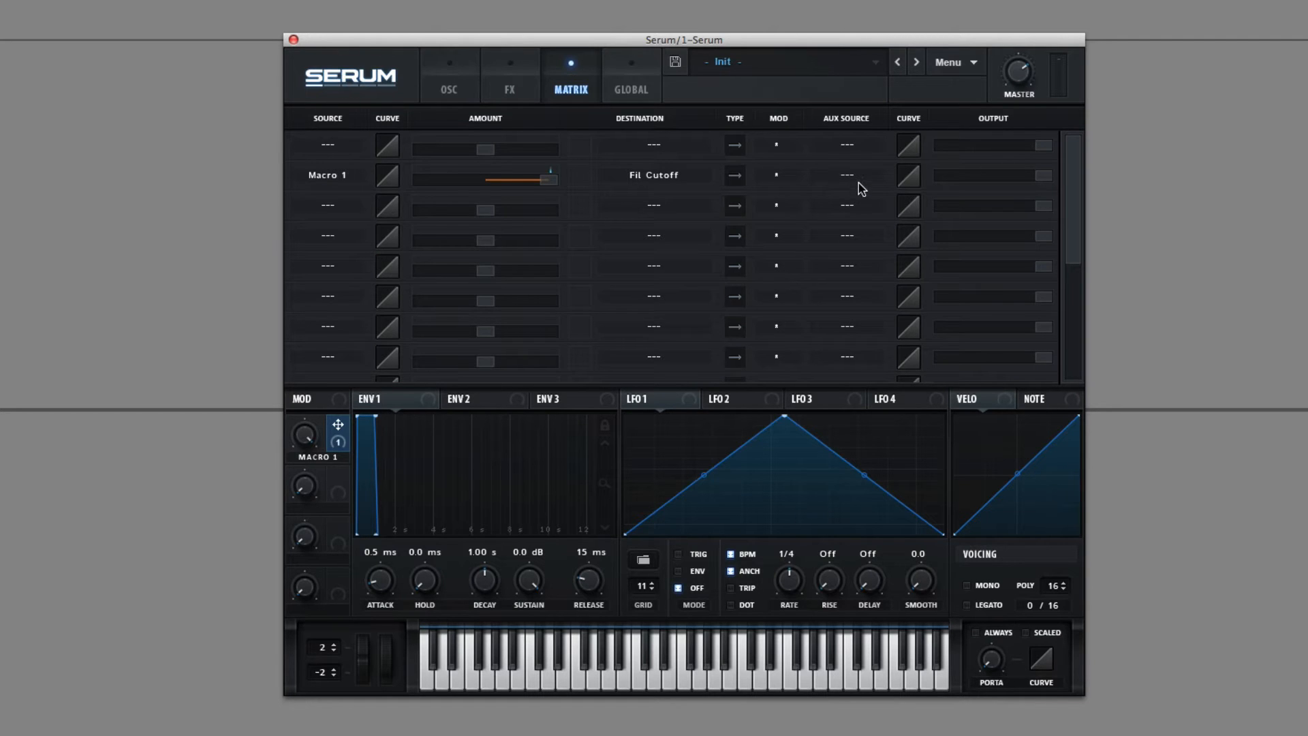
mouse_move(861, 184)
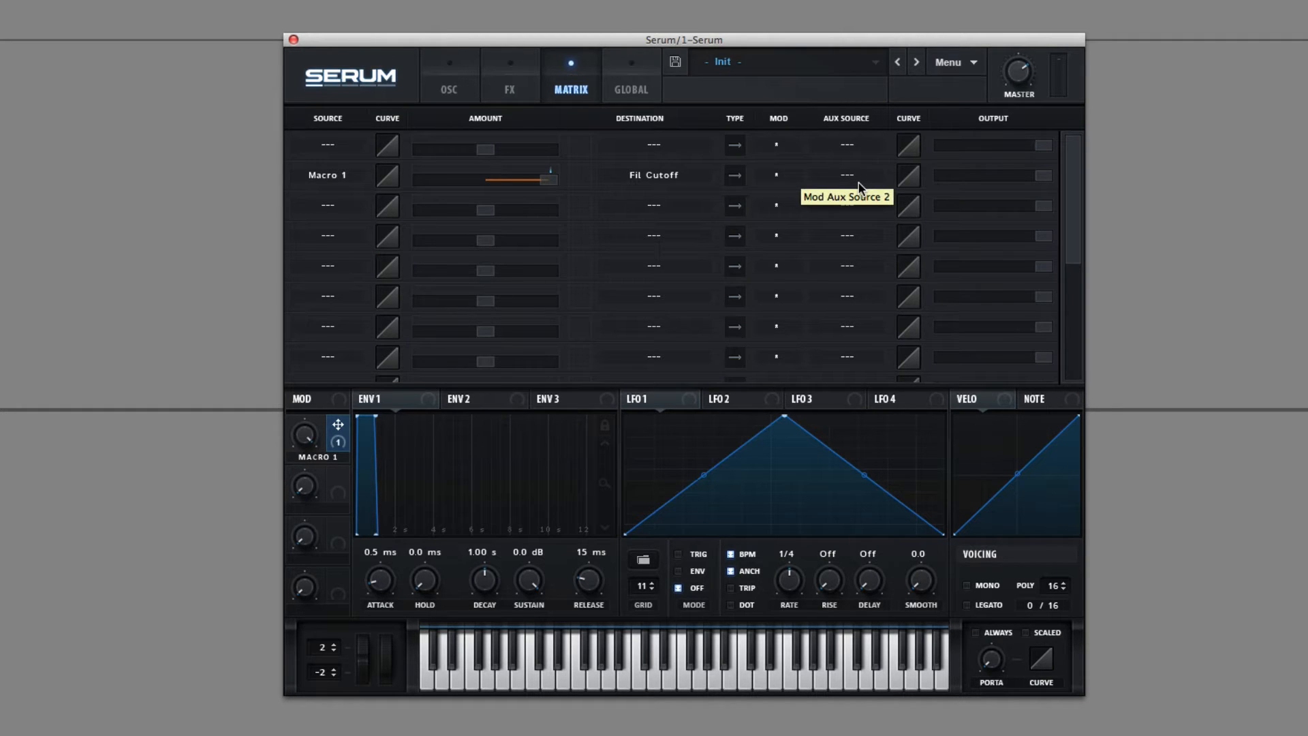
left_click(844, 175)
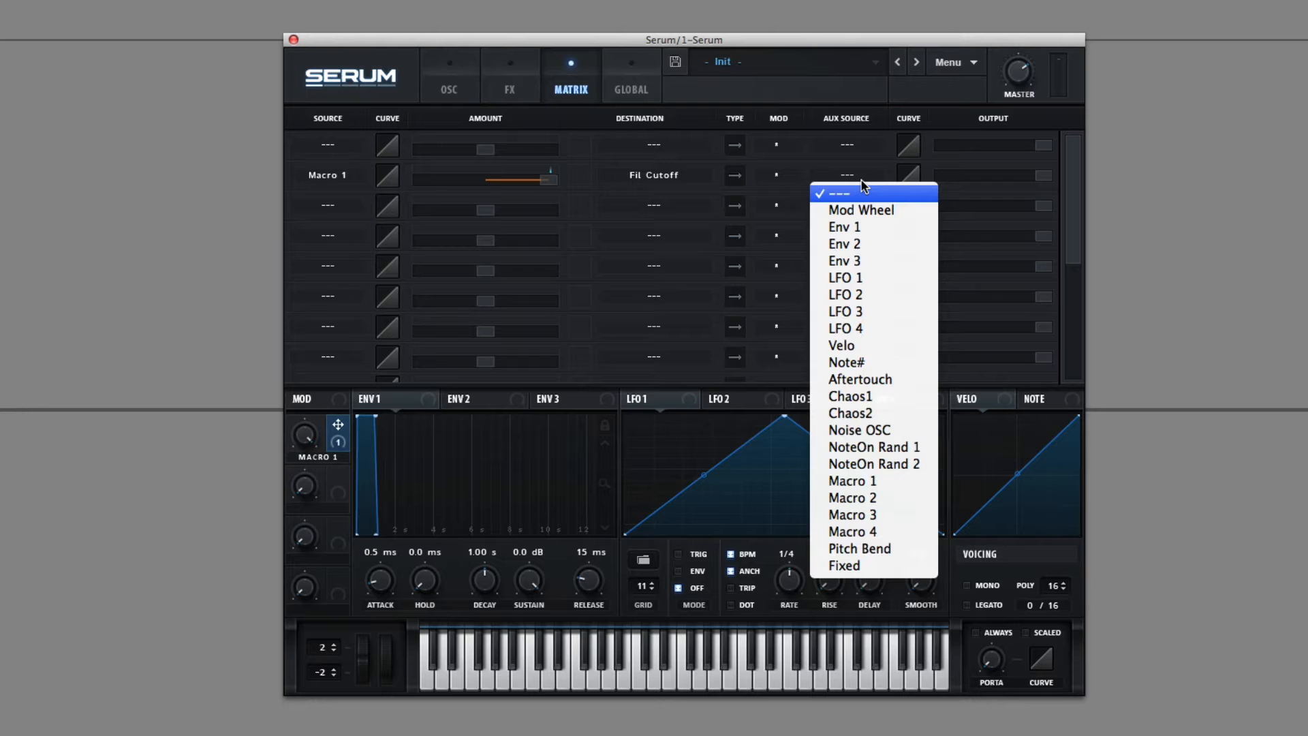
mouse_move(864, 191)
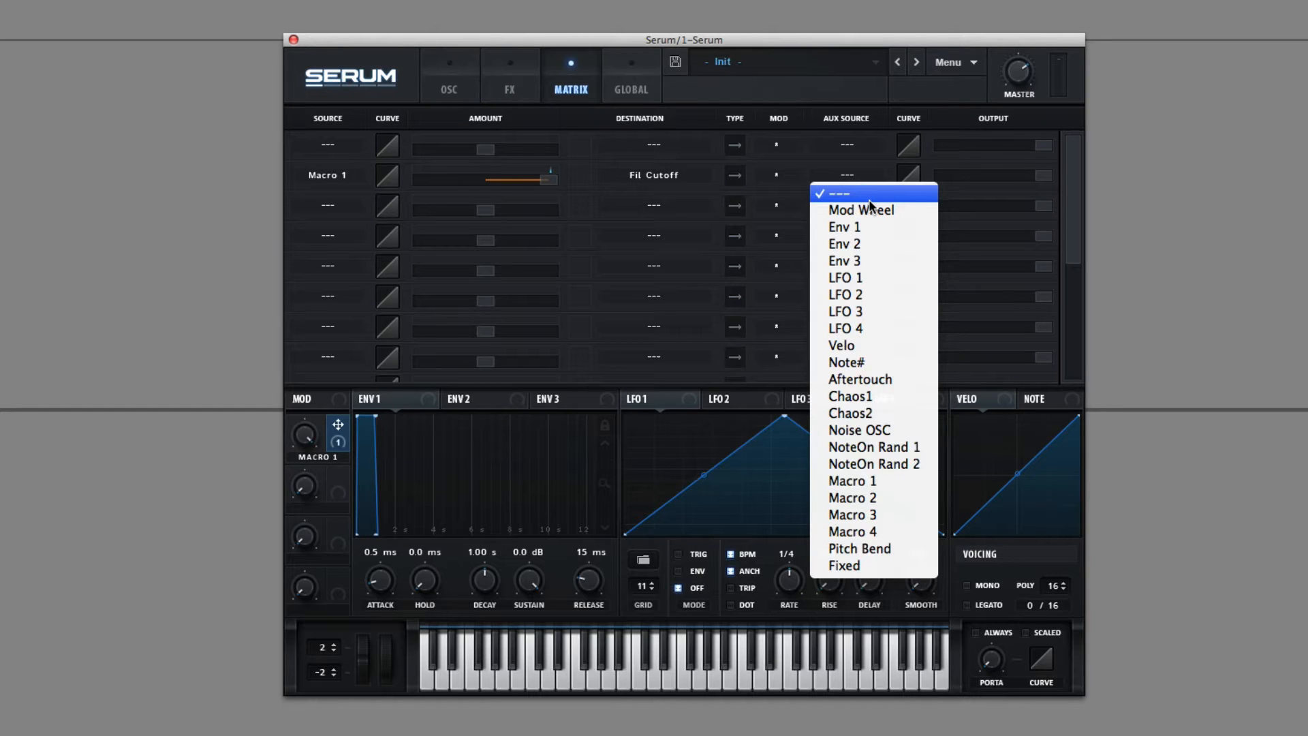
mouse_move(861, 210)
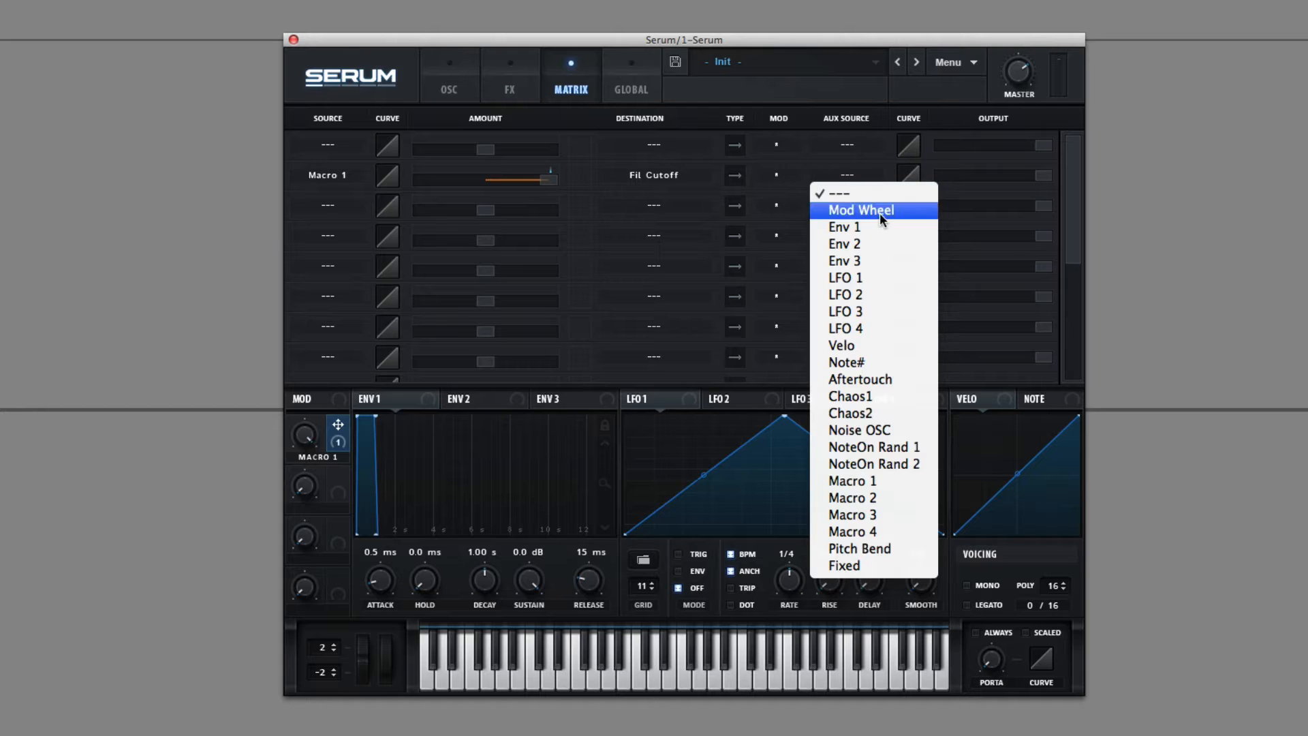
left_click(860, 210)
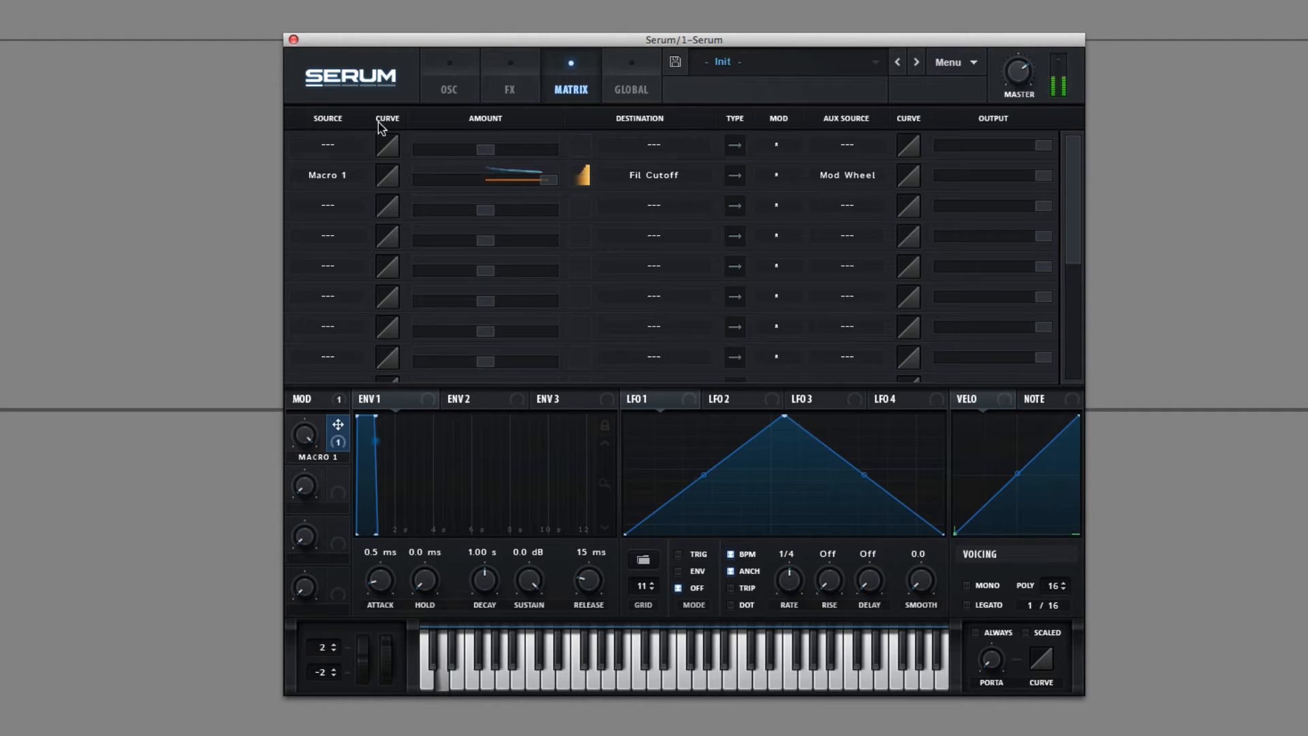
Try the inverted and Bypass aux modes, then restore normal multiply scaling.
left_click(773, 176)
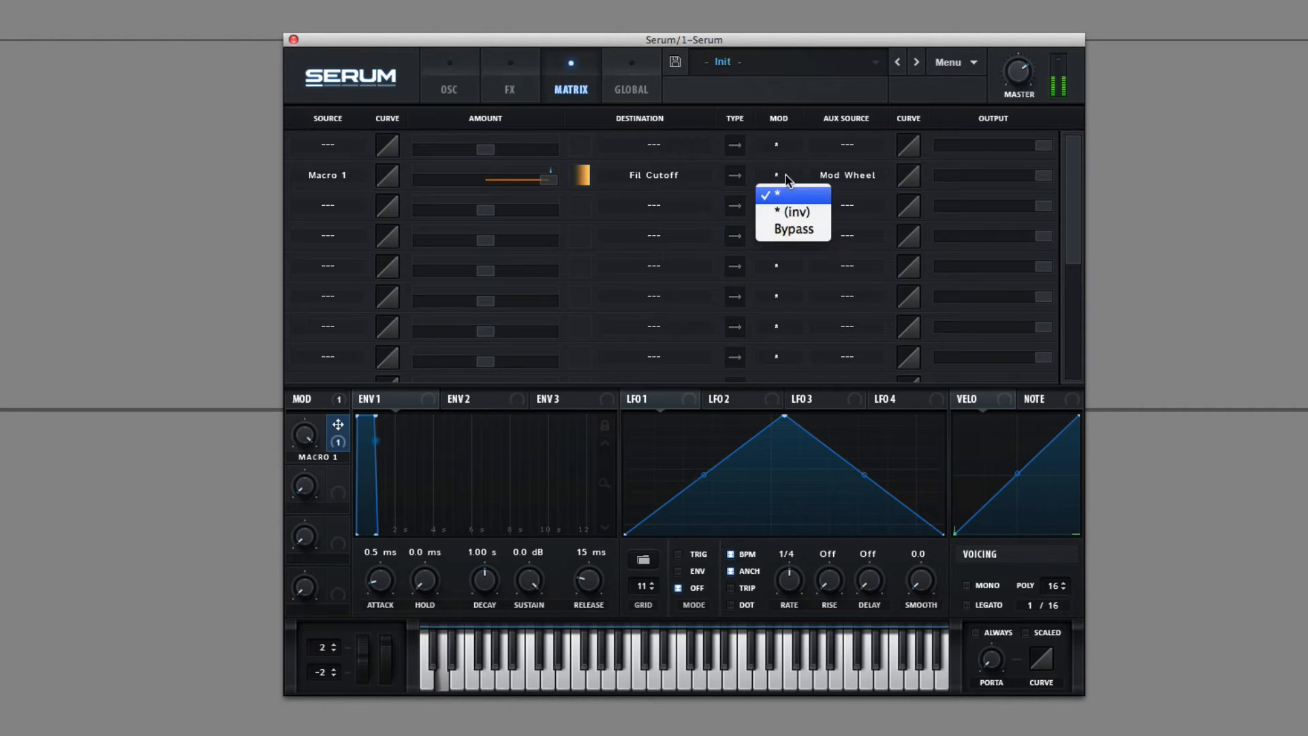
left_click(790, 212)
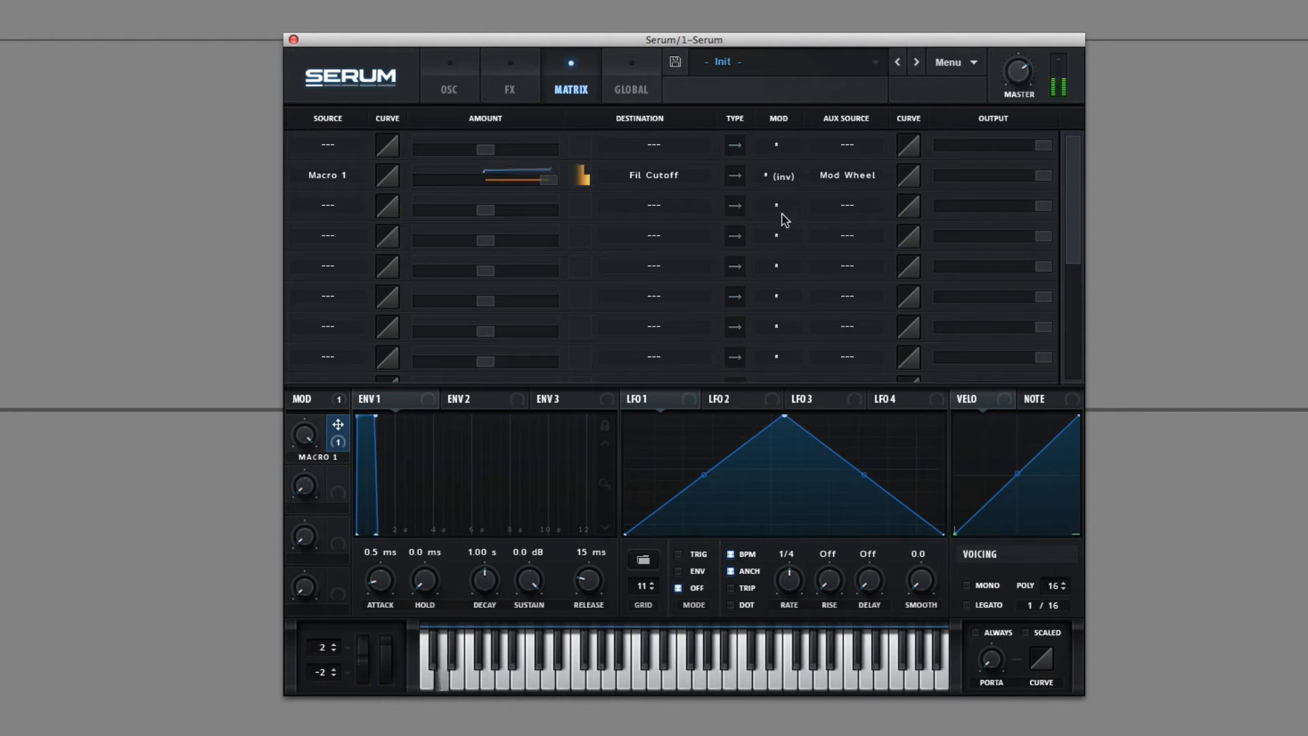
mouse_move(775, 206)
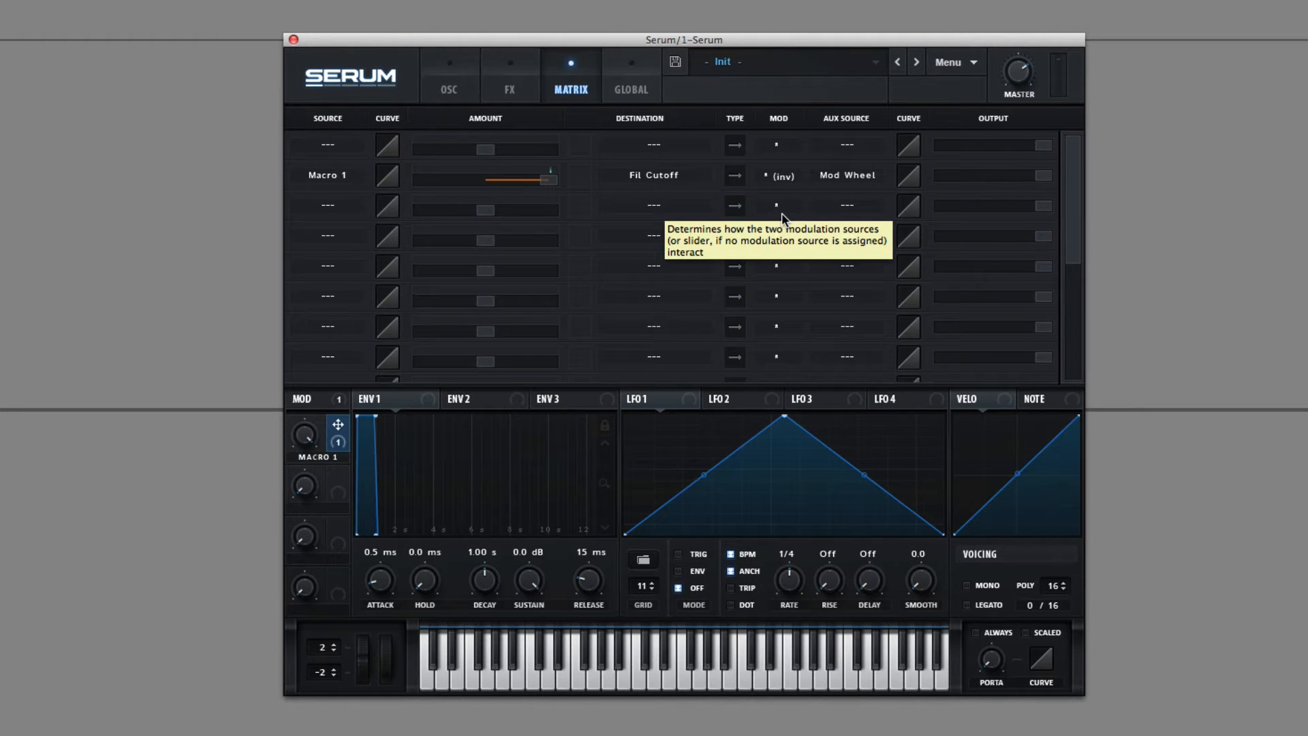
left_click(776, 175)
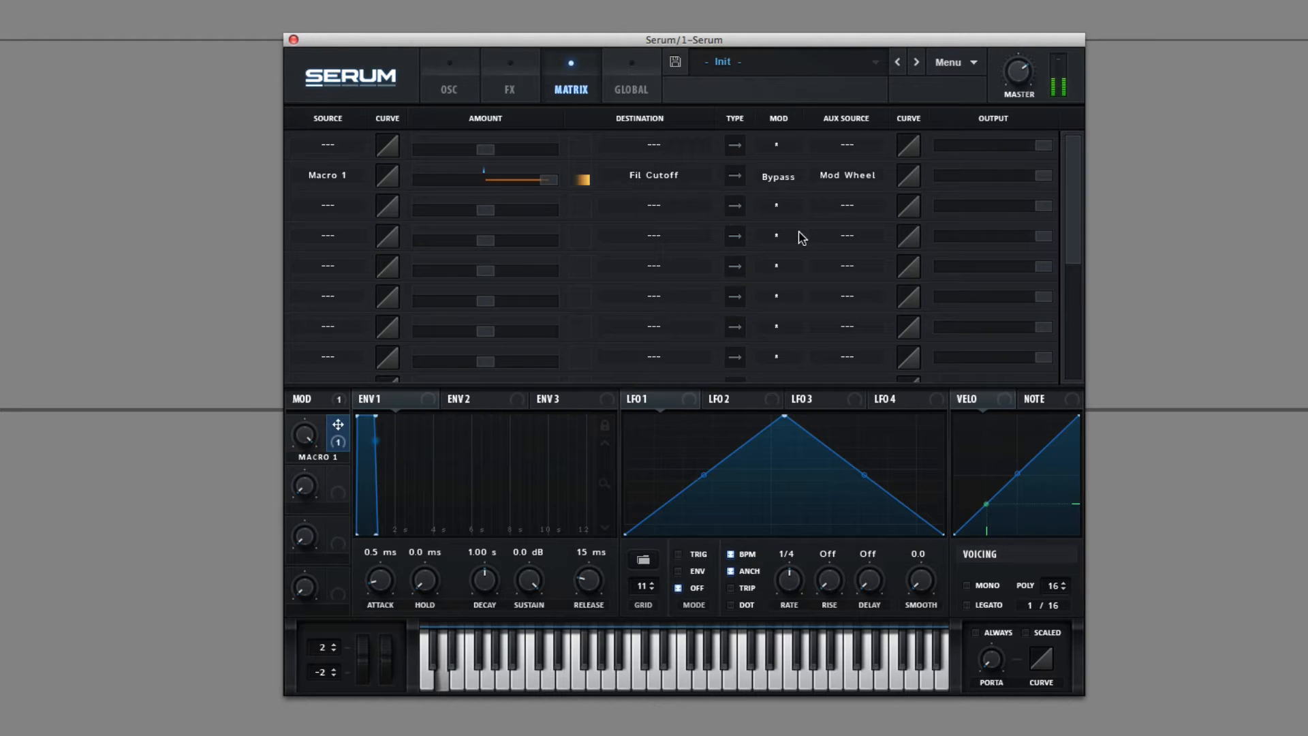
left_click(778, 175)
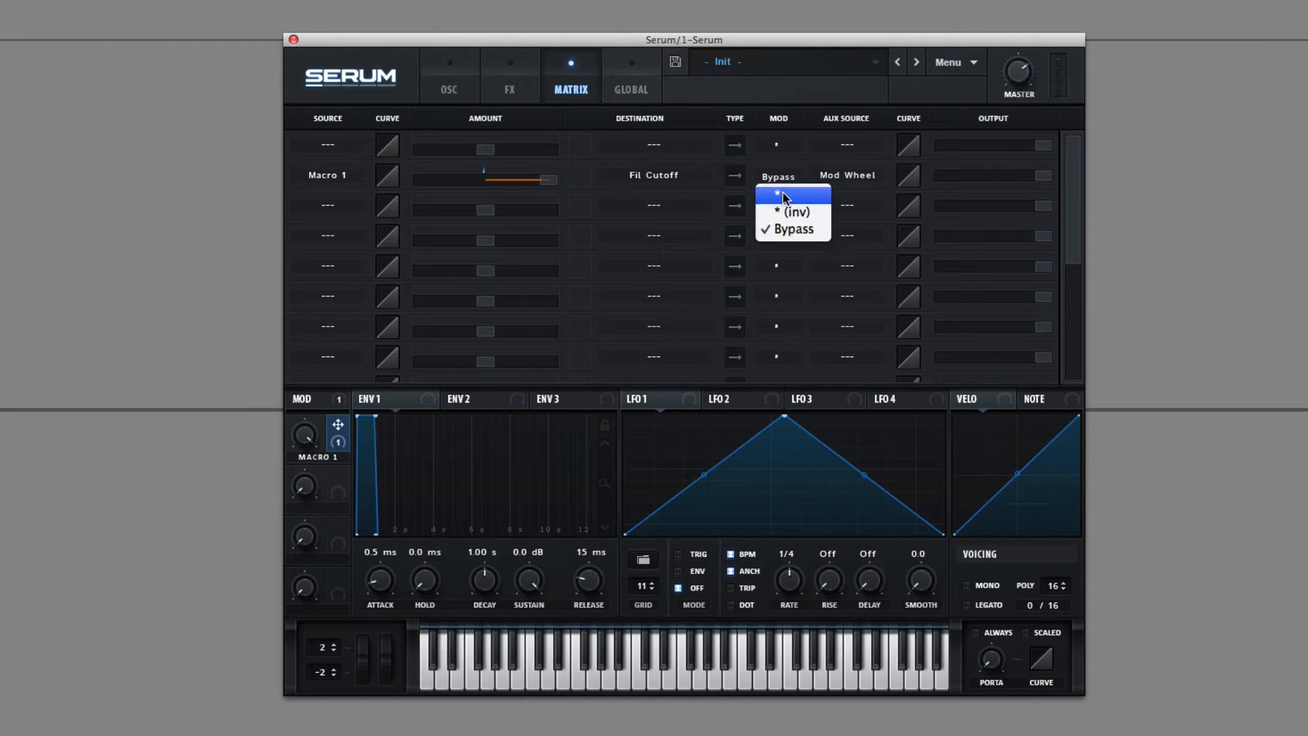
left_click(790, 193)
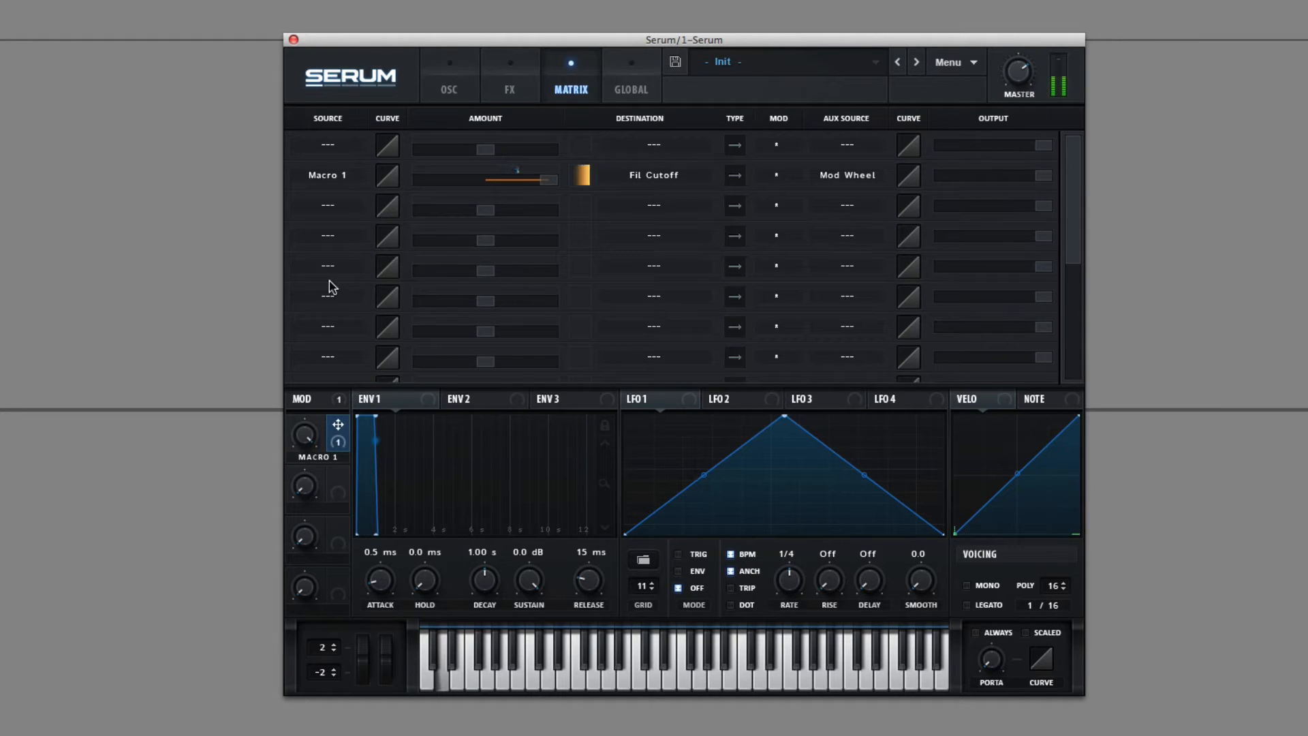
Route LFO 1 to Oscillator B's unison Detune and return to the oscillator page.
left_click_drag(542, 179, 504, 180)
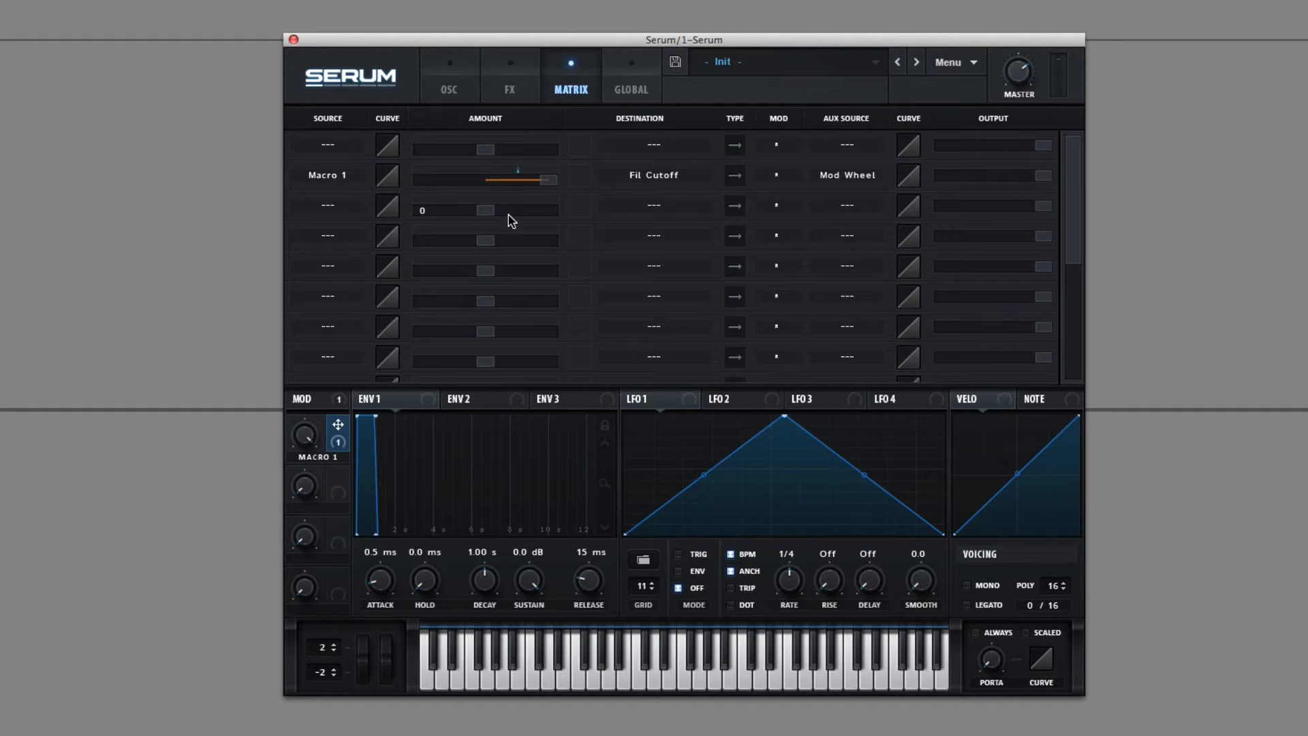
left_click(326, 205)
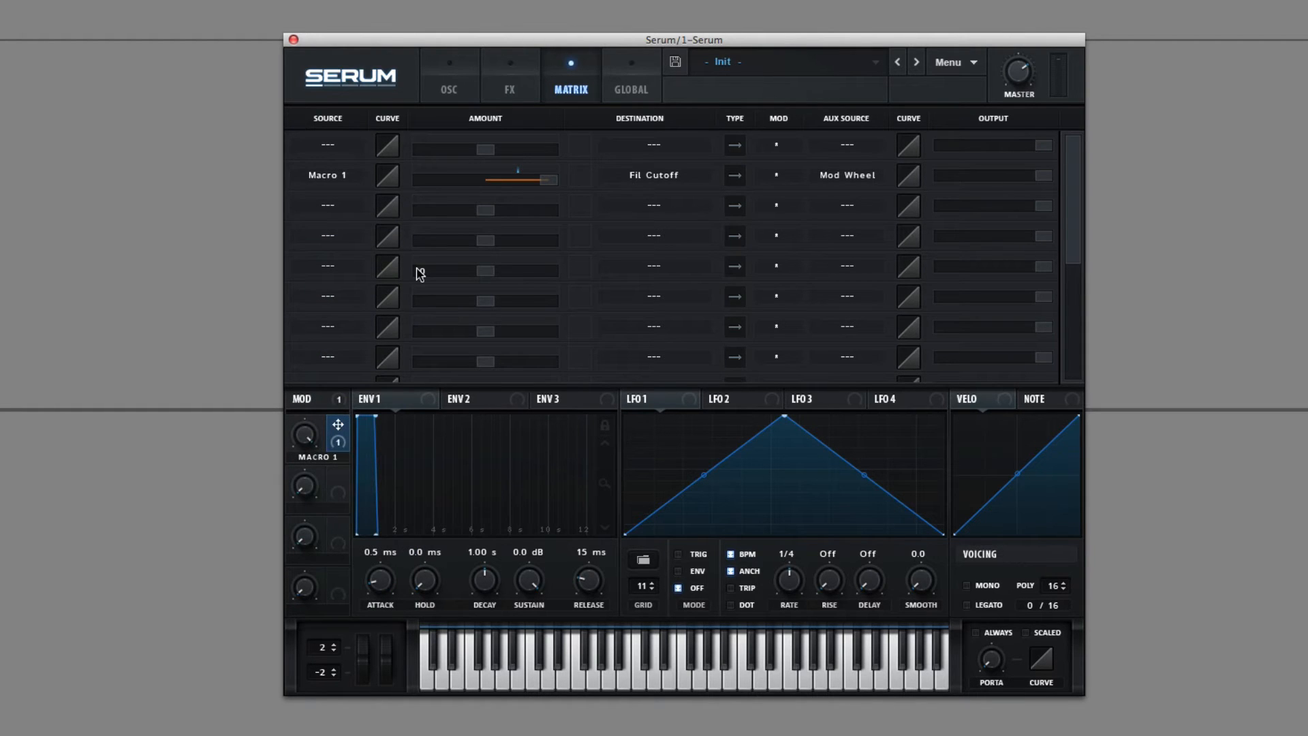
left_click(448, 75)
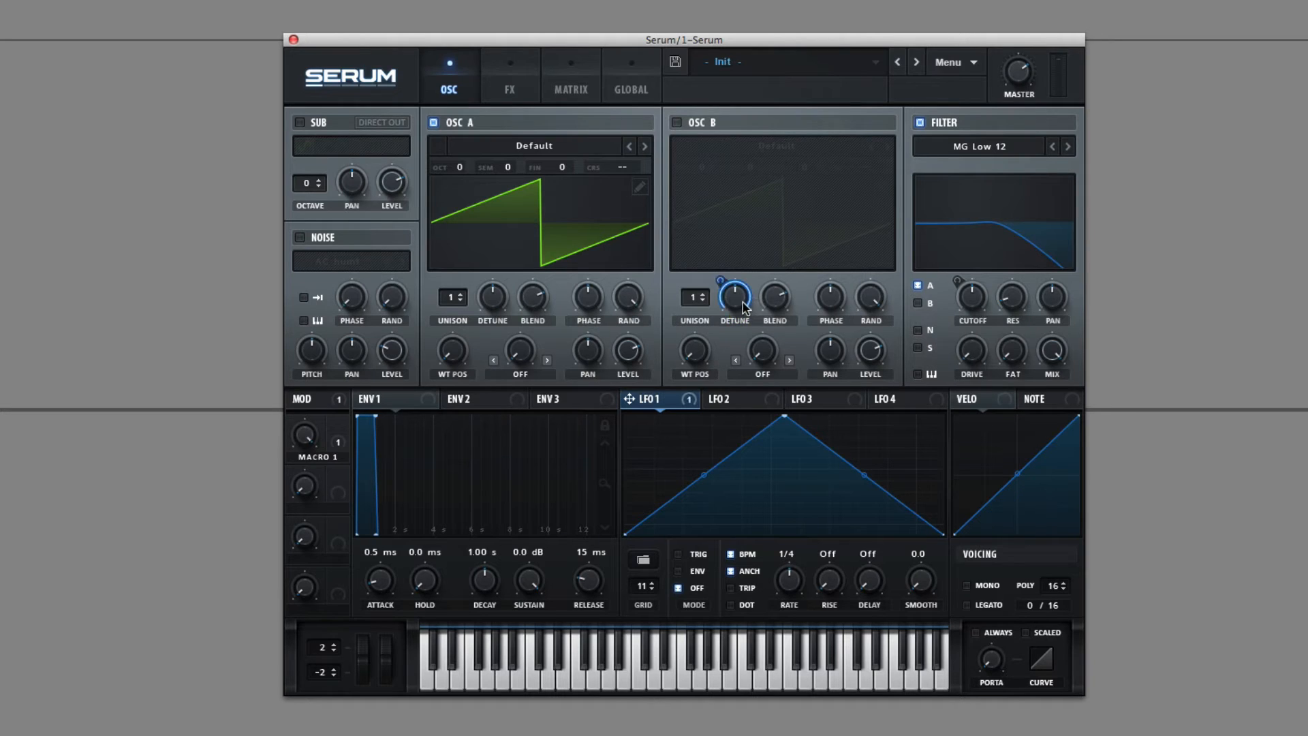
Change the first matrix routing to Aftertouch modulating OSC A's A CoarsePit.
left_click(571, 77)
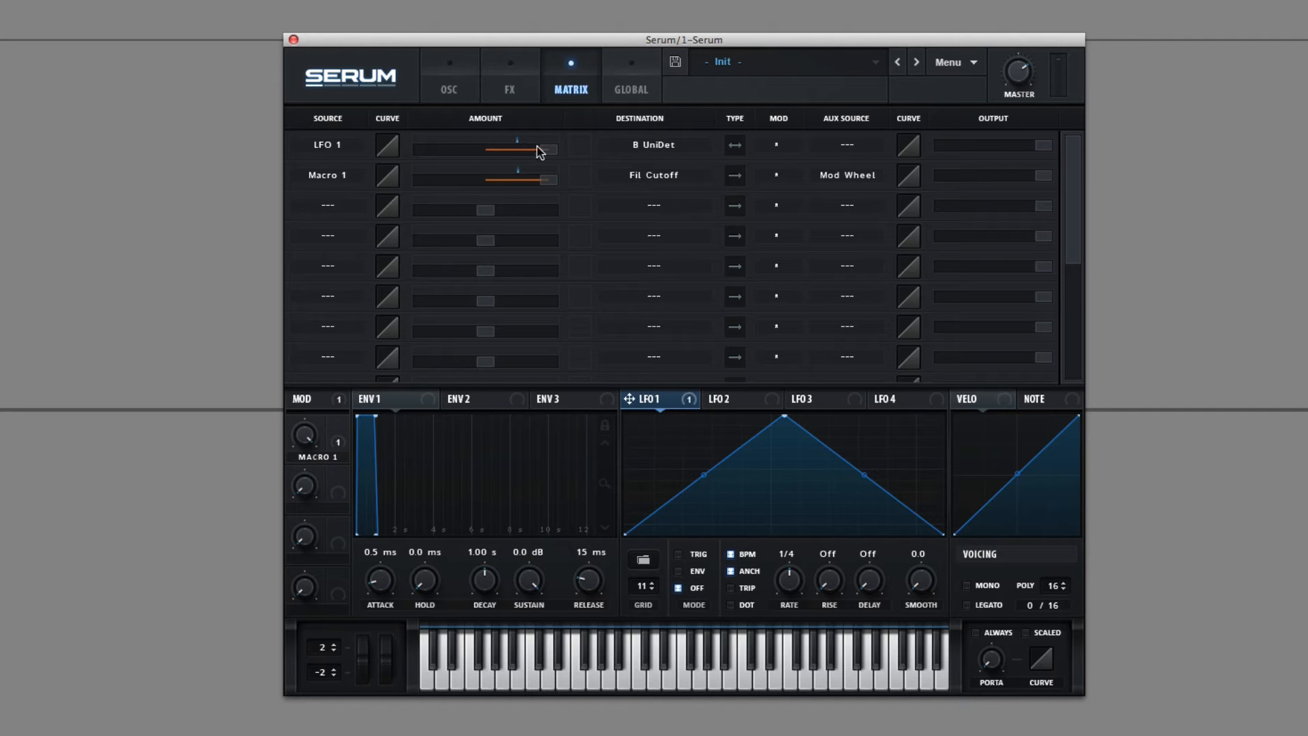
left_click(327, 144)
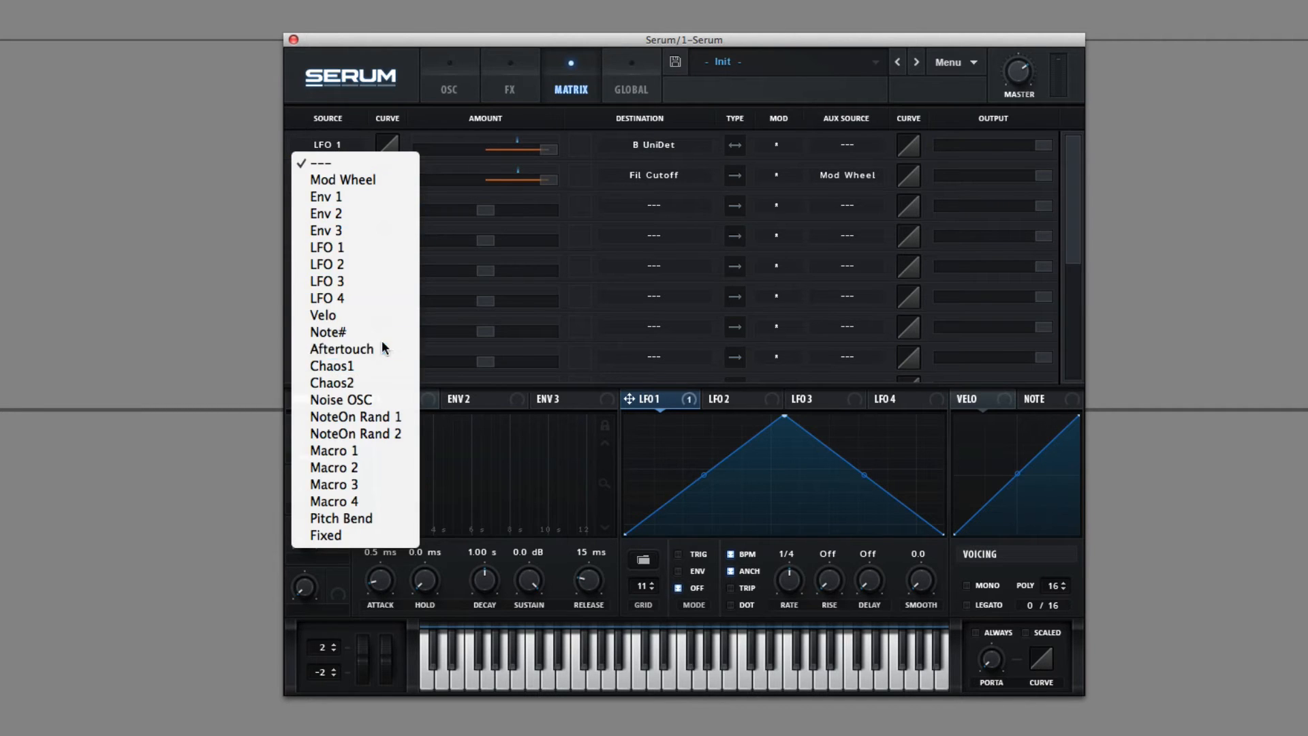
left_click(653, 145)
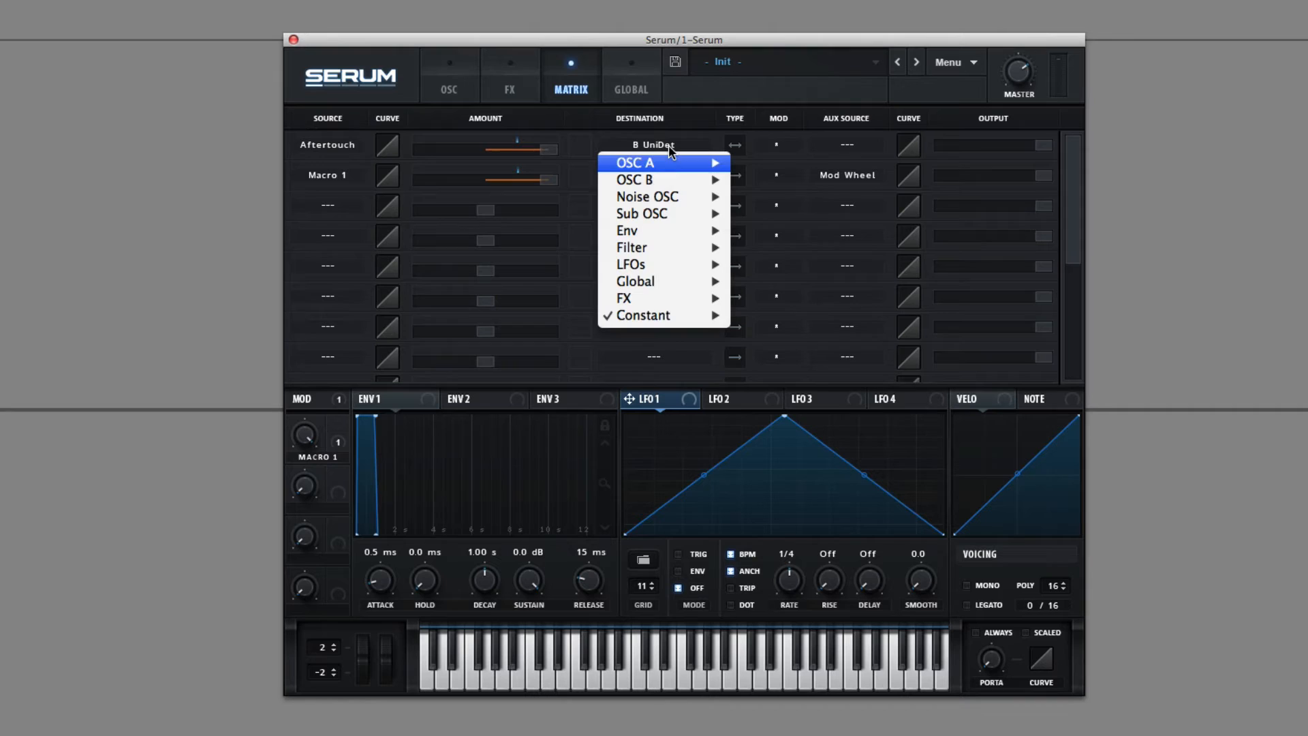
mouse_move(623, 298)
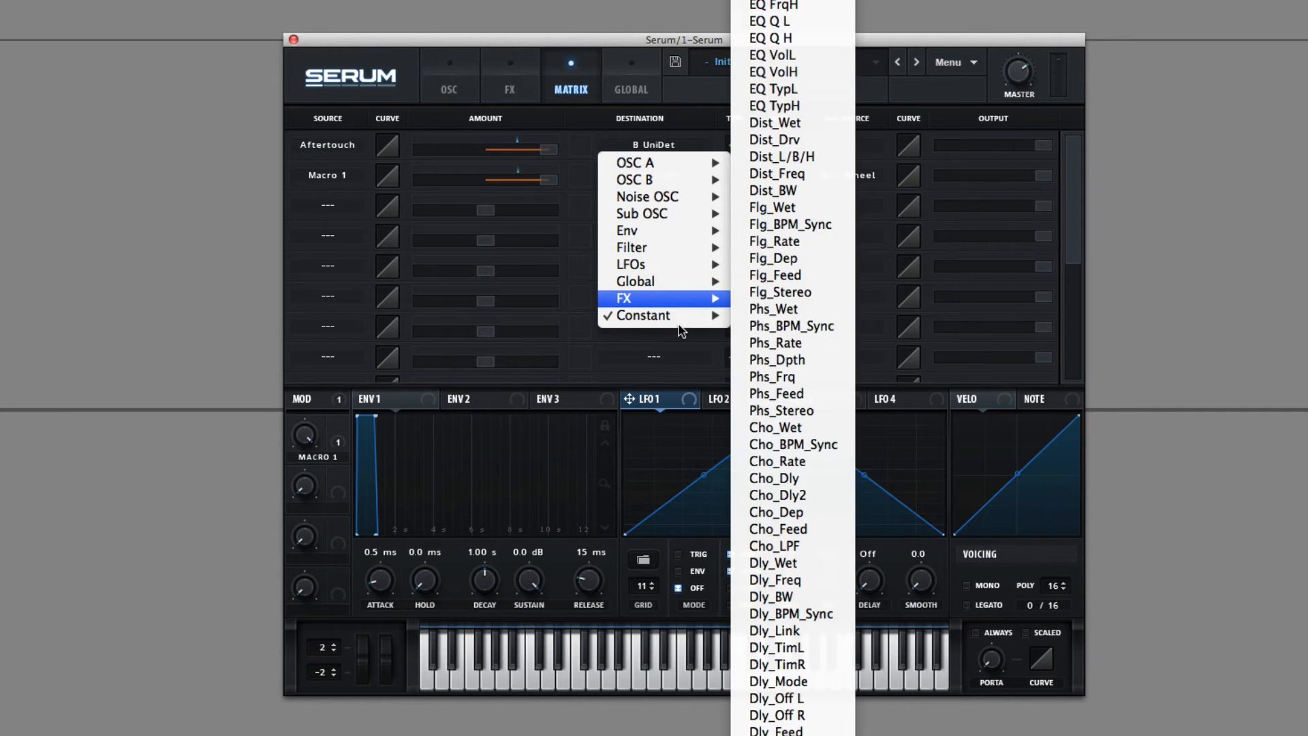
mouse_move(680, 298)
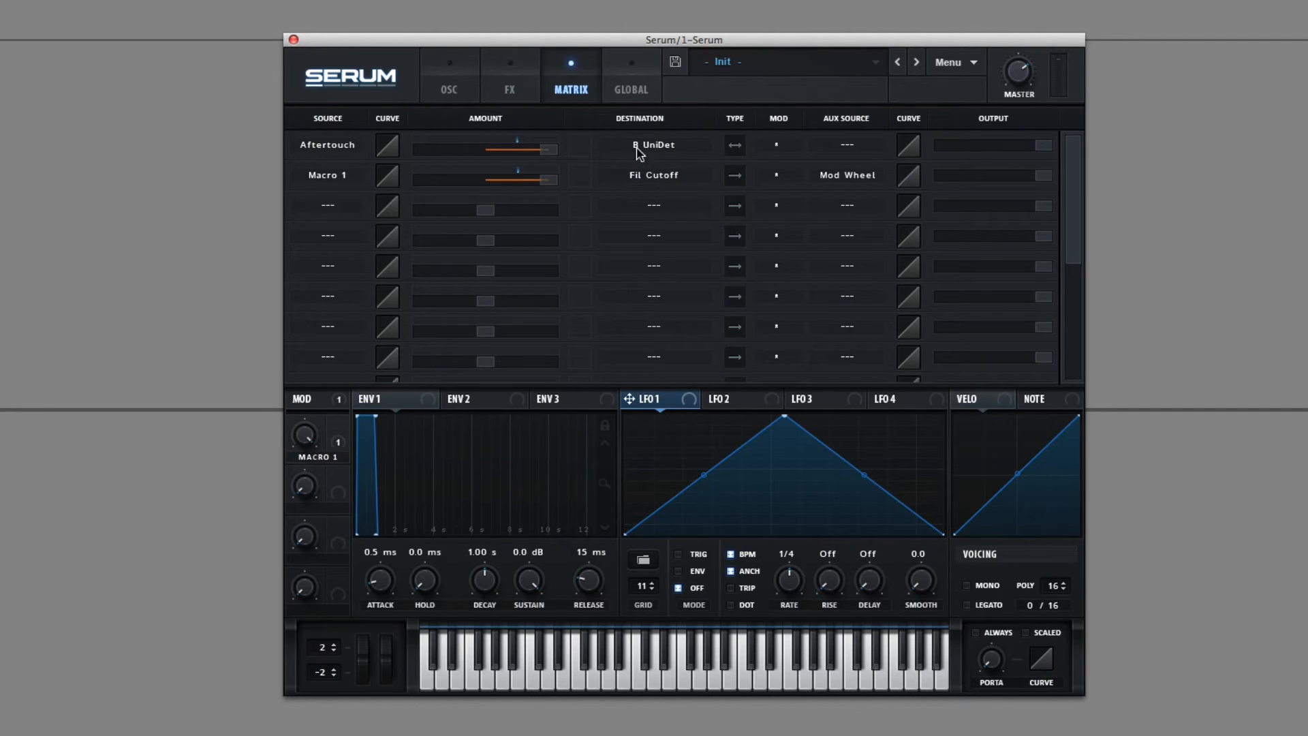
left_click(653, 144)
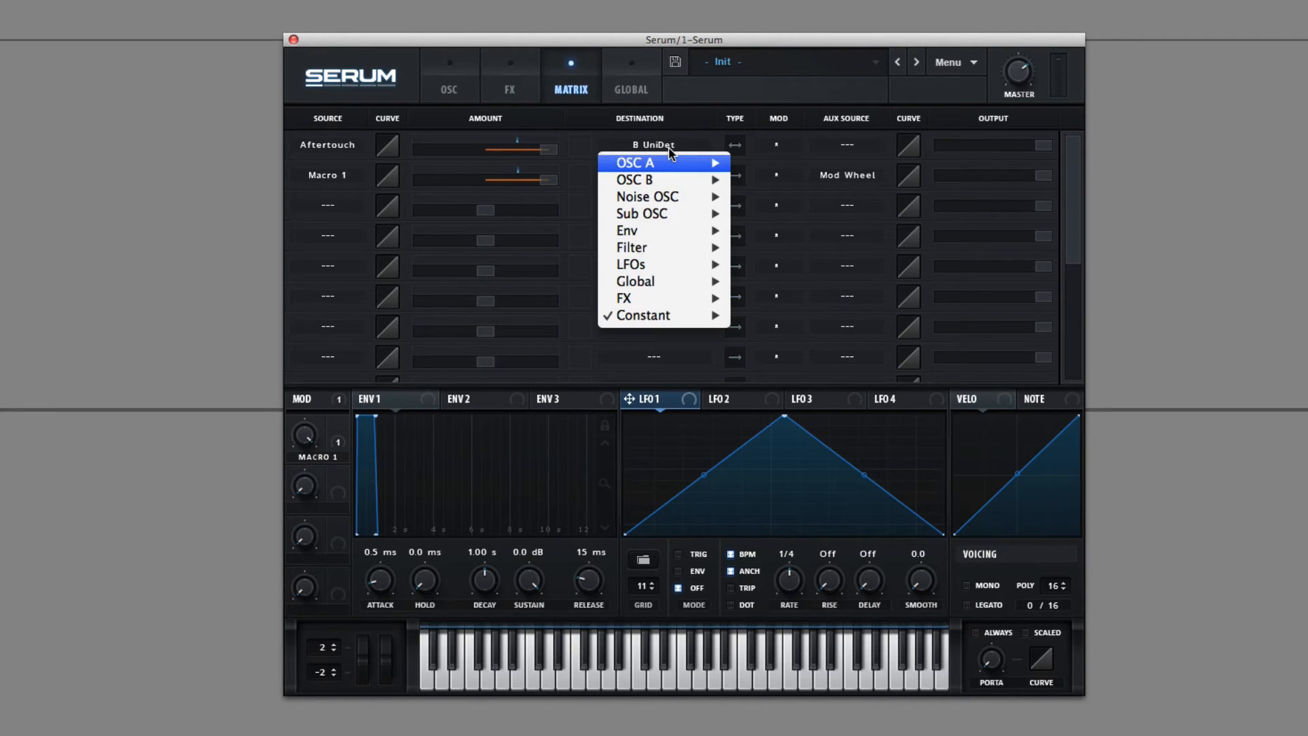
mouse_move(634, 180)
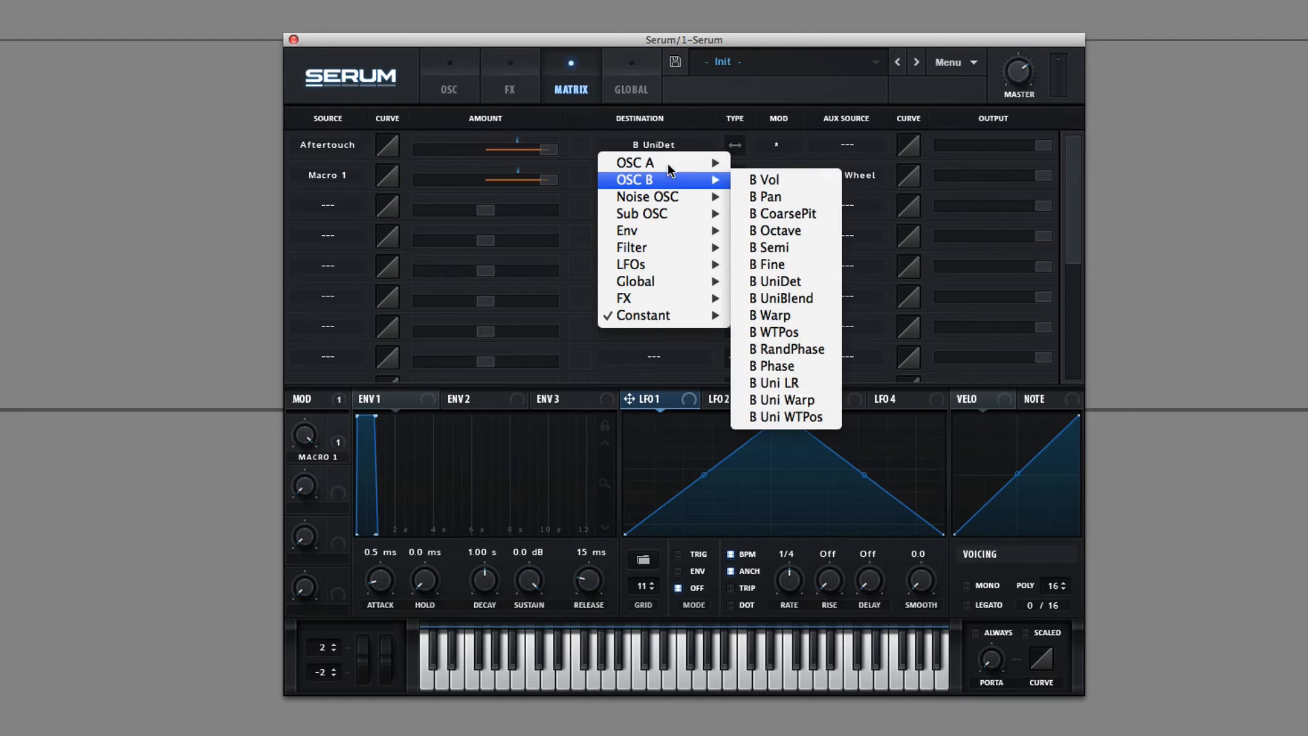
mouse_move(636, 162)
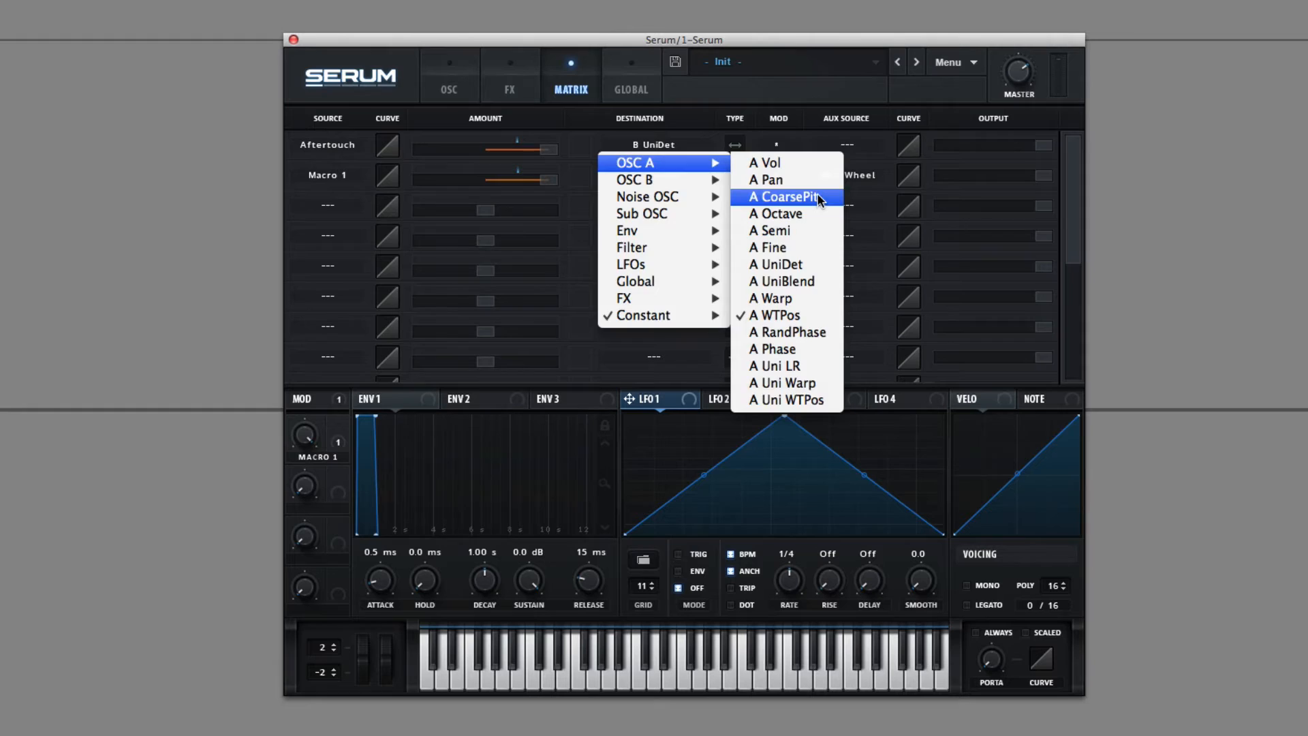
left_click(785, 196)
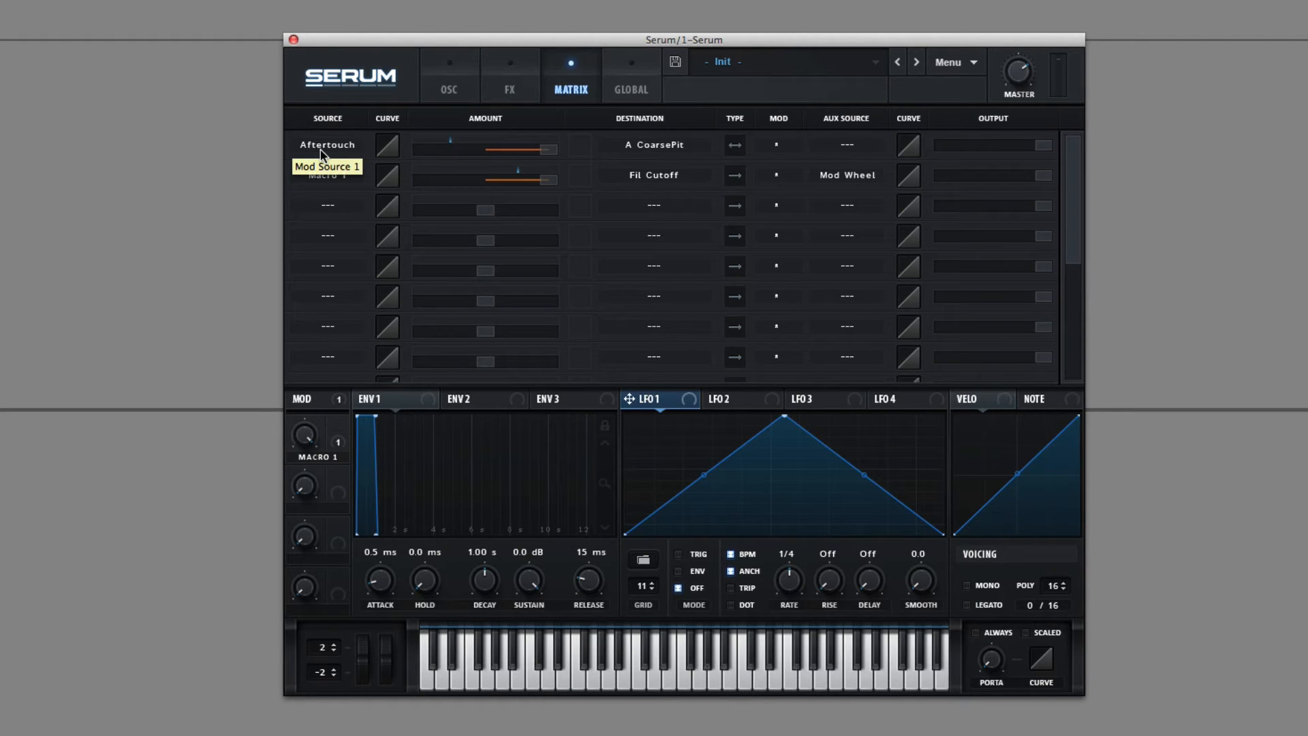
Switch the first routing's source to Chaos 1 and view the Global page's Chaos settings.
left_click(327, 144)
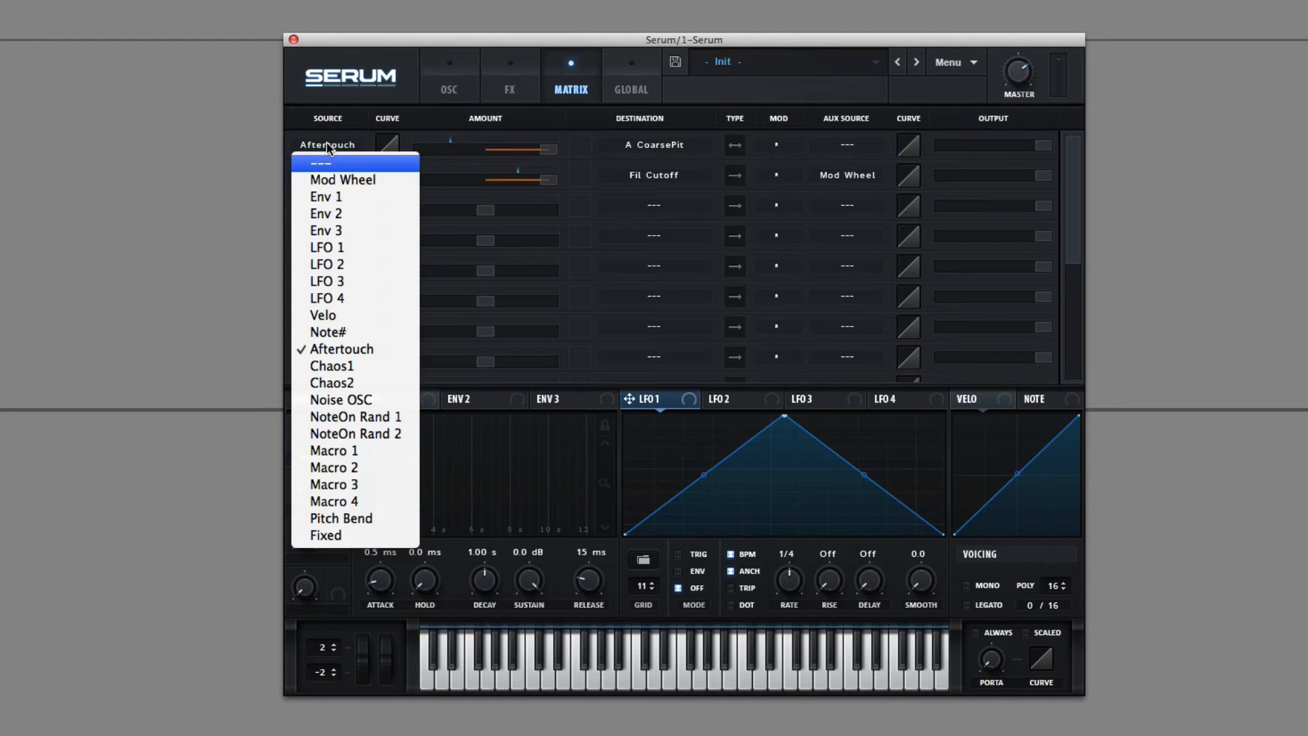
left_click(331, 365)
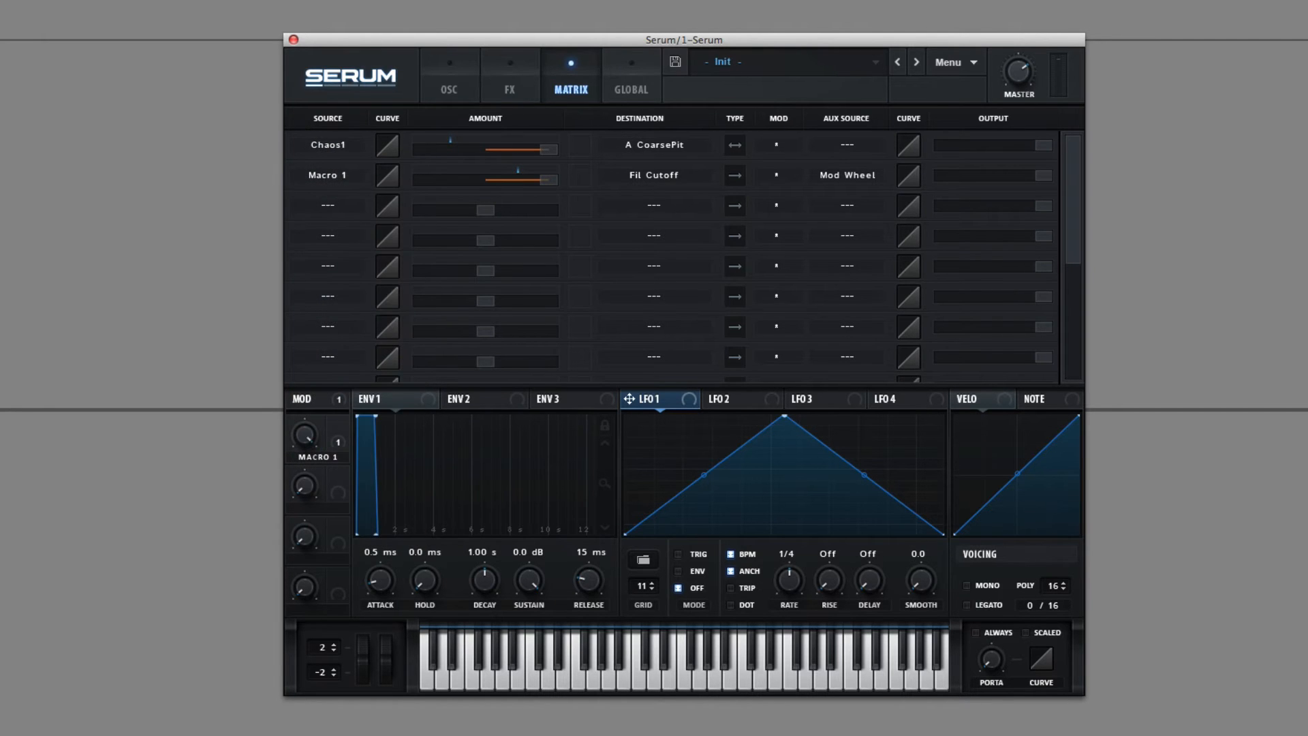
left_click(629, 75)
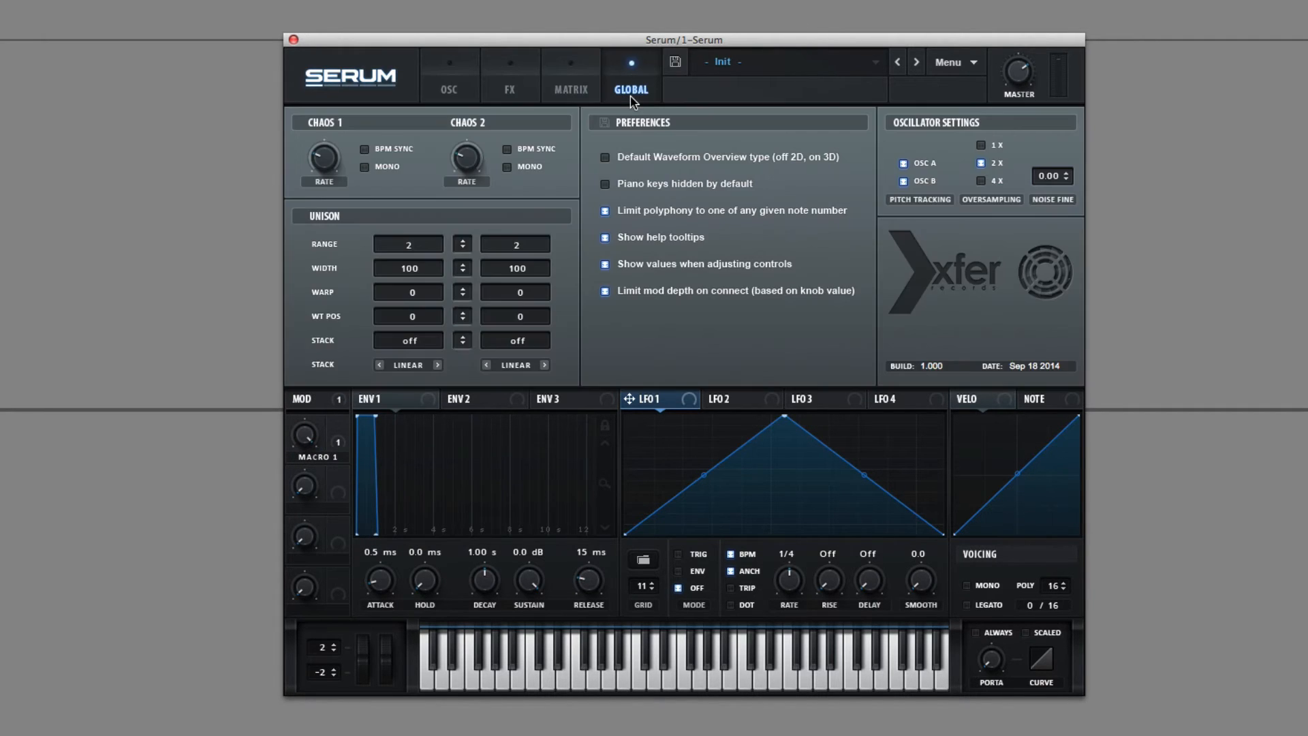
mouse_move(339, 134)
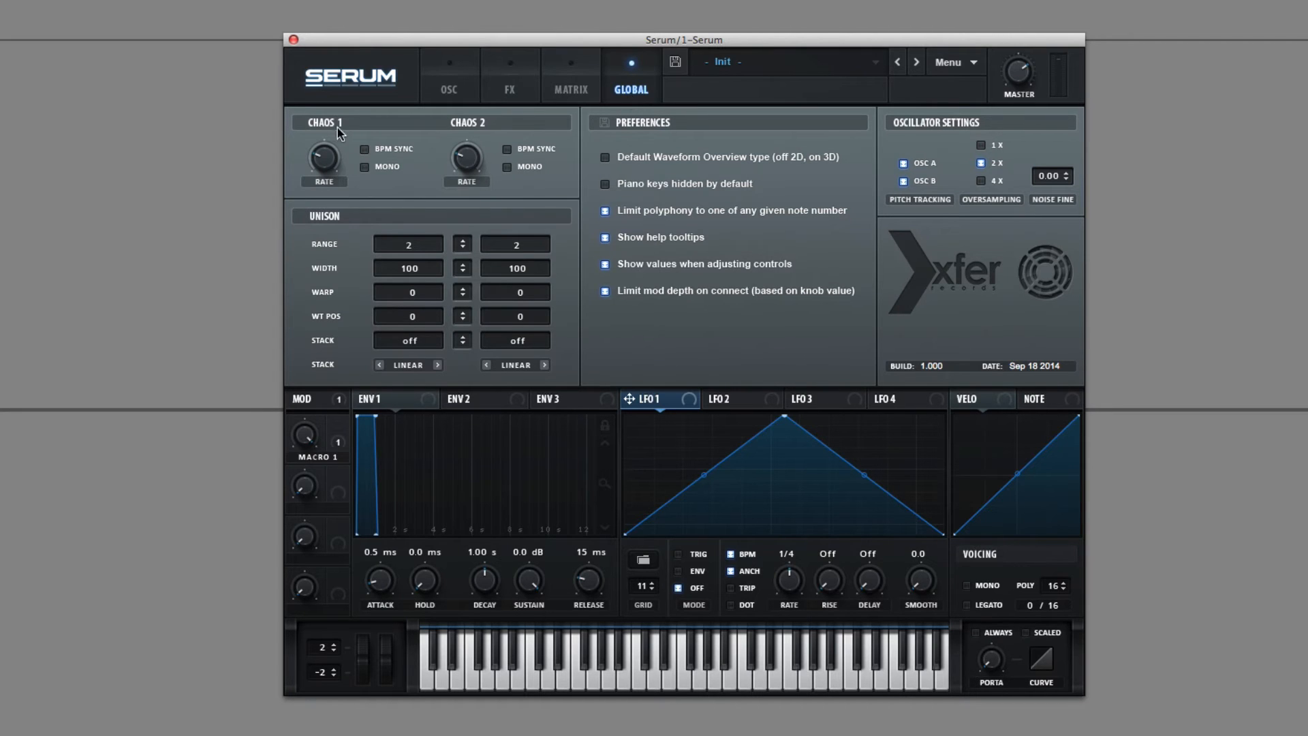
mouse_move(337, 173)
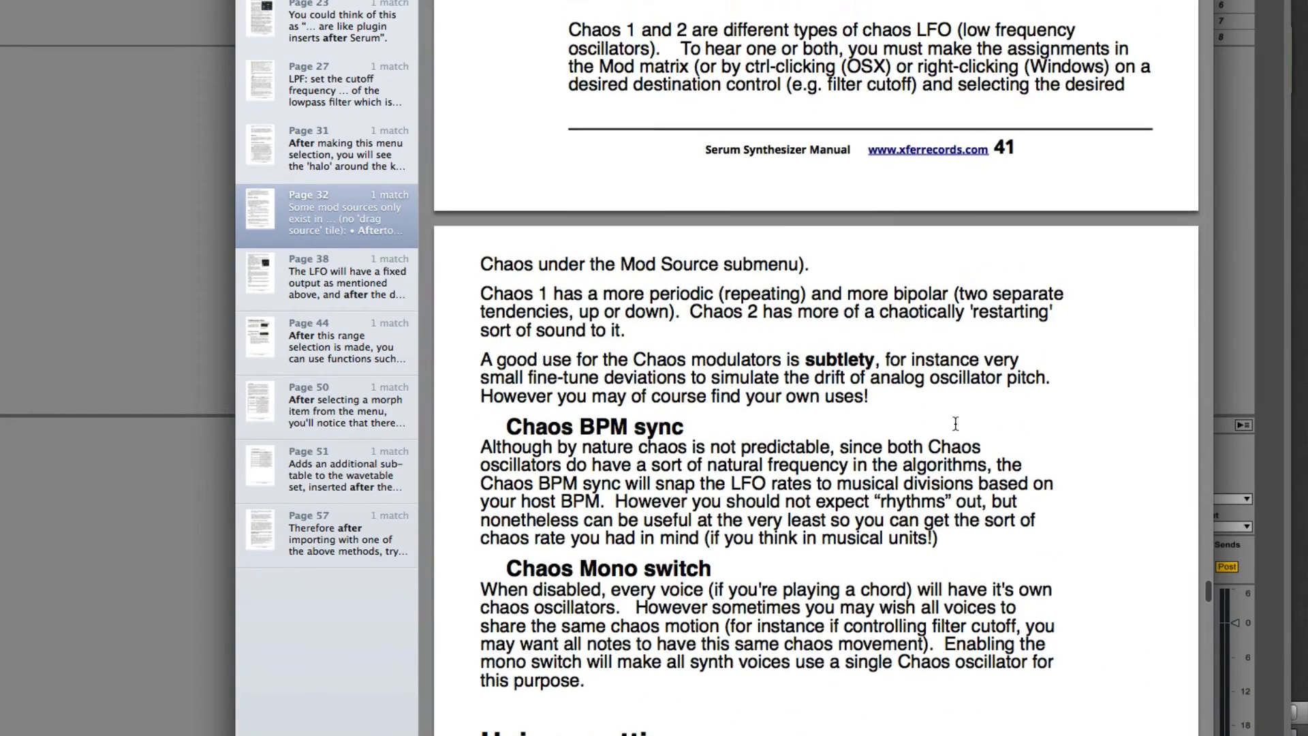
Scroll the Serum manual in Preview to the Chaos 1 | Chaos 2 section on page 41.
scroll("down", 3)
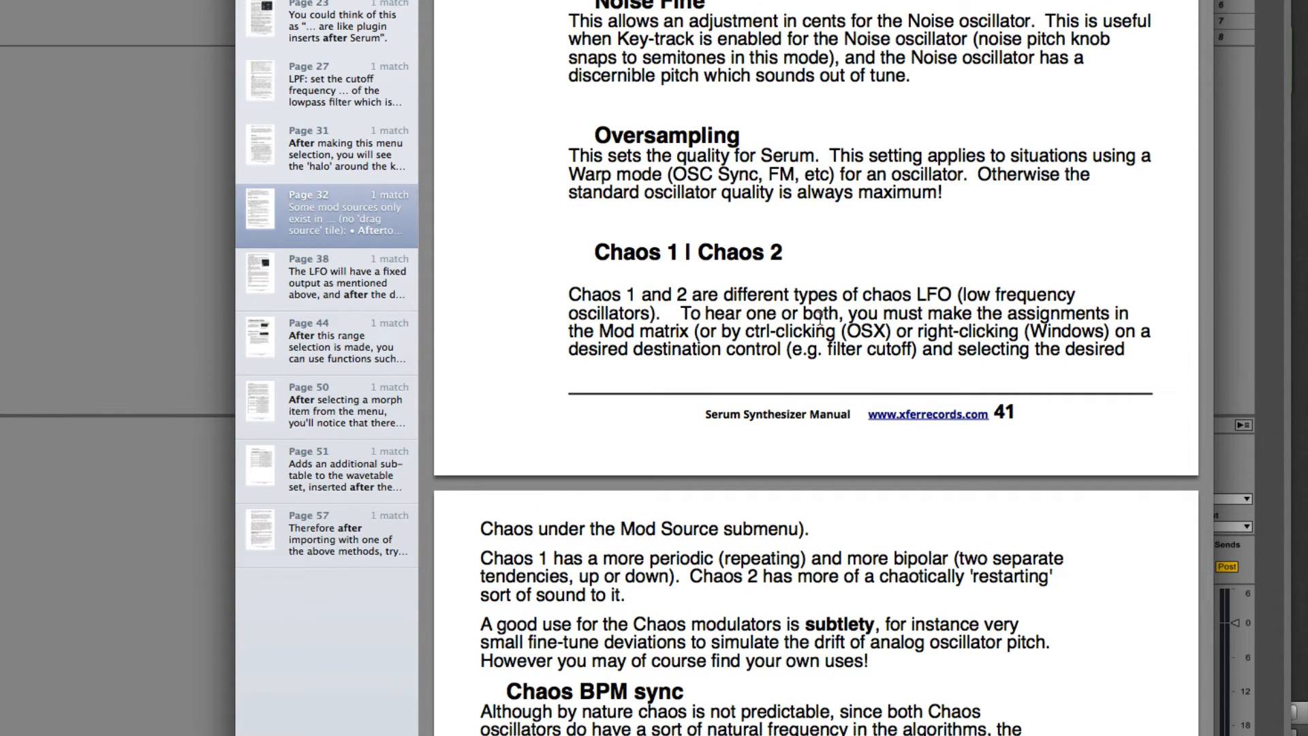
mouse_move(834, 348)
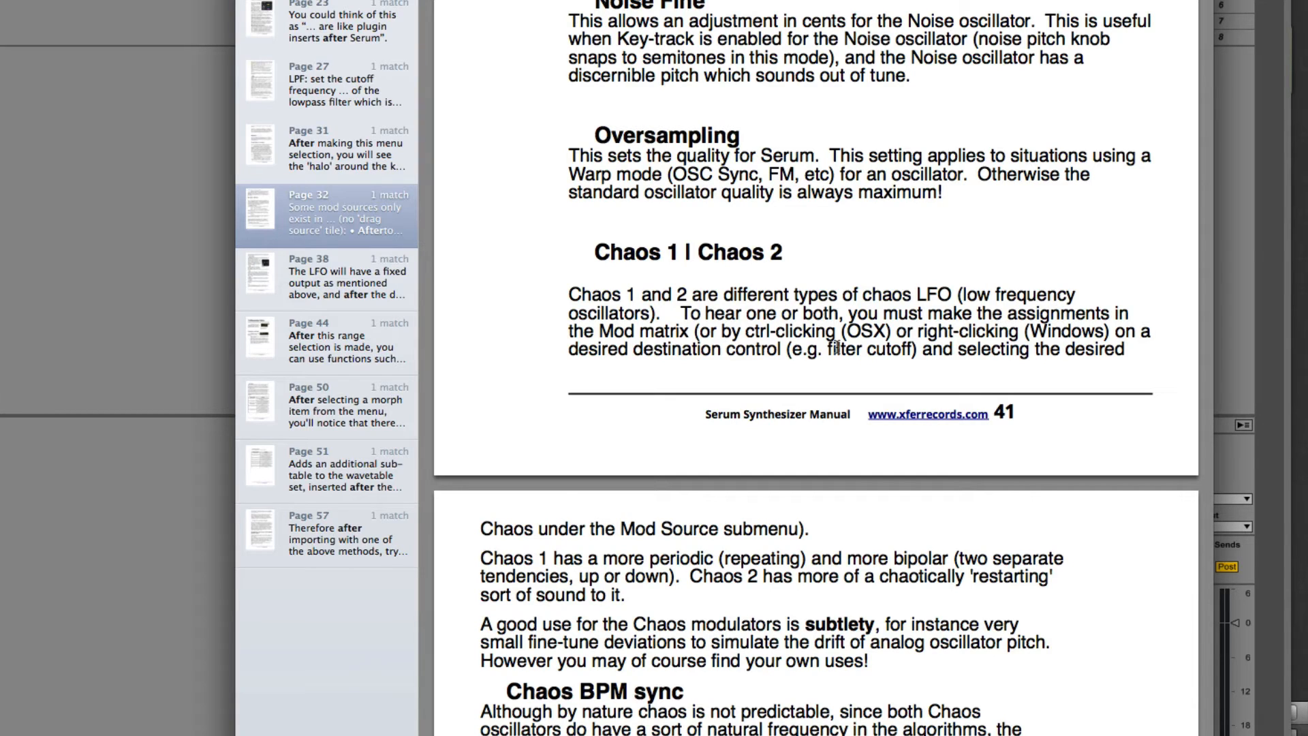
mouse_move(460, 567)
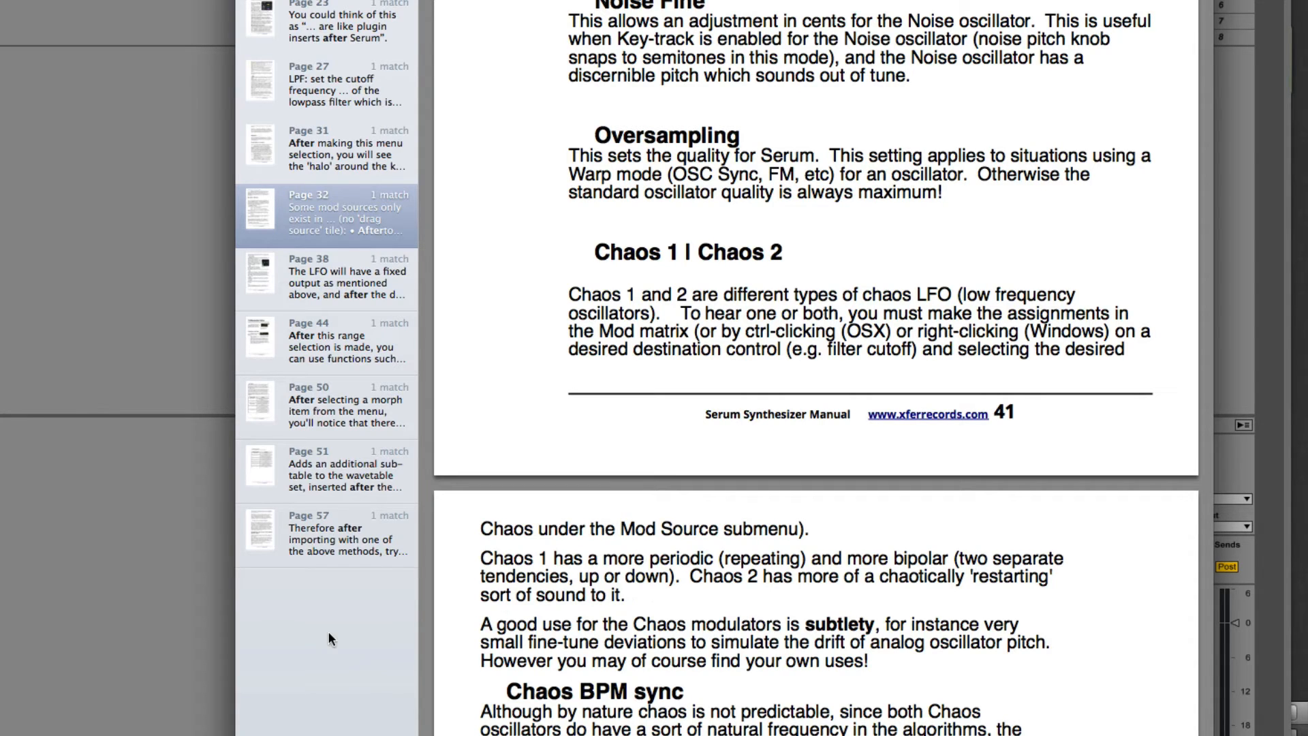
mouse_move(845, 625)
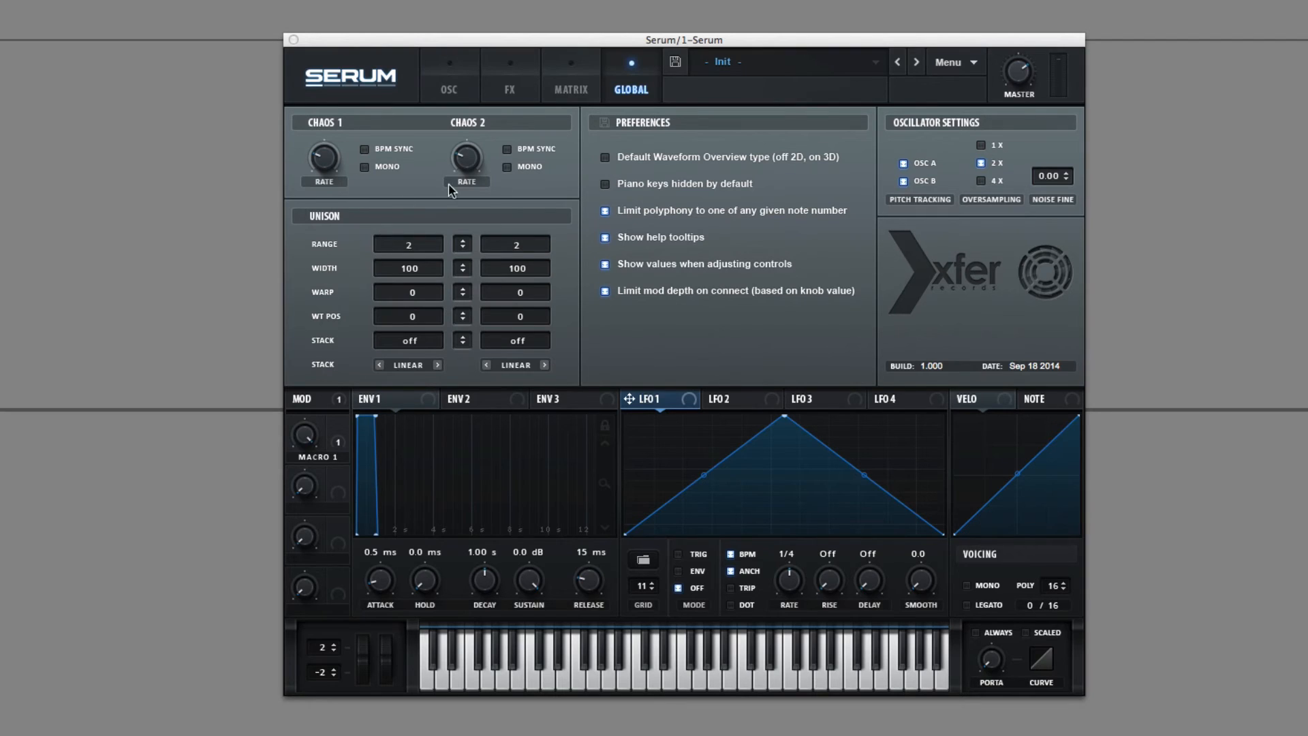
mouse_move(327, 185)
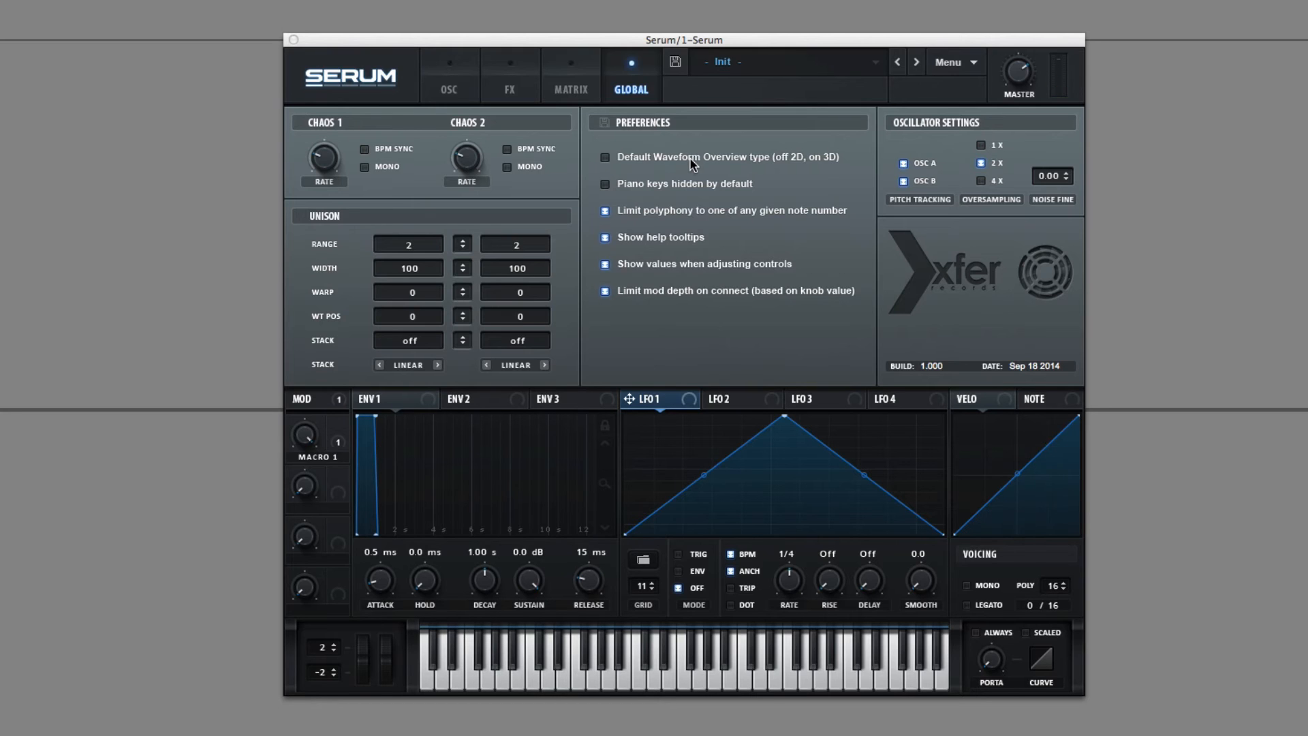
Return to the matrix and check the first routing's source list, keeping Chaos1.
left_click(570, 75)
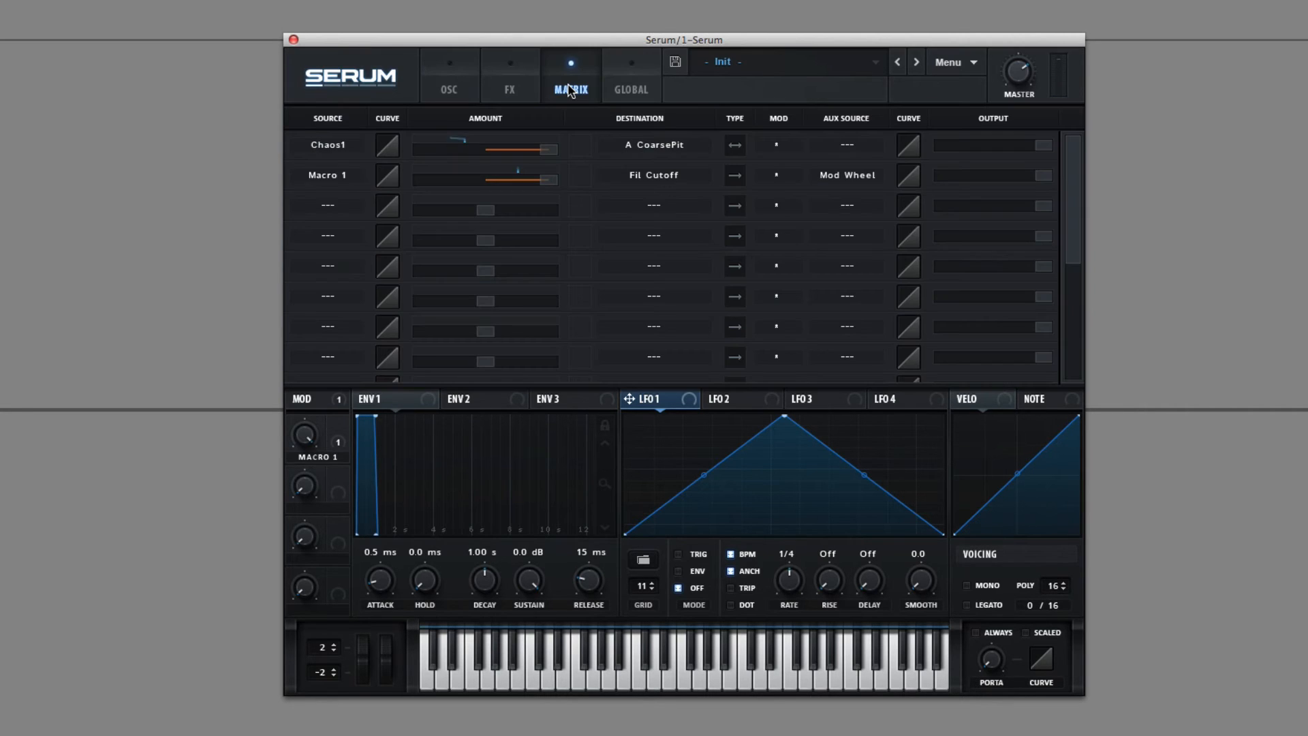
left_click(327, 144)
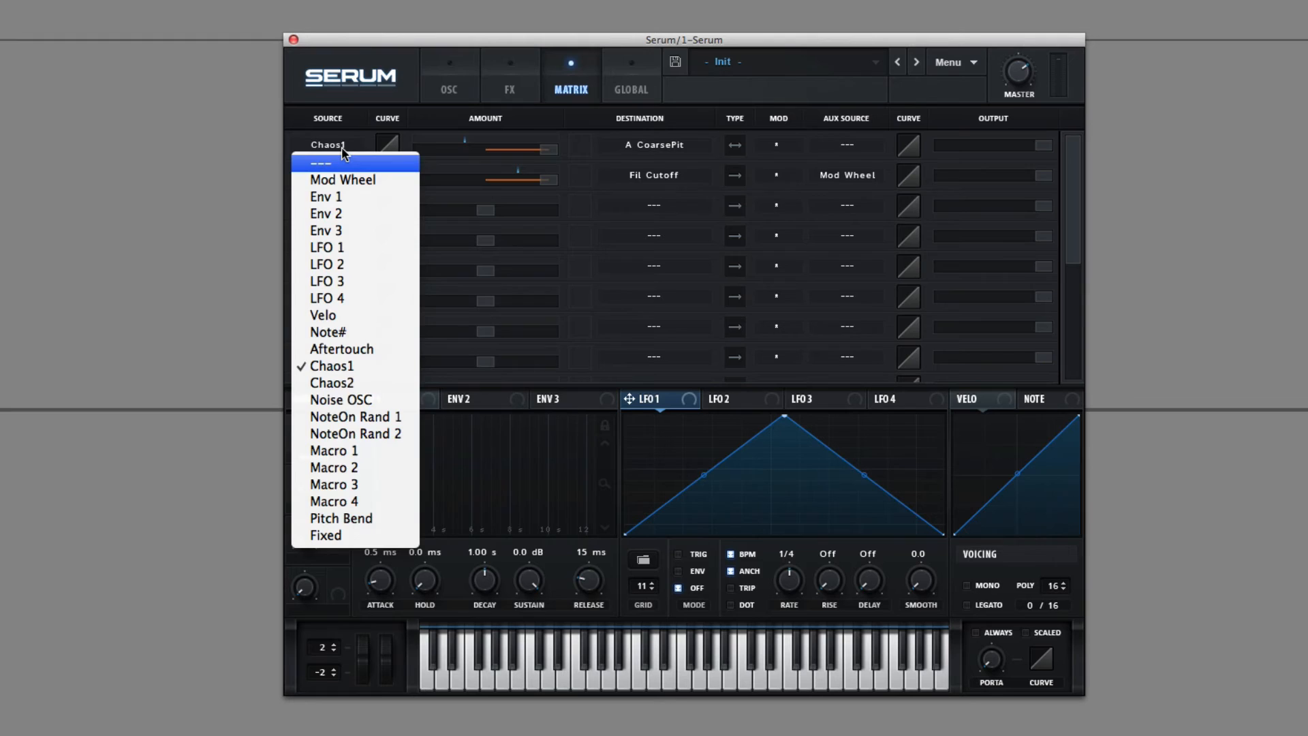
left_click(334, 455)
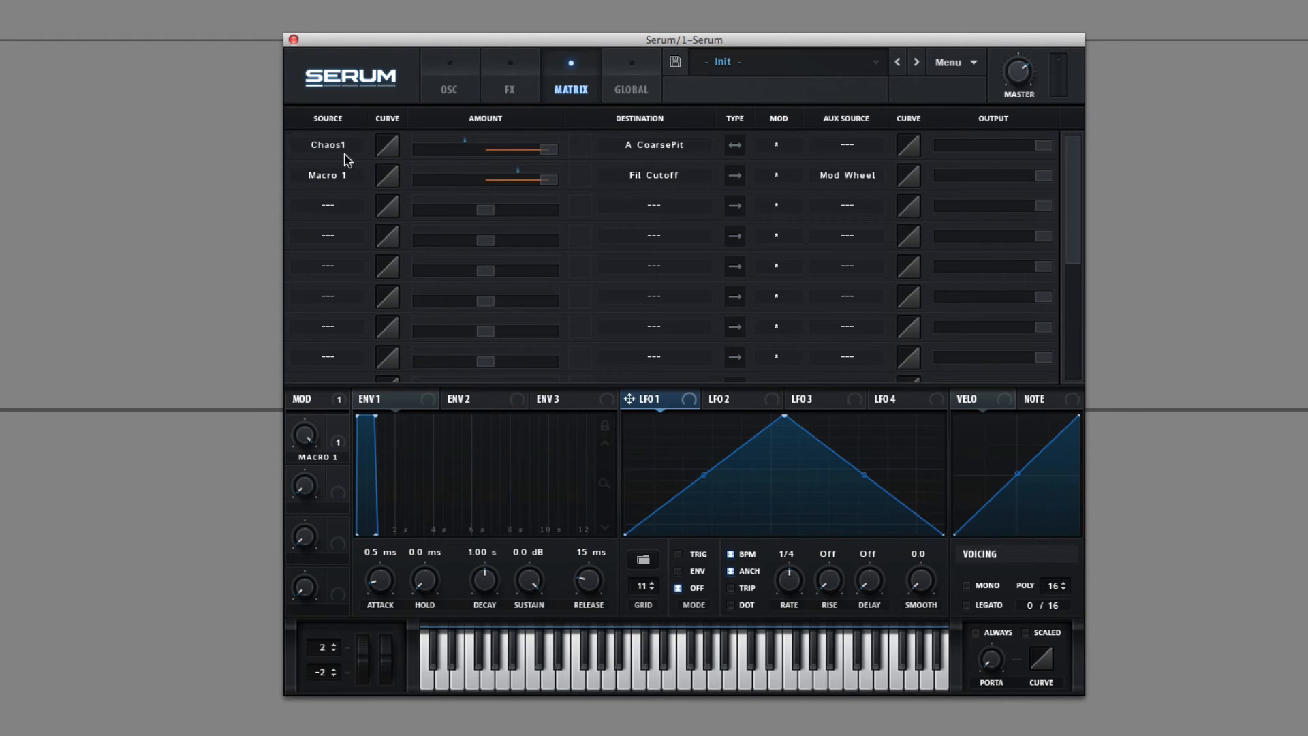
mouse_move(458, 139)
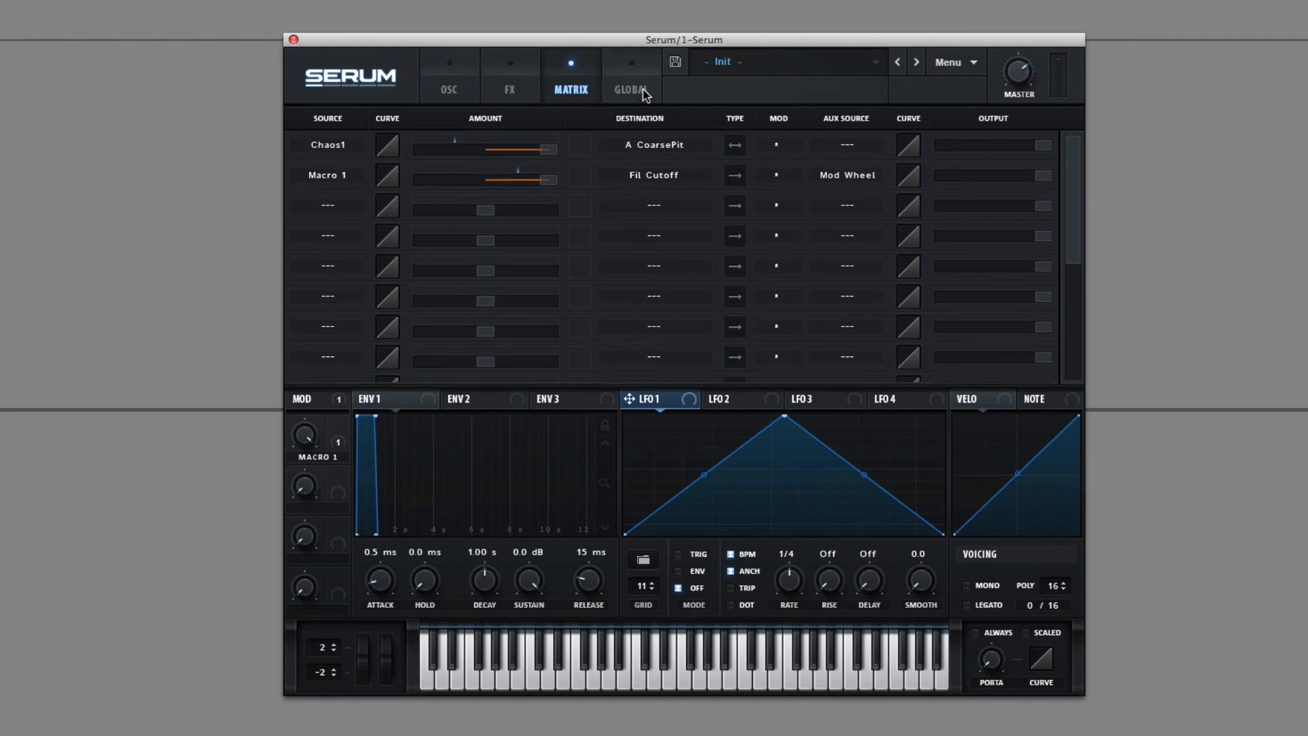
Enable BPM sync and mono for Chaos 1 on the Global page, then return to the matrix.
left_click(631, 73)
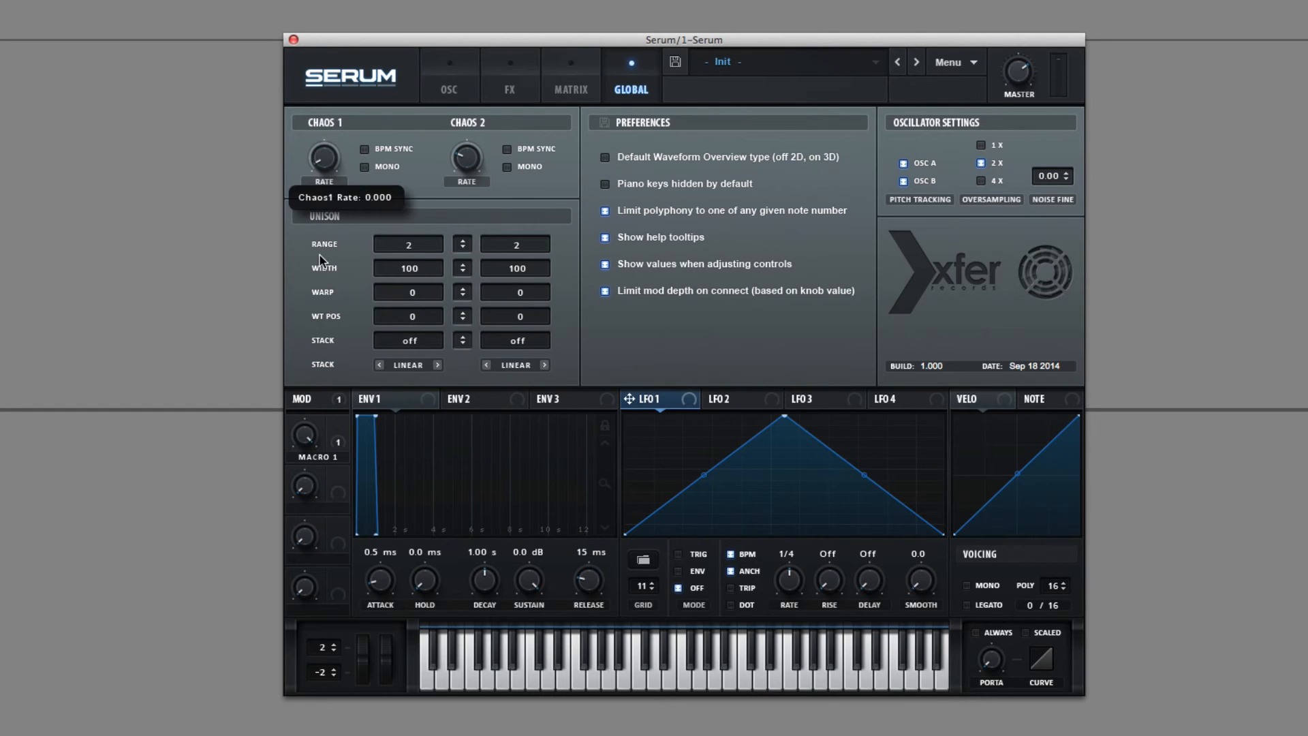
mouse_move(357, 175)
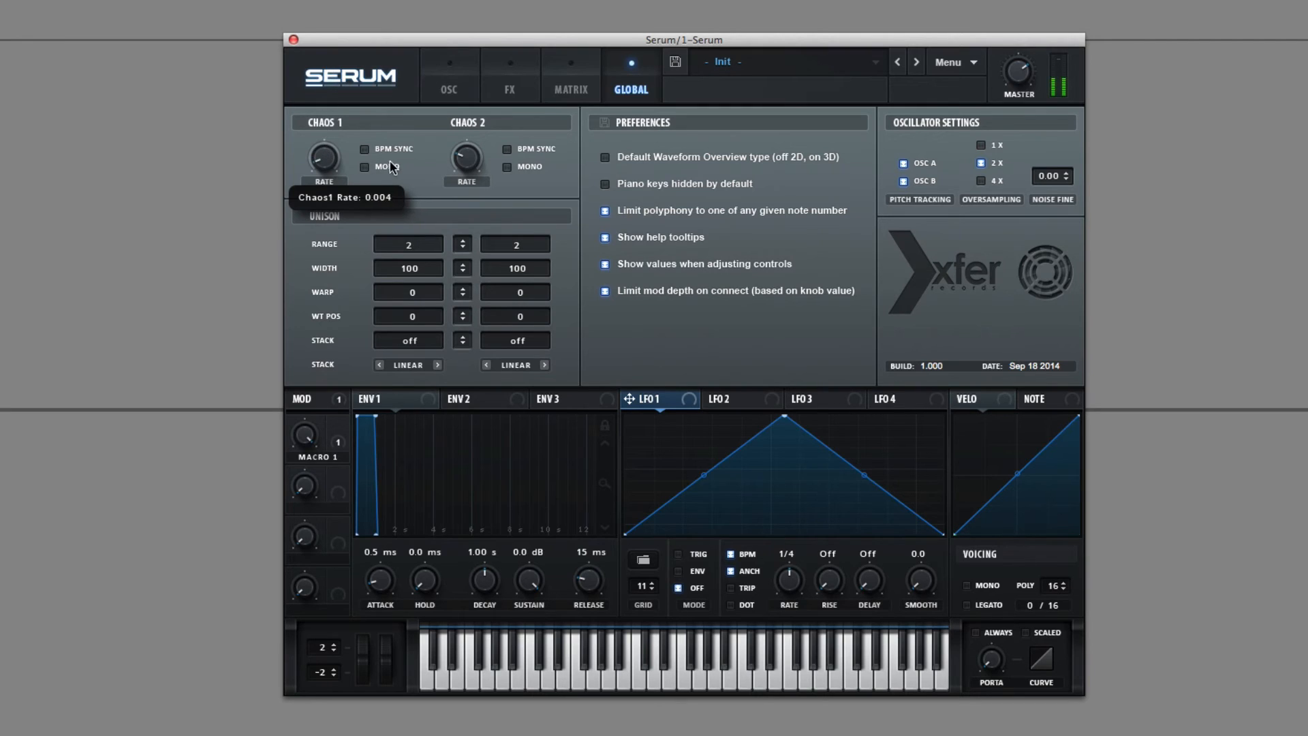
left_click(365, 150)
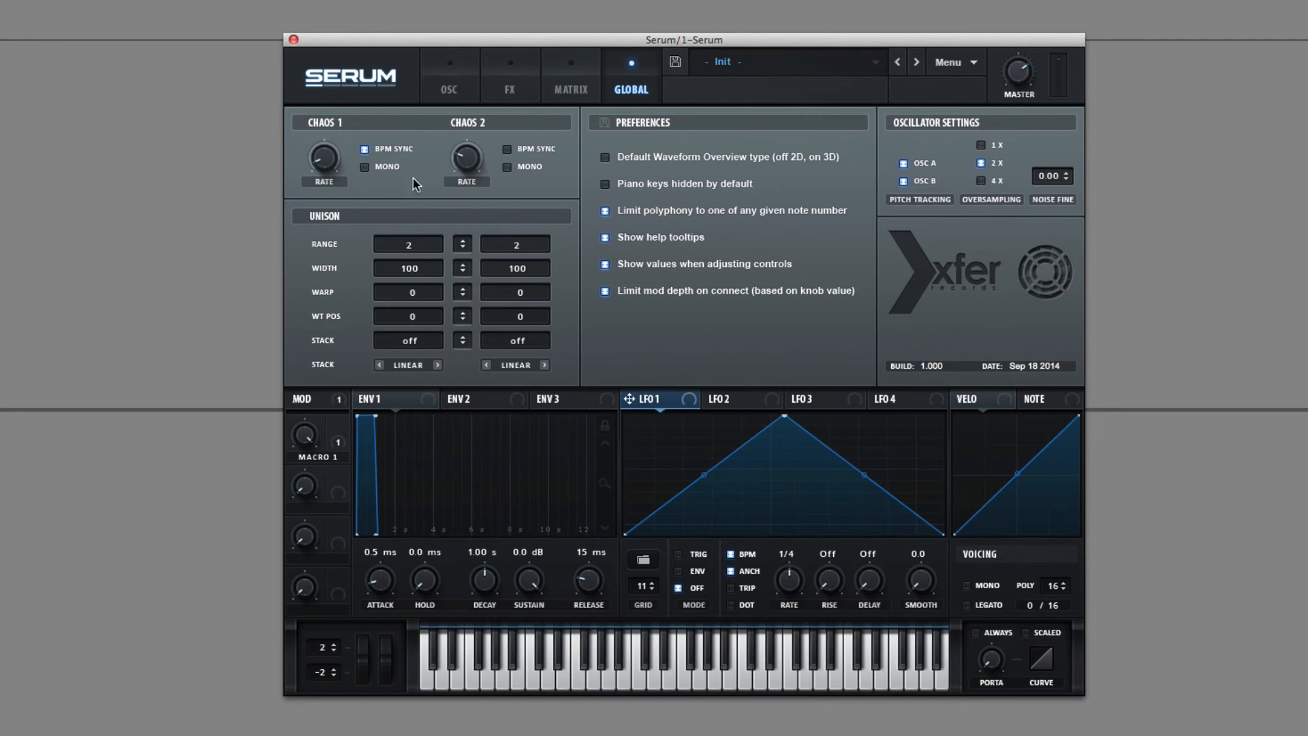
left_click(363, 169)
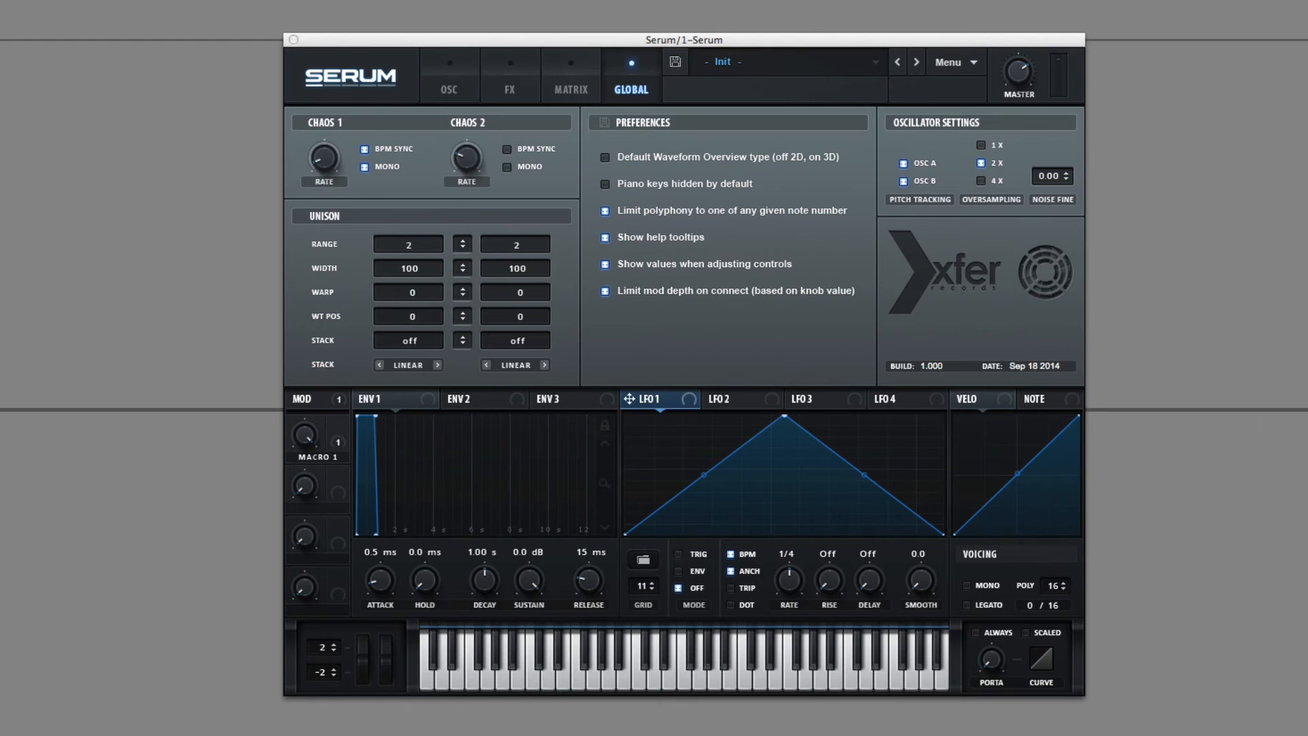
mouse_move(962, 162)
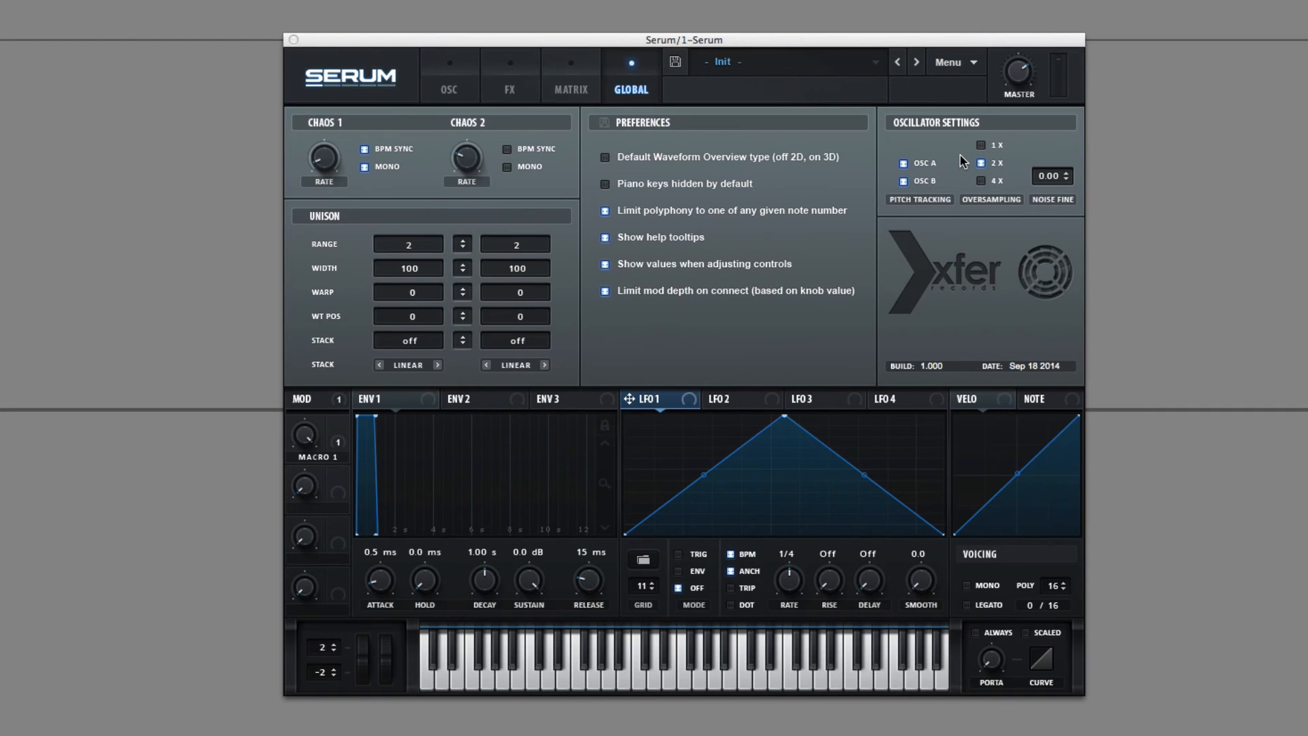
left_click(569, 75)
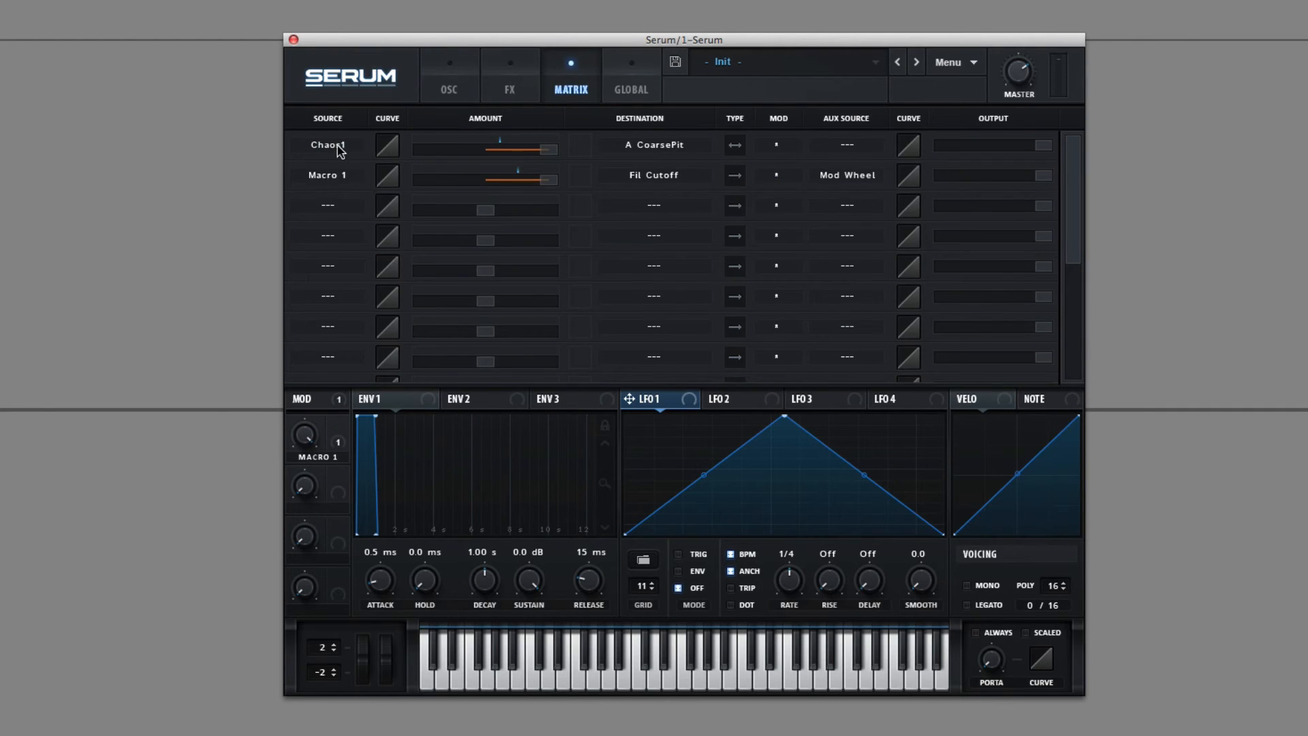
Choose NoteOn Rand 1 as the first routing's source for A CoarsePit.
left_click(326, 145)
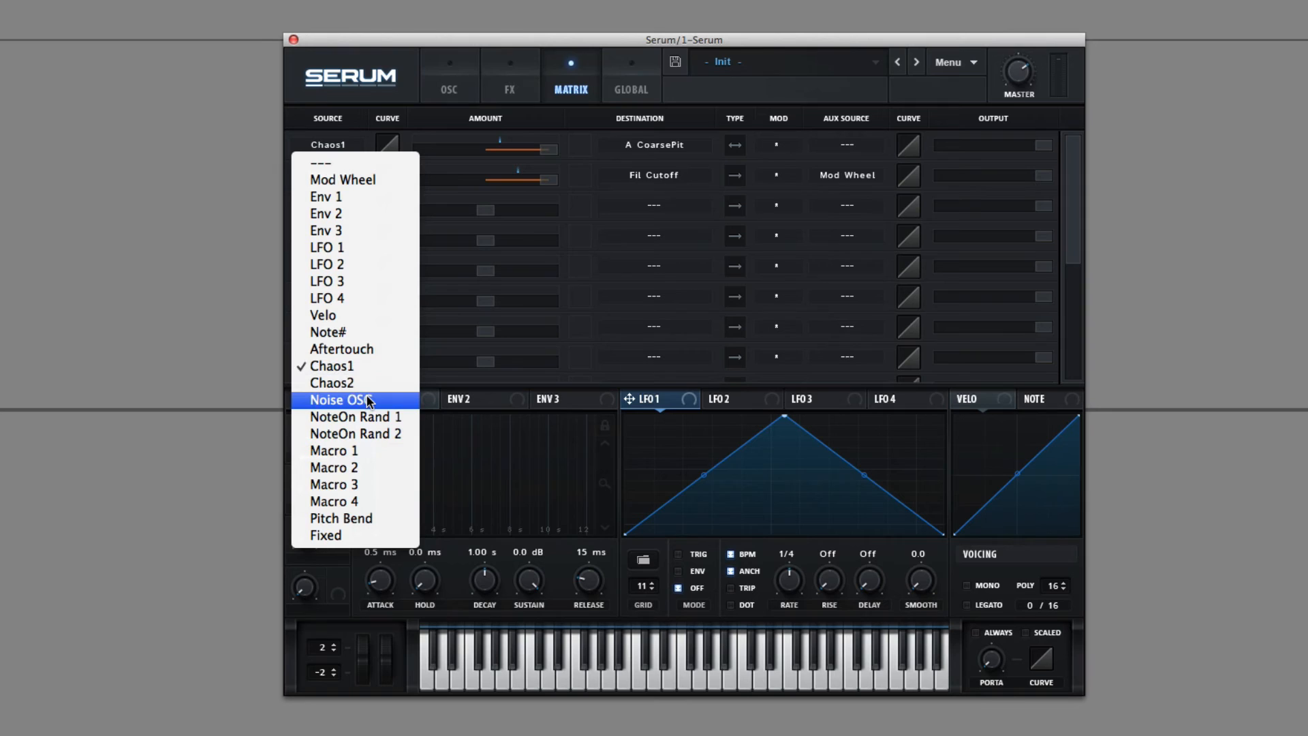
mouse_move(365, 382)
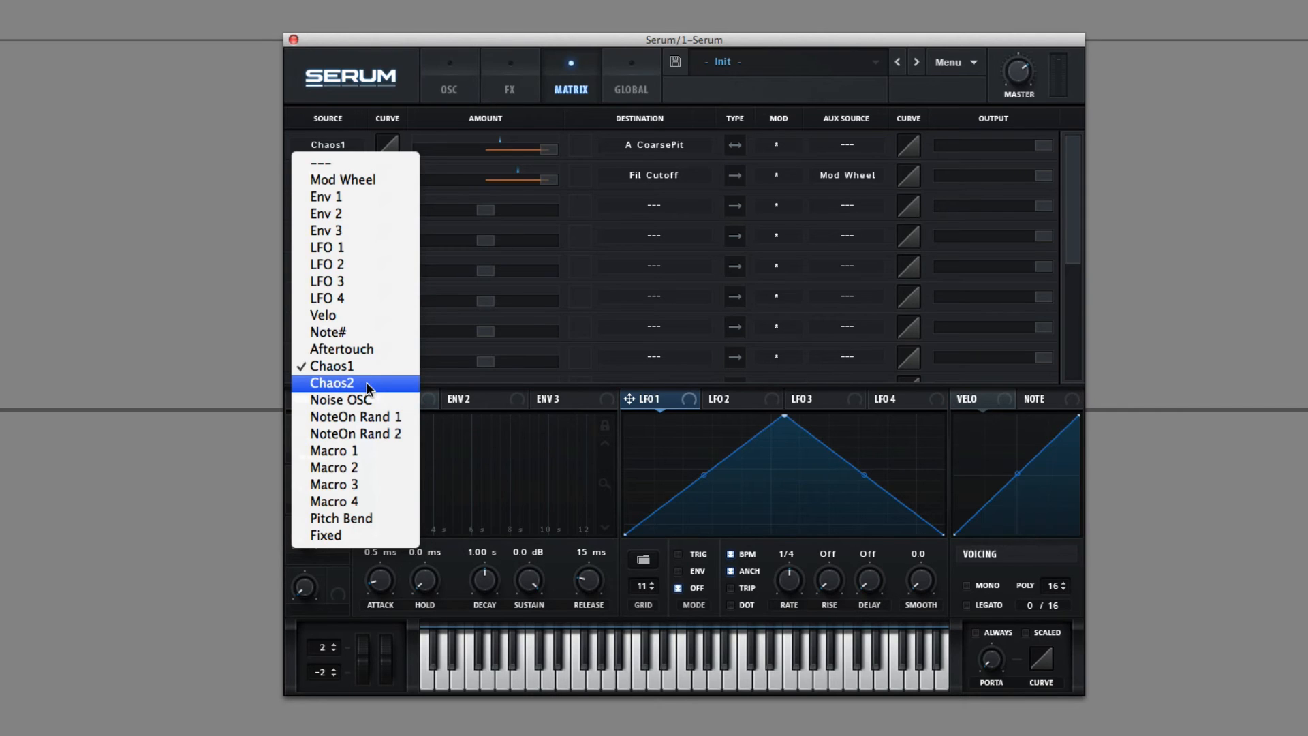
mouse_move(338, 399)
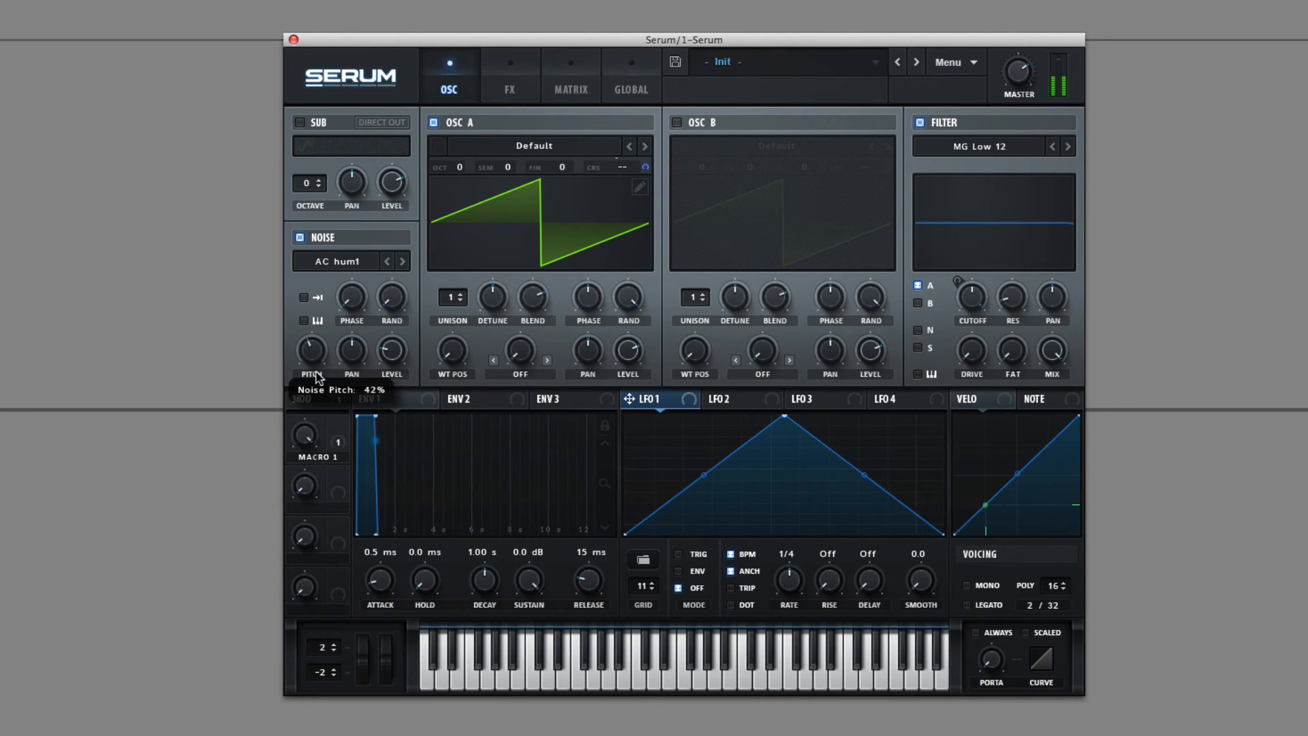
left_click(571, 75)
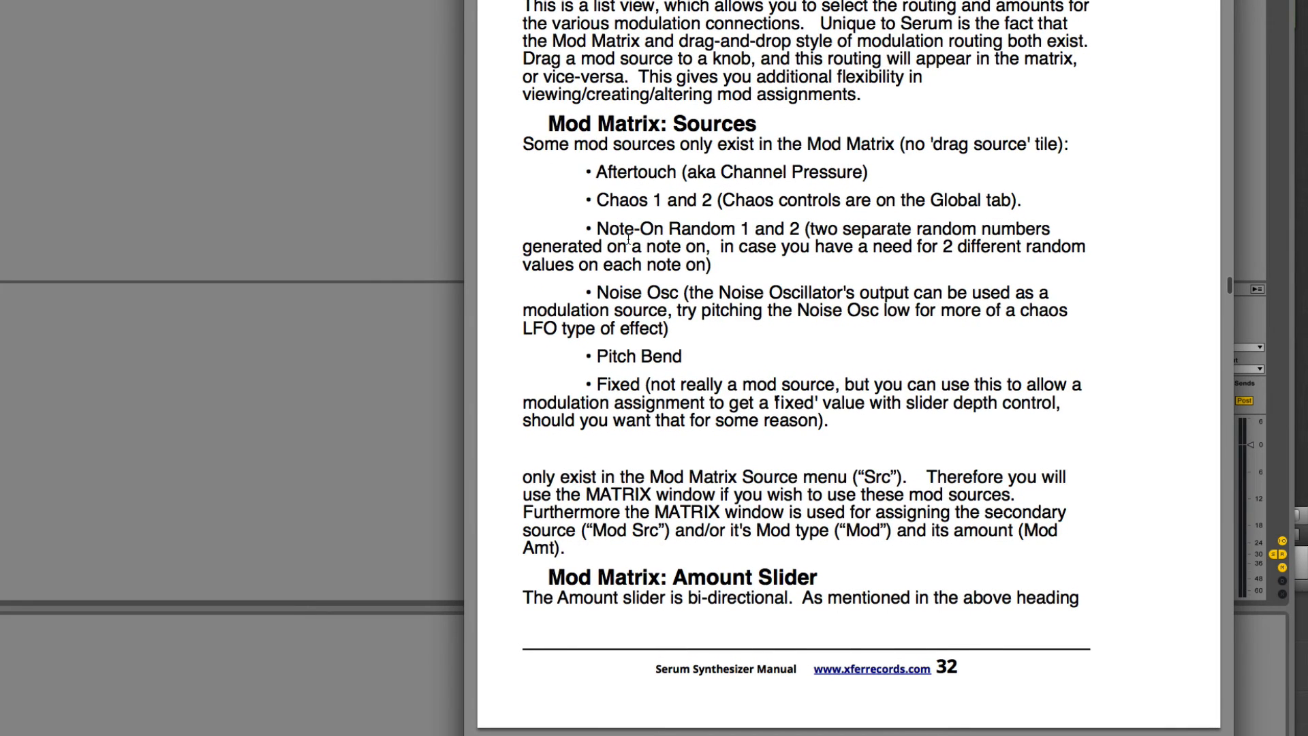
mouse_move(1000, 225)
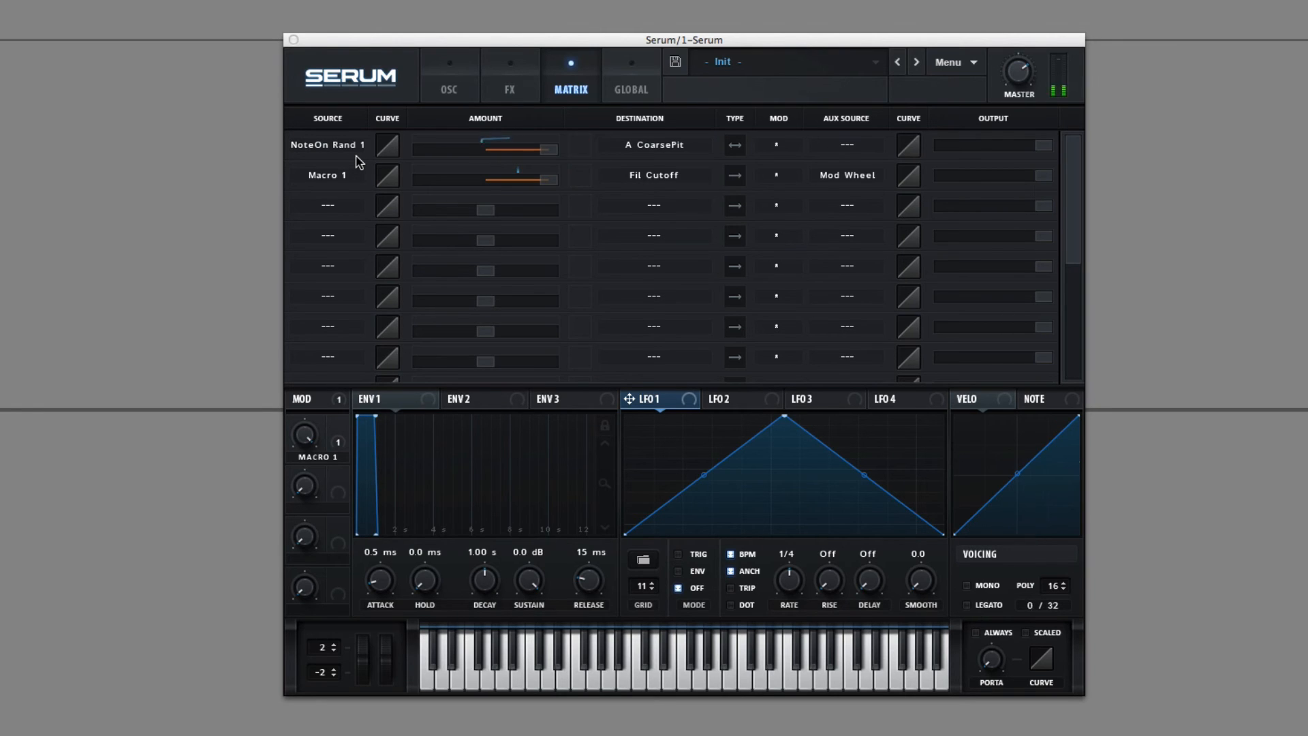
Set NoteOn Rand 2 on the first routing and try NoteOn Rand sources on the cutoff routing.
left_click(326, 145)
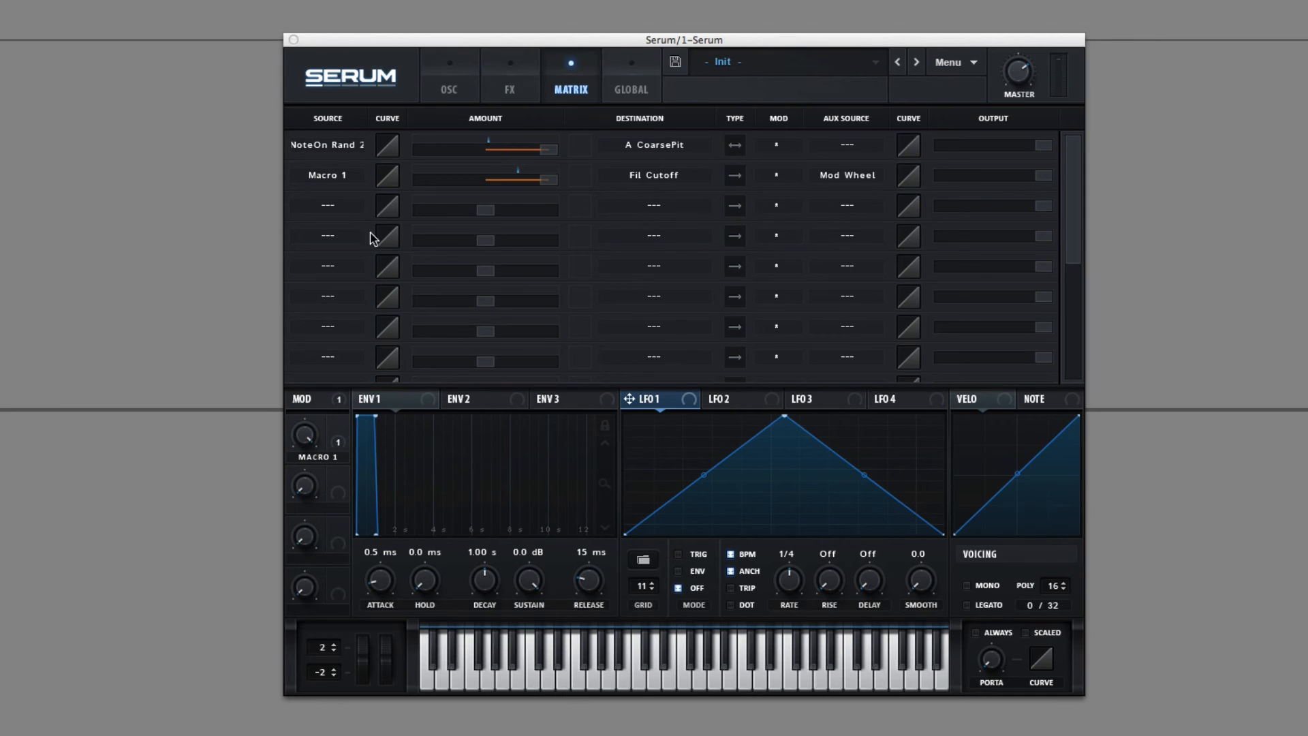
left_click(325, 175)
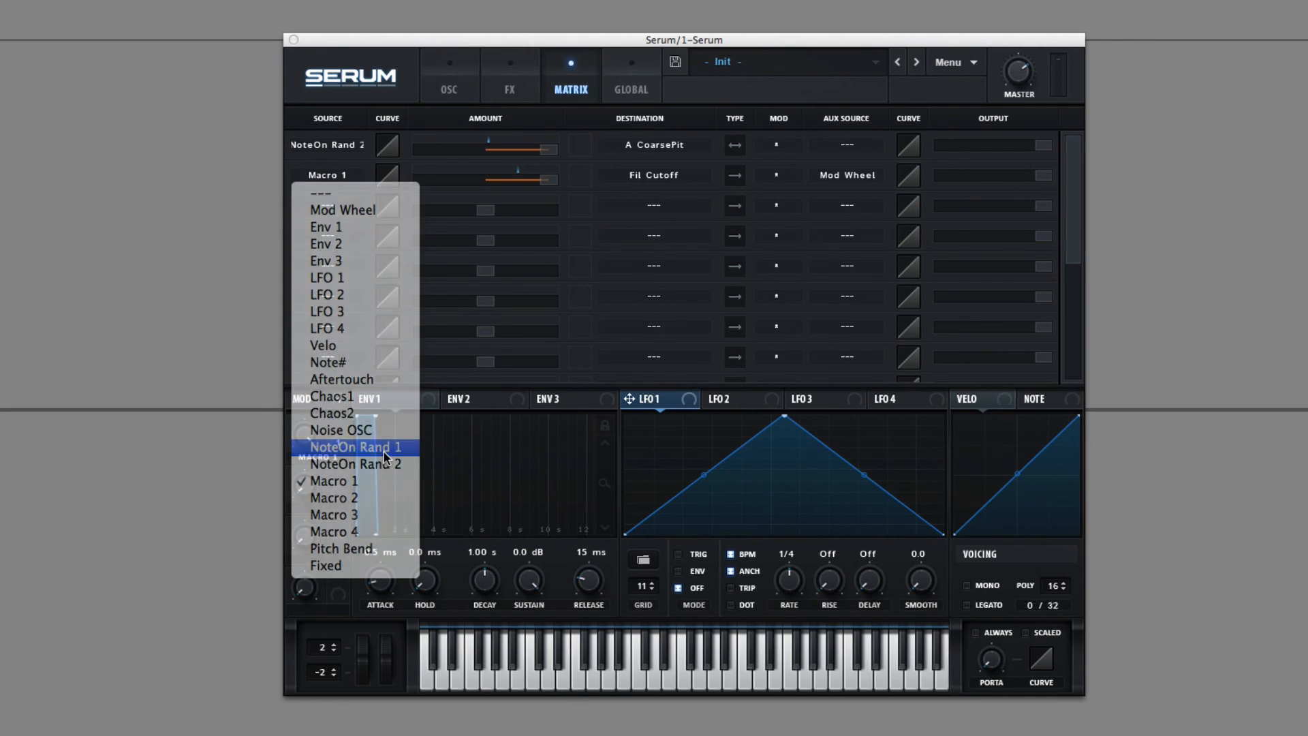
left_click(355, 447)
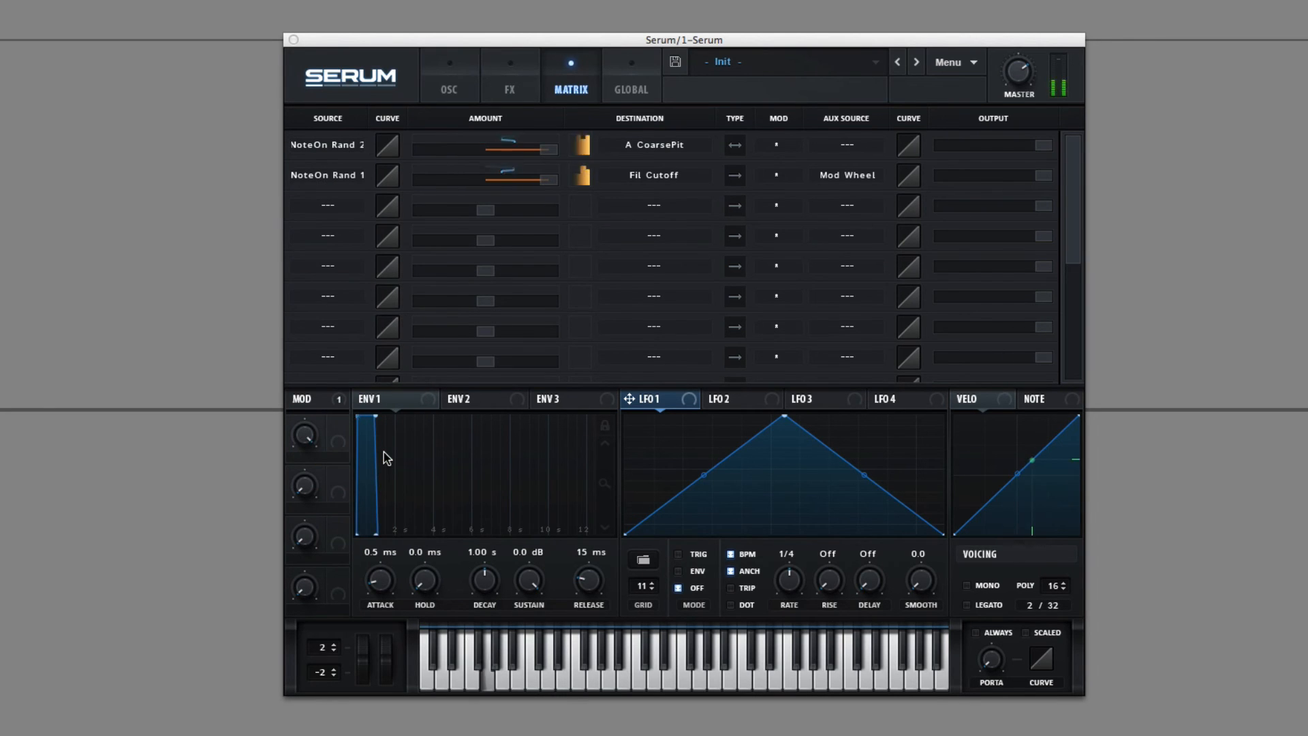
left_click(327, 174)
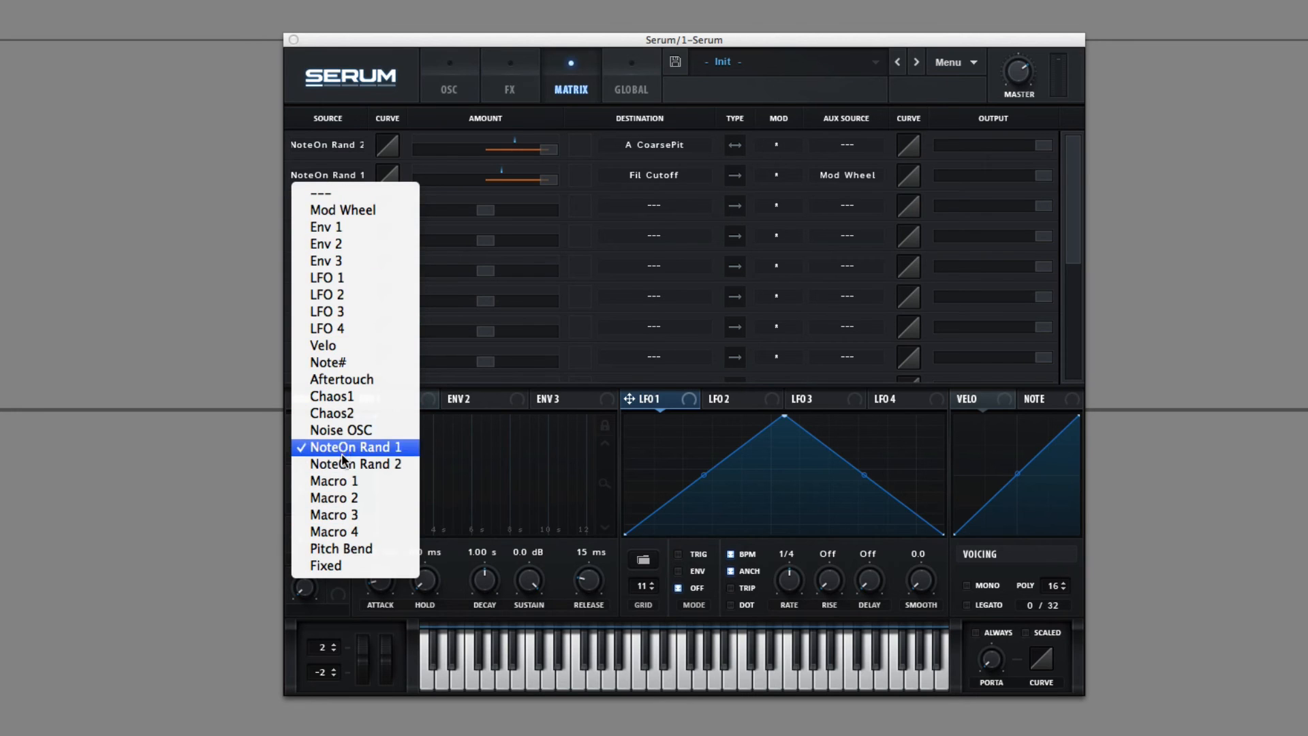
left_click(354, 463)
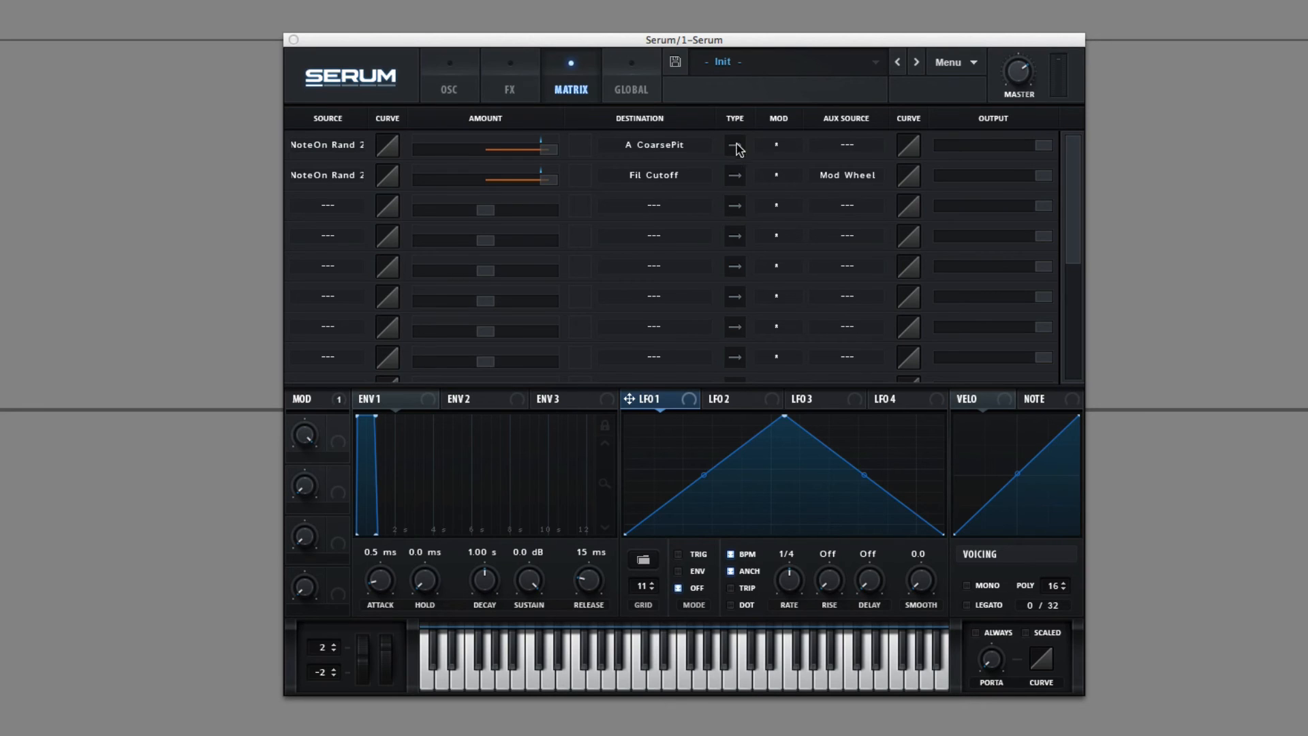
mouse_move(743, 181)
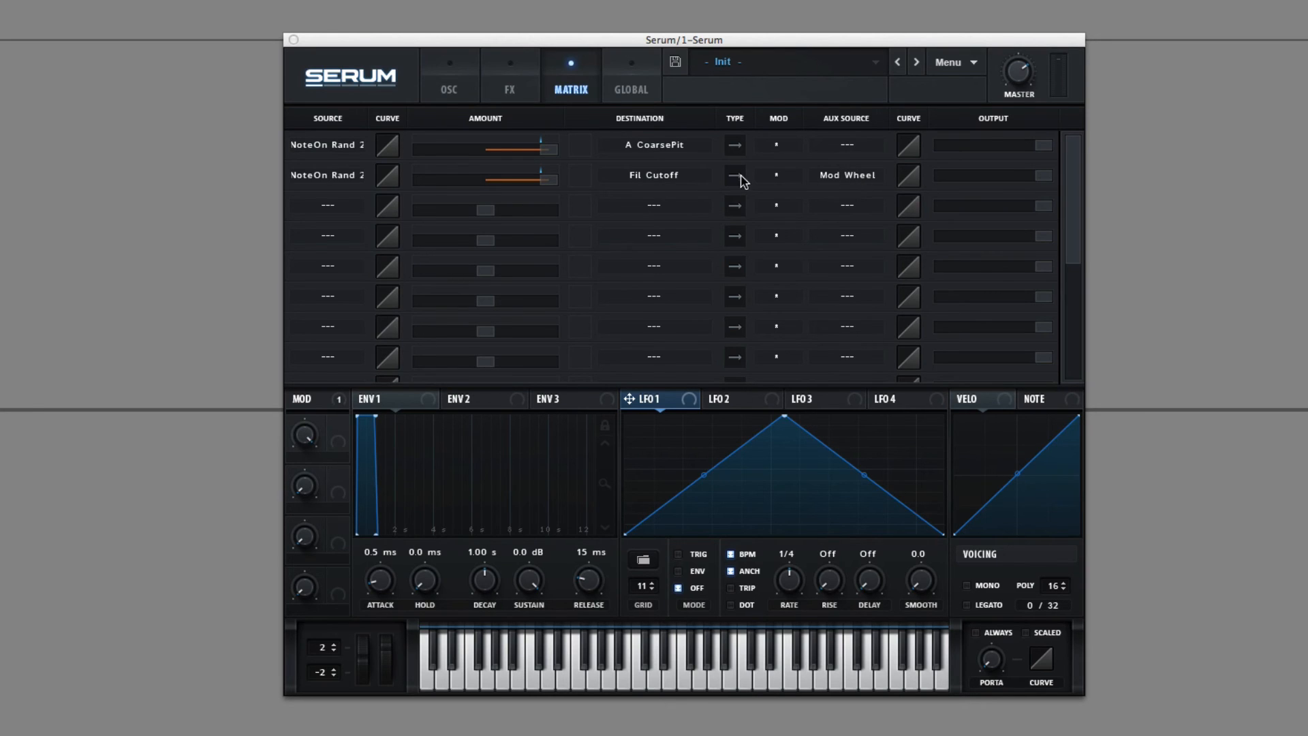
mouse_move(734, 146)
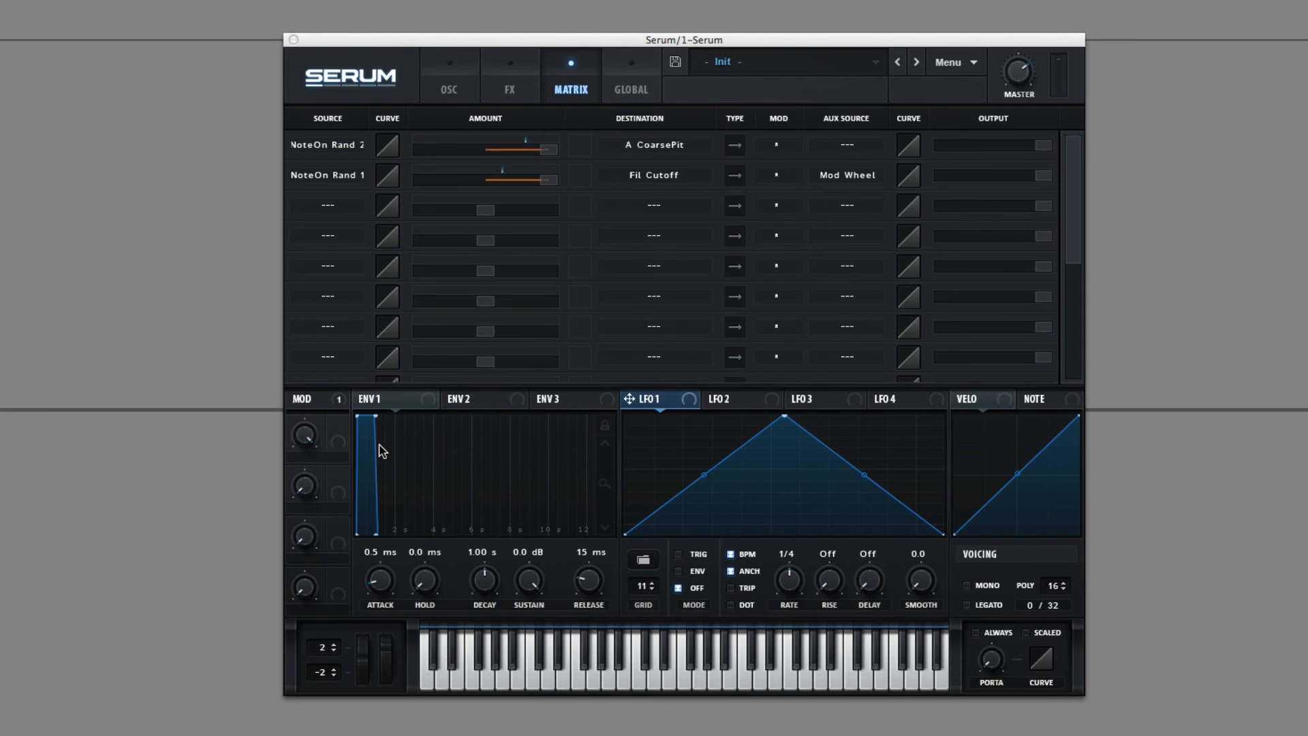
Try Macro 1 and Pitch Bend, then settle on Fixed as the cutoff routing source.
left_click(327, 175)
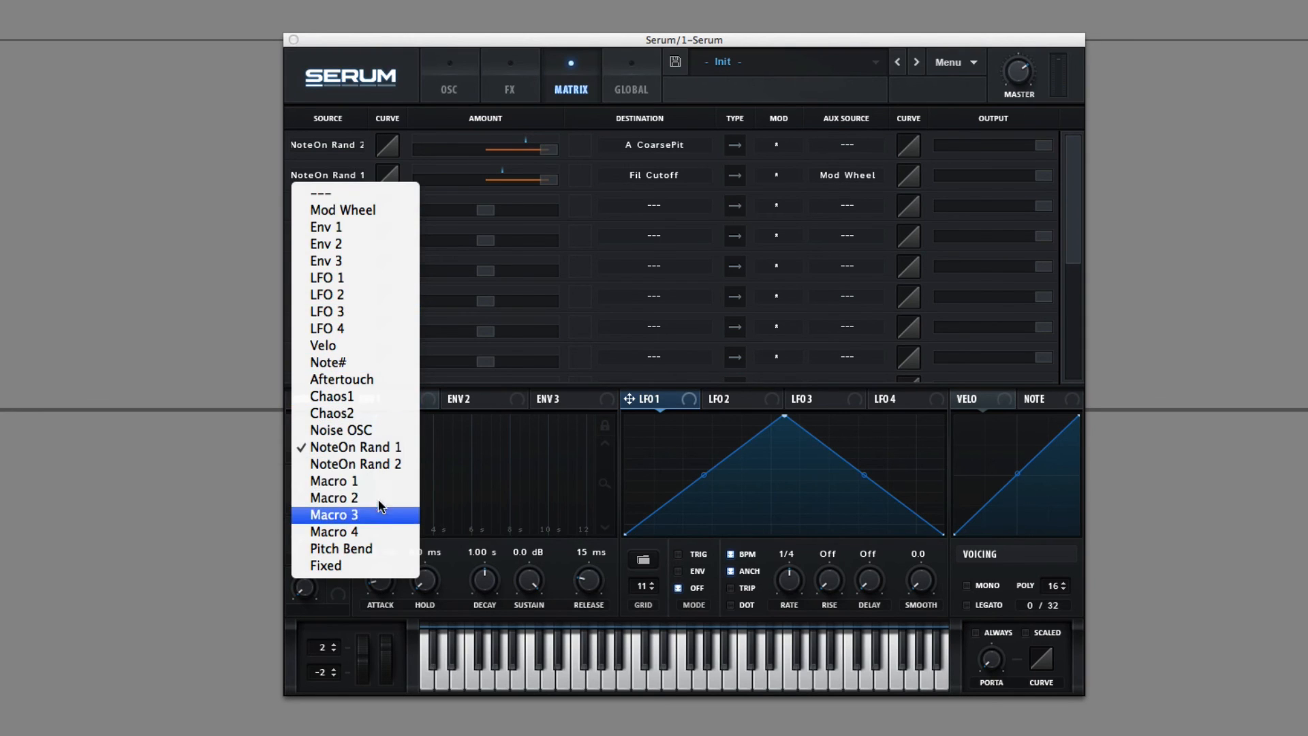
left_click(332, 481)
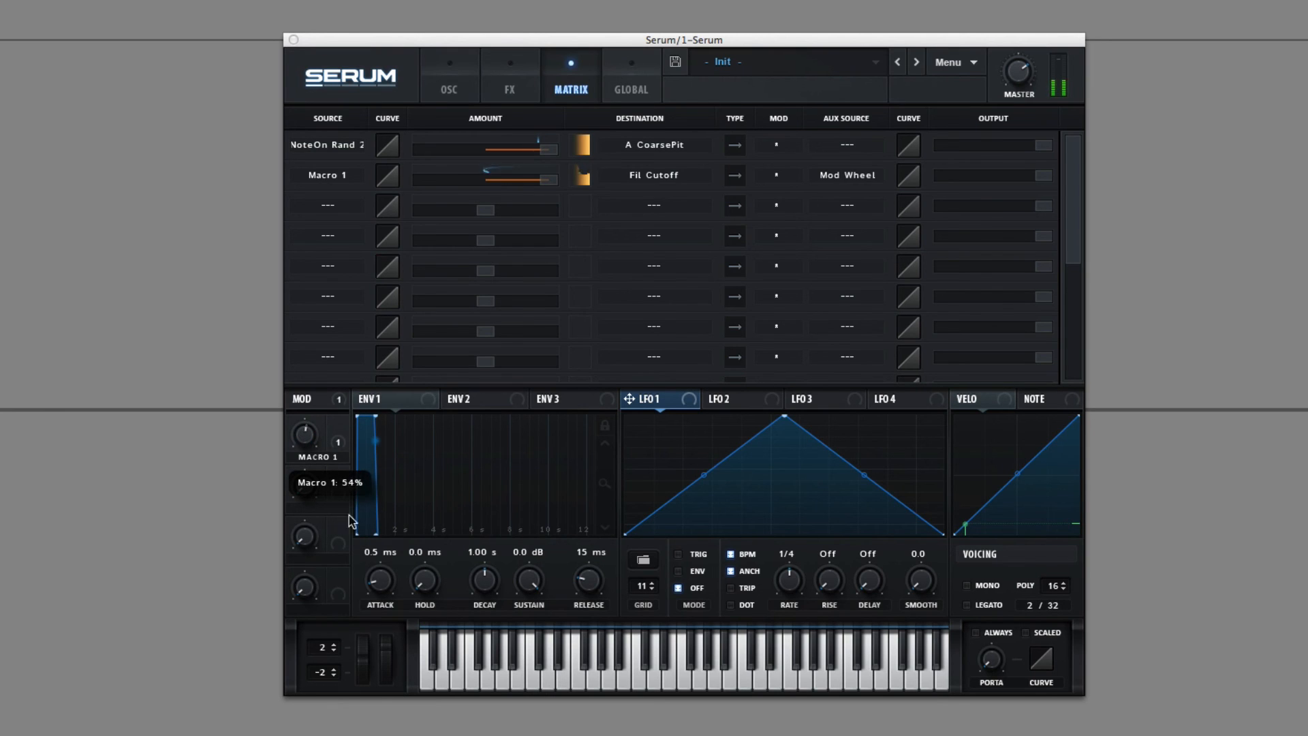
left_click(326, 176)
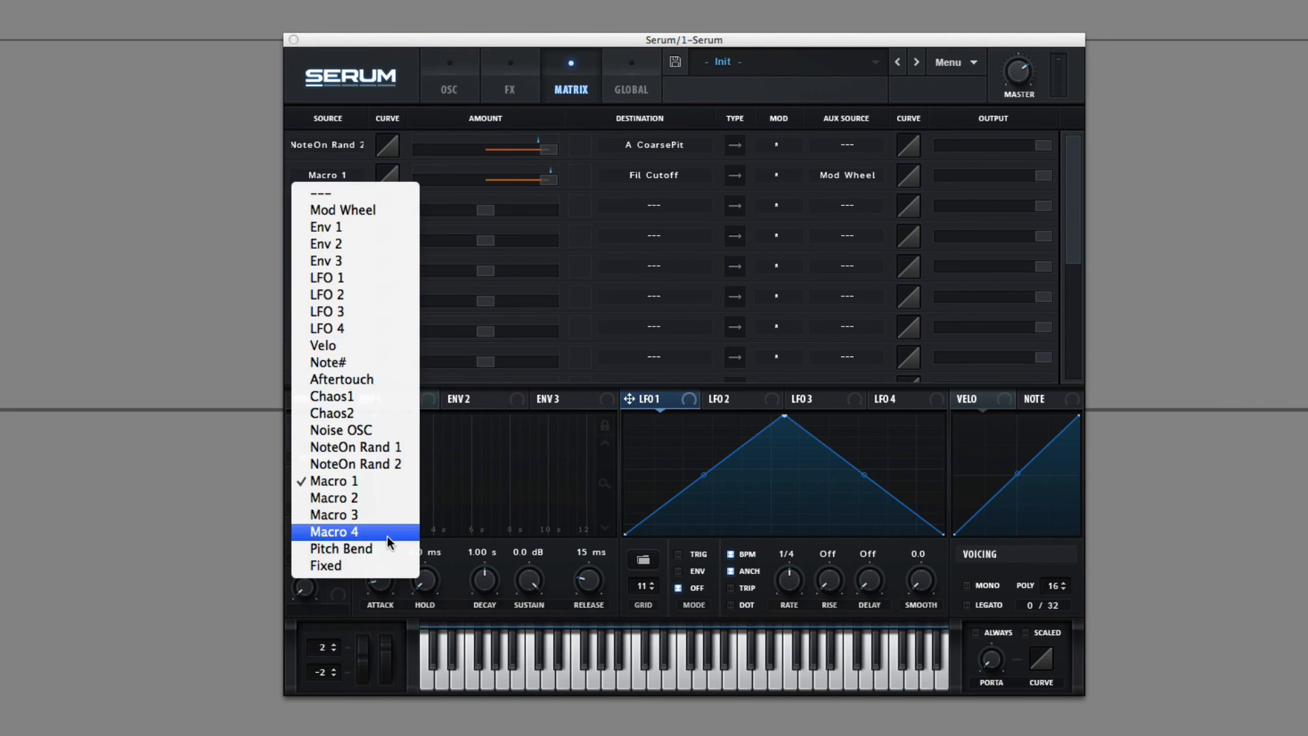
left_click(341, 552)
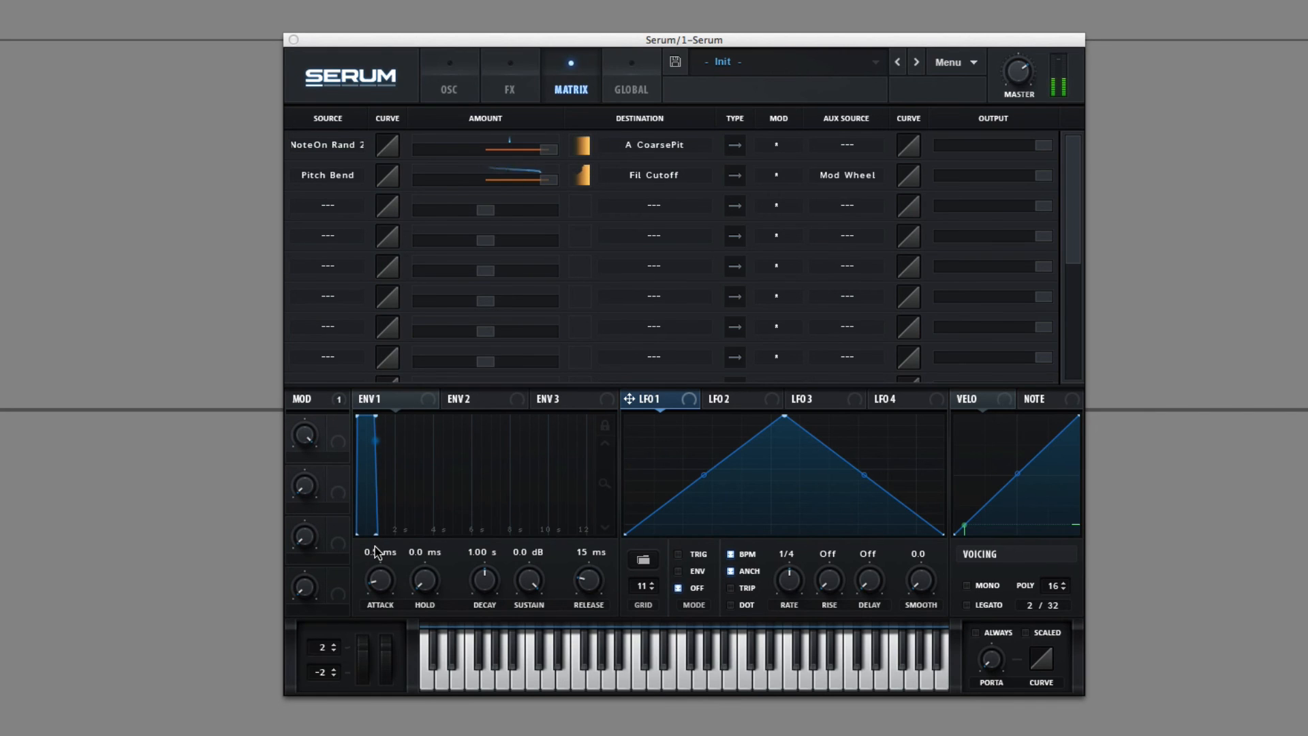
left_click(327, 174)
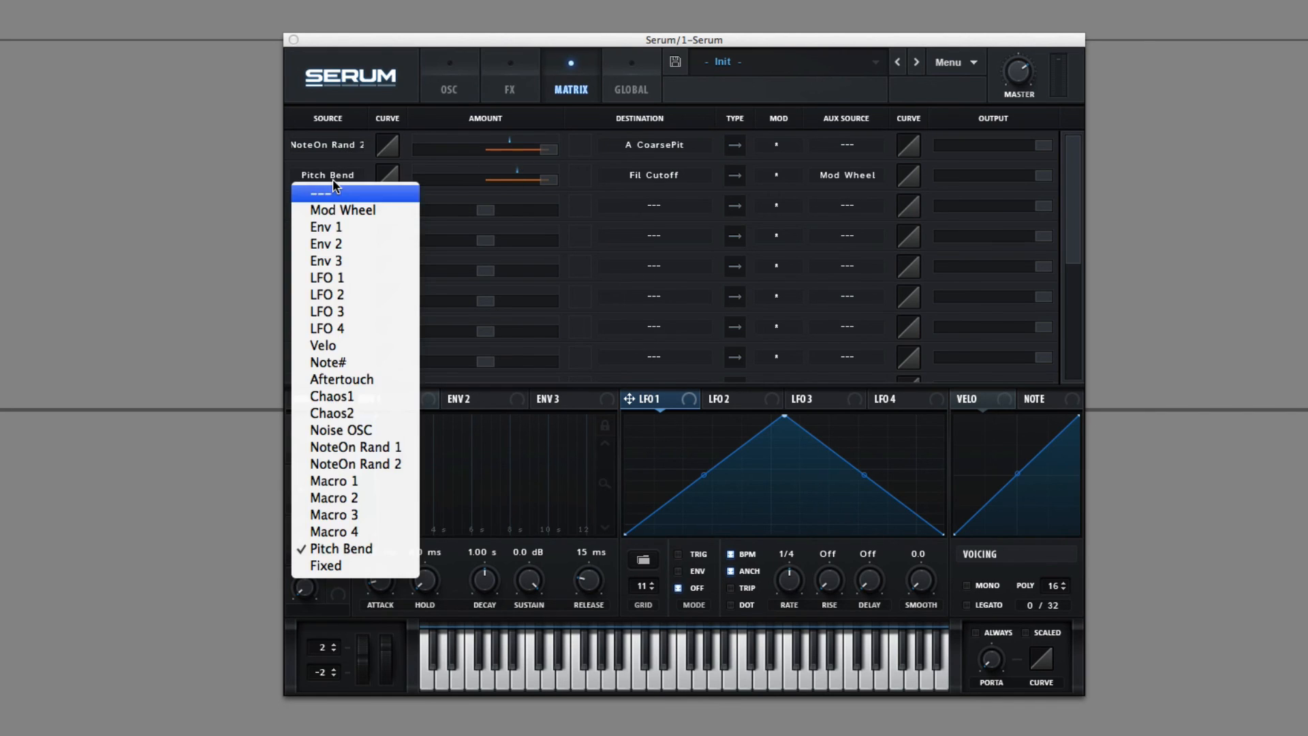
left_click(326, 565)
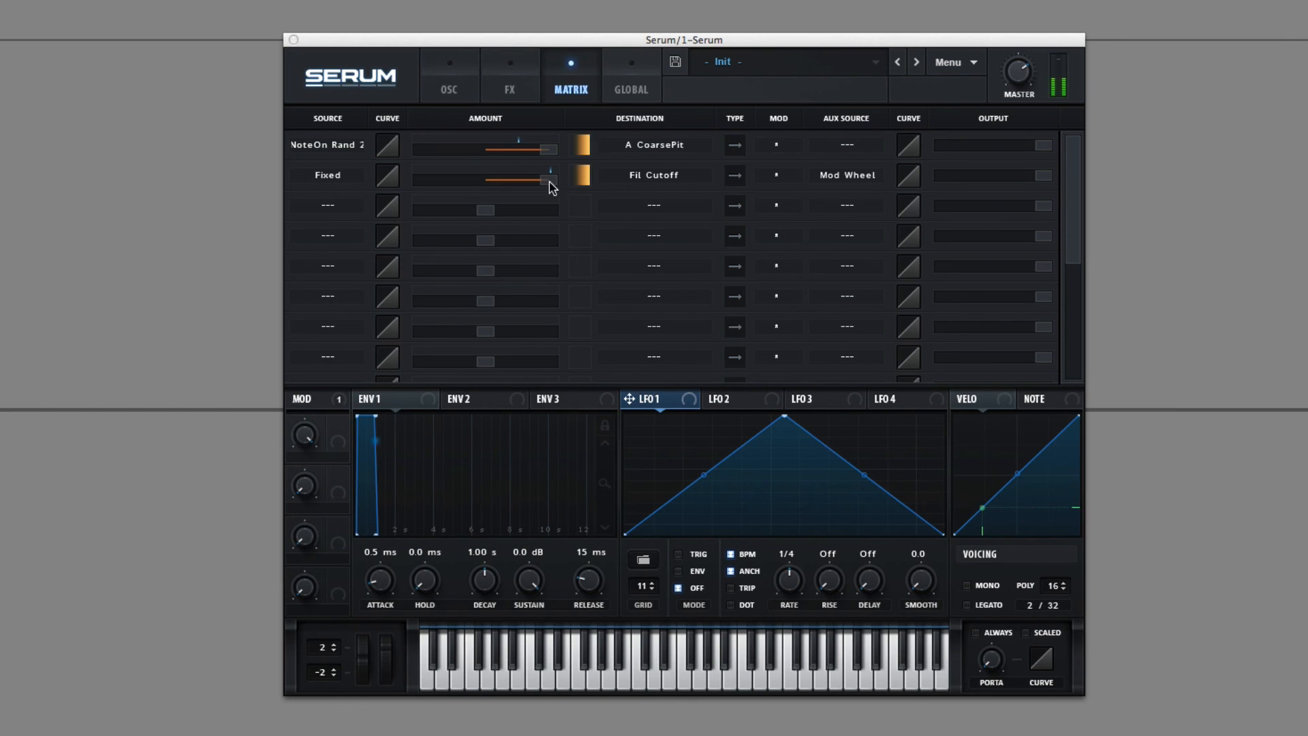
Adjust the Fixed-to-cutoff modulation amount to a moderate positive value around 86.
left_click_drag(530, 180, 544, 180)
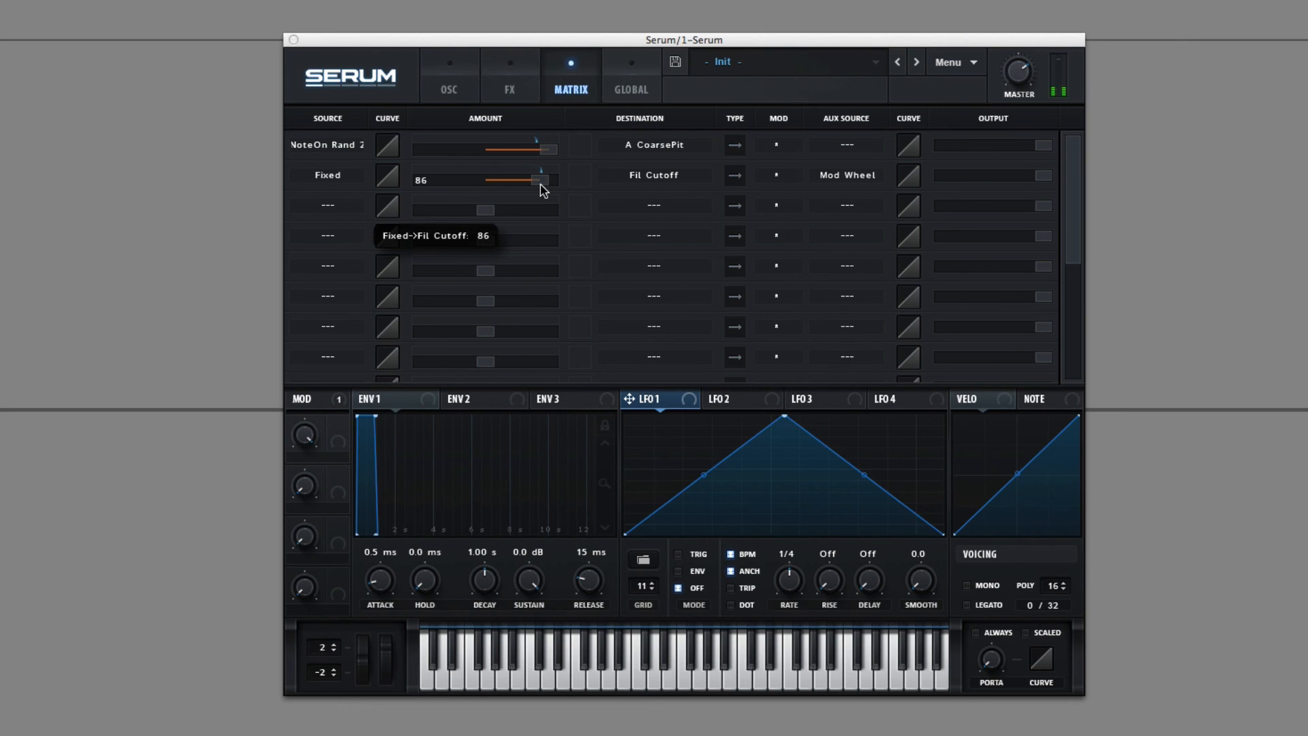
left_click_drag(538, 179, 500, 180)
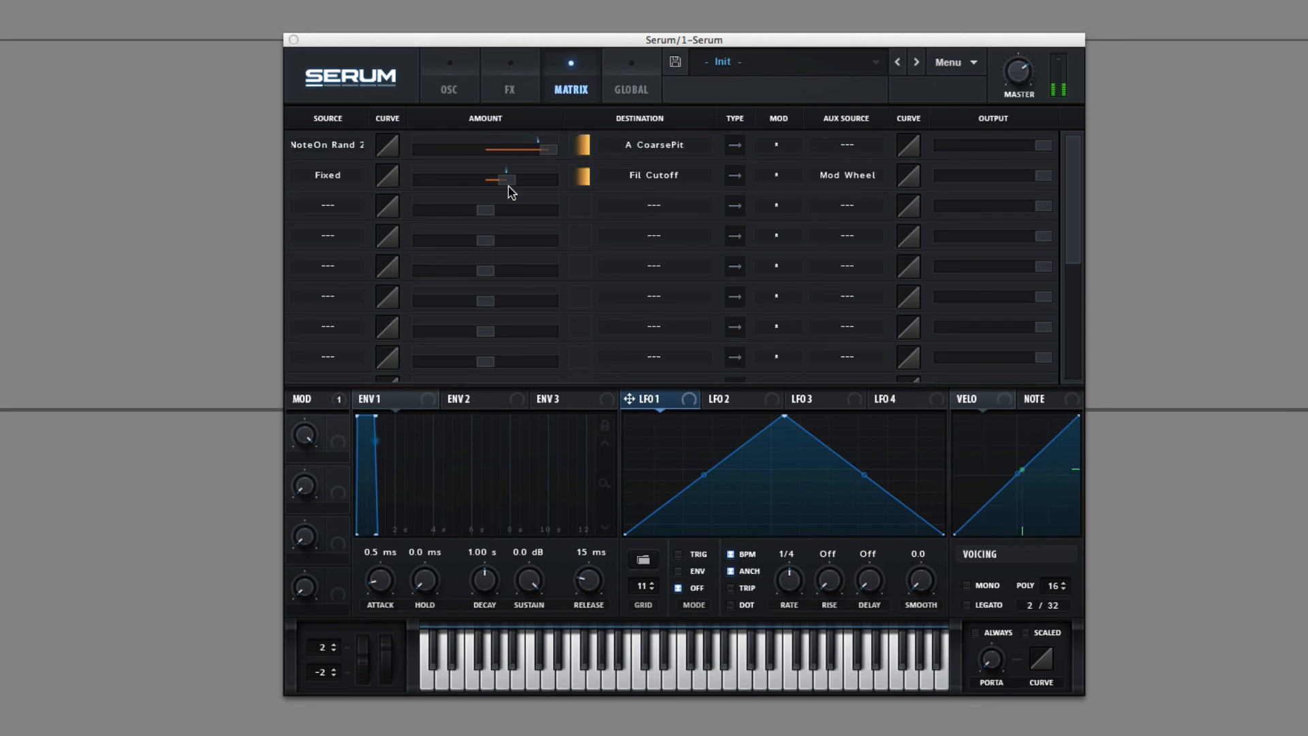
left_click_drag(504, 179, 511, 178)
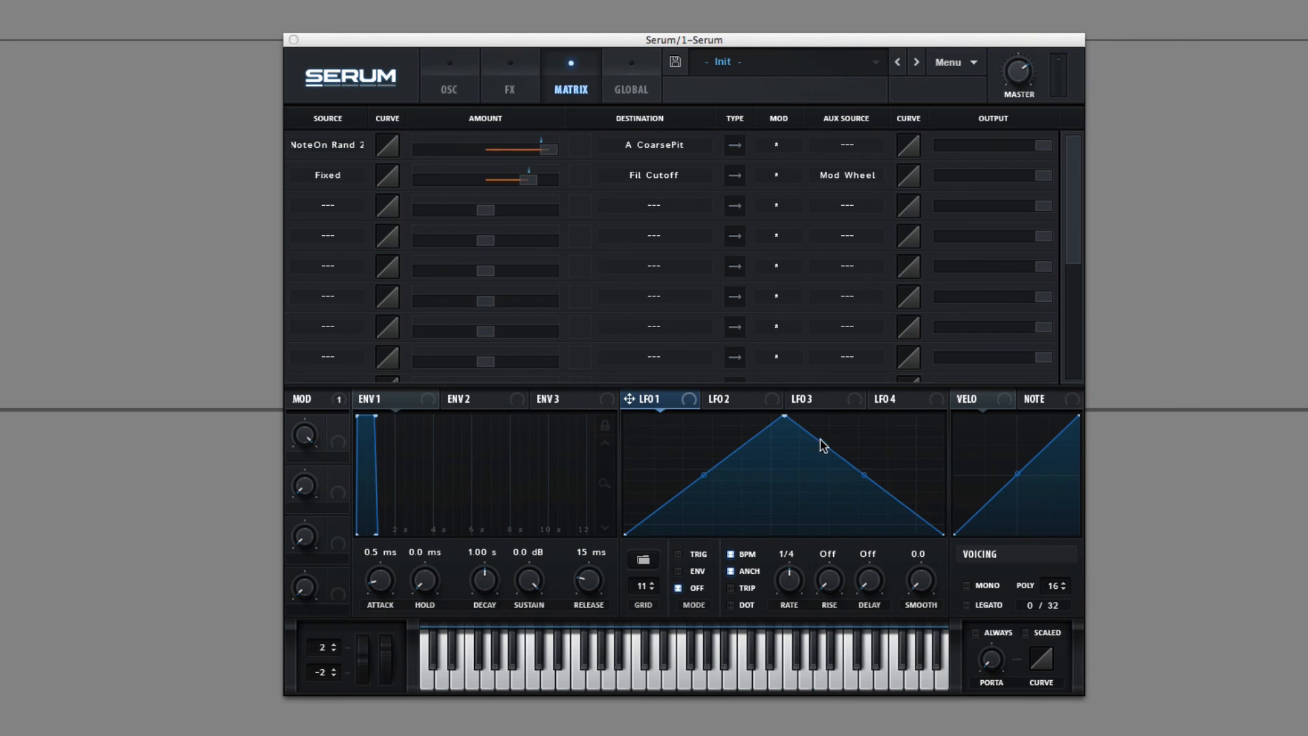
mouse_move(974, 68)
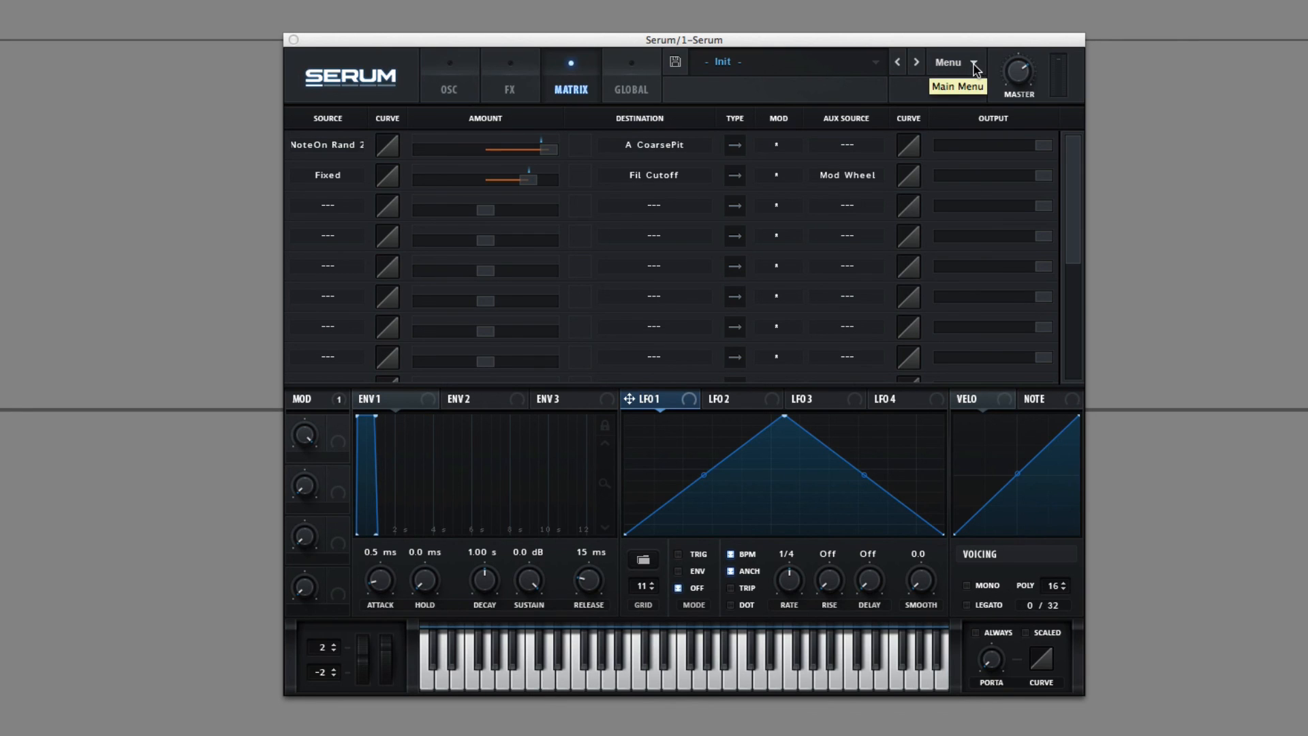
Add LFO 1 as a third routing to filter cutoff and verify it in the matrix.
left_click(448, 74)
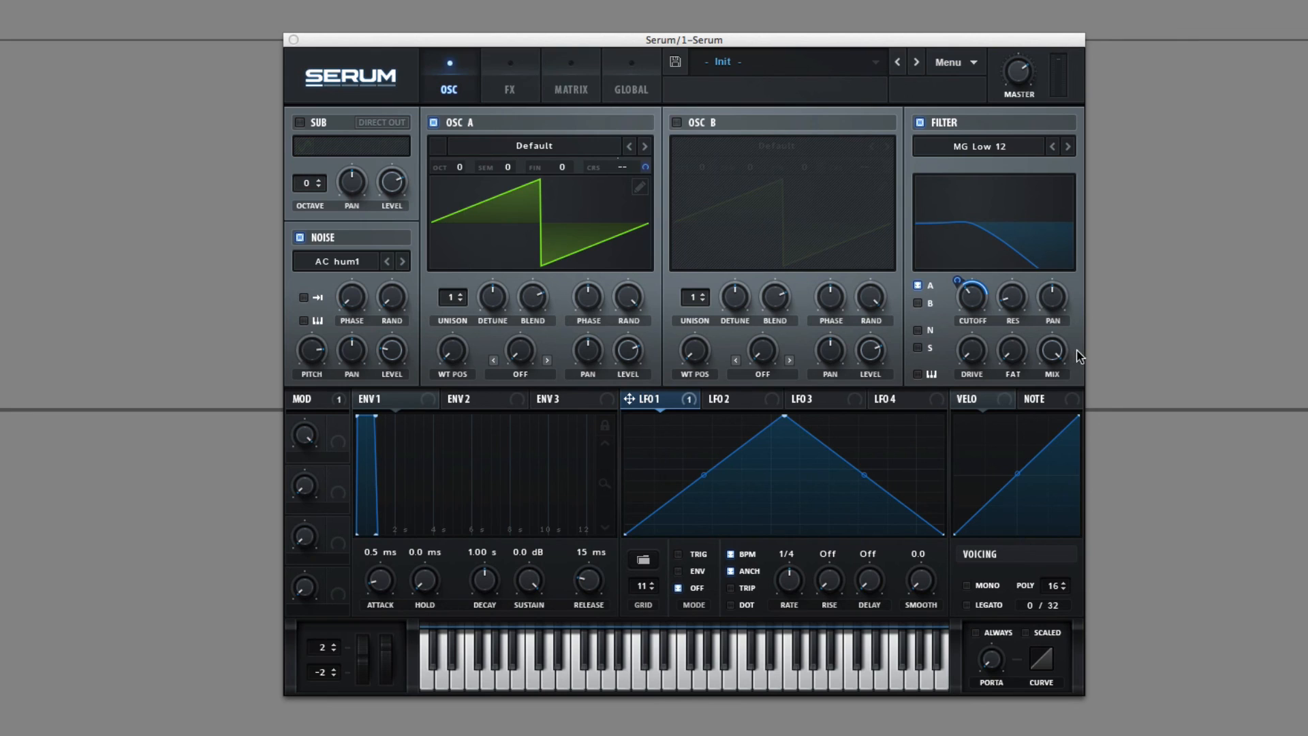
left_click(570, 75)
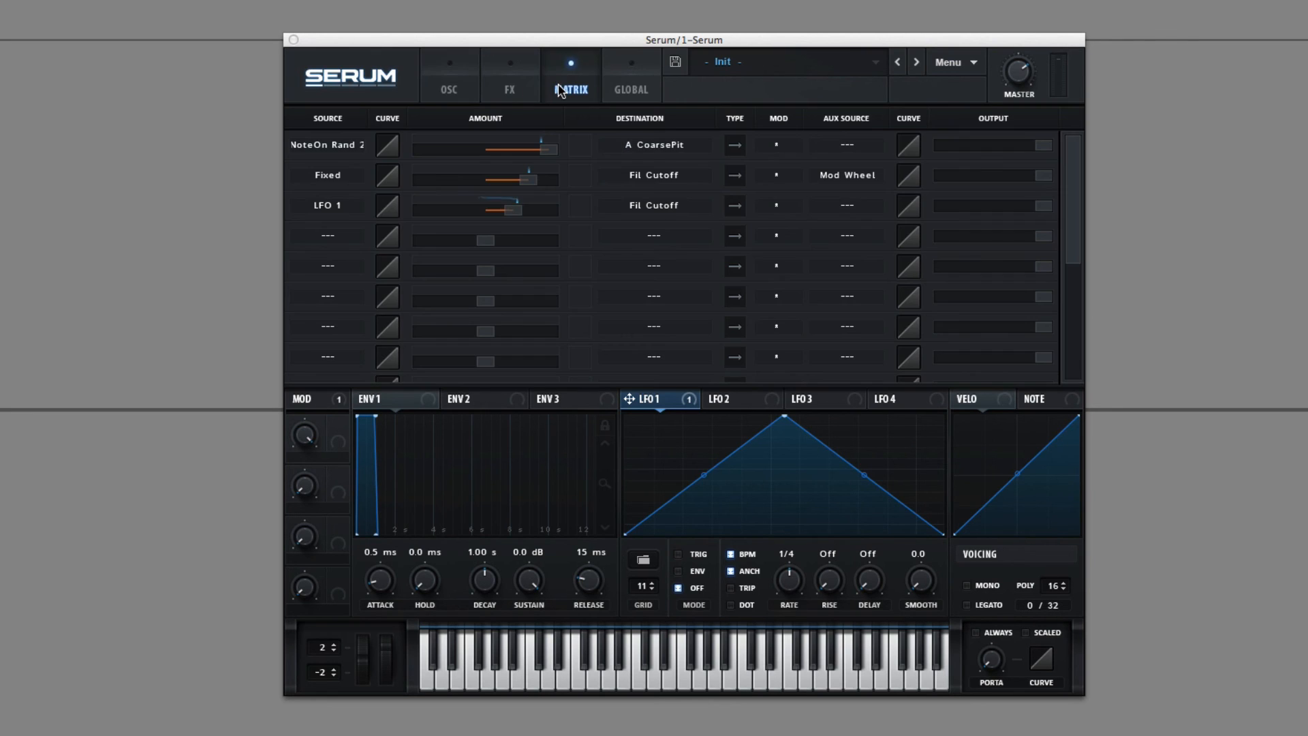
left_click(845, 206)
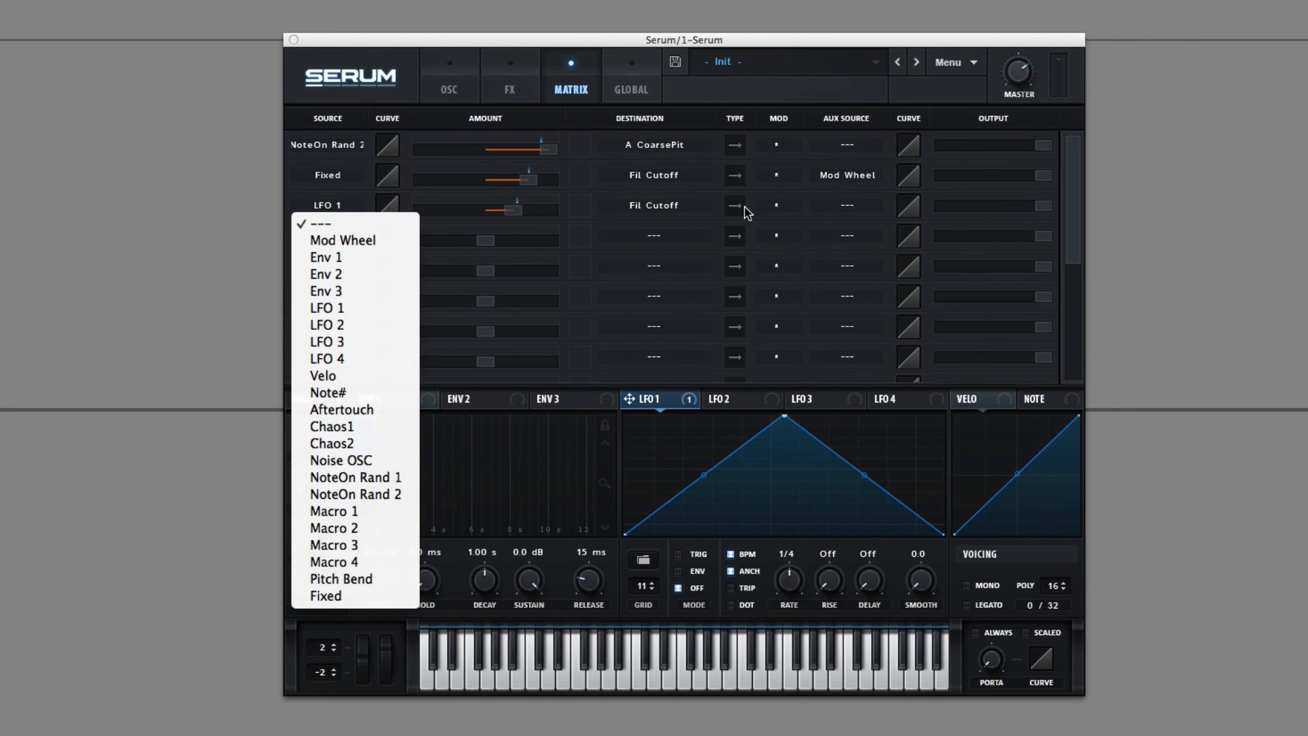
Show the cutoff knob's modulator options on the oscillator page.
left_click(449, 75)
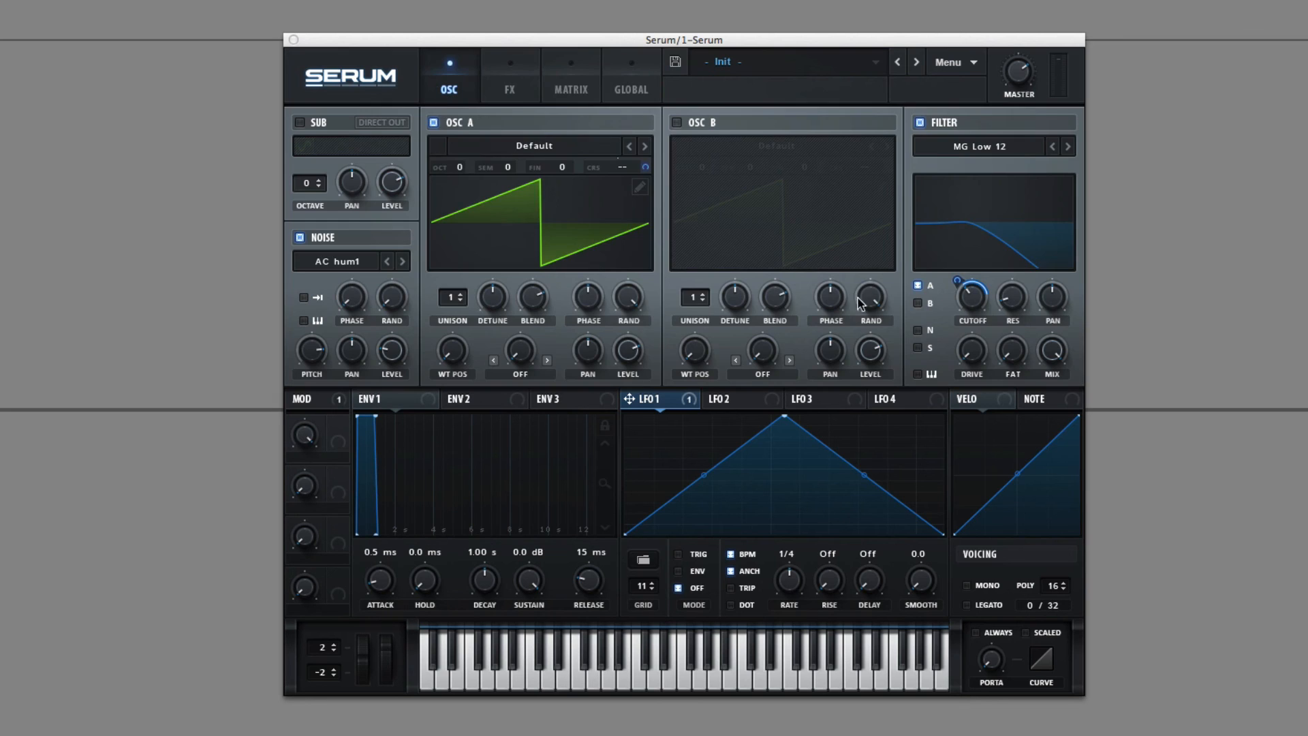
mouse_move(671, 417)
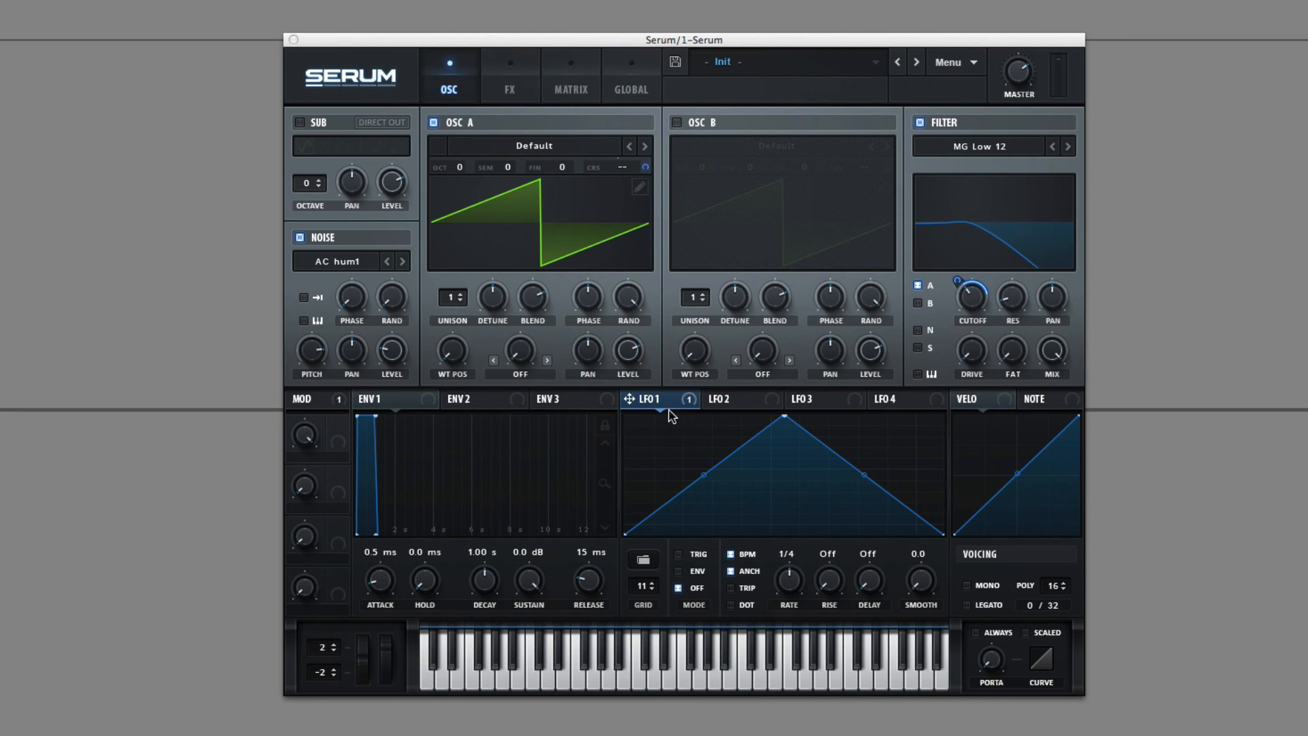
right_click(971, 298)
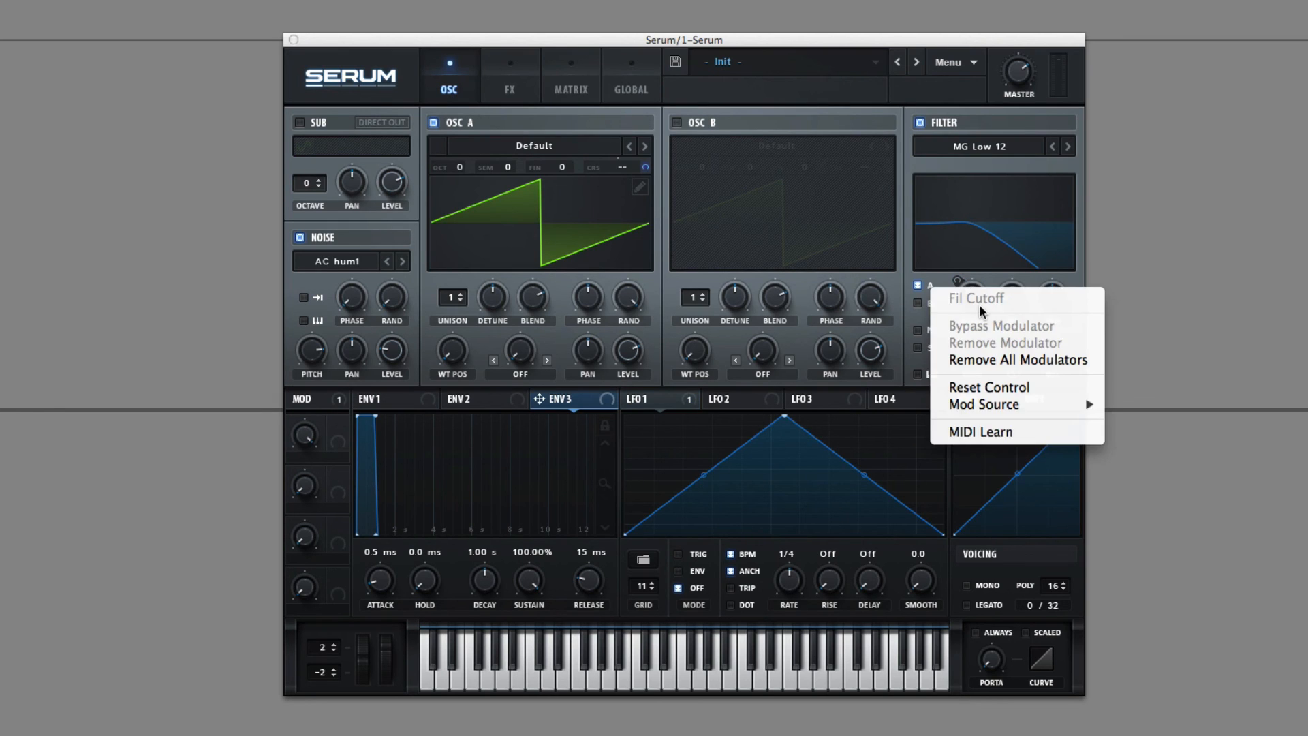
mouse_move(709, 389)
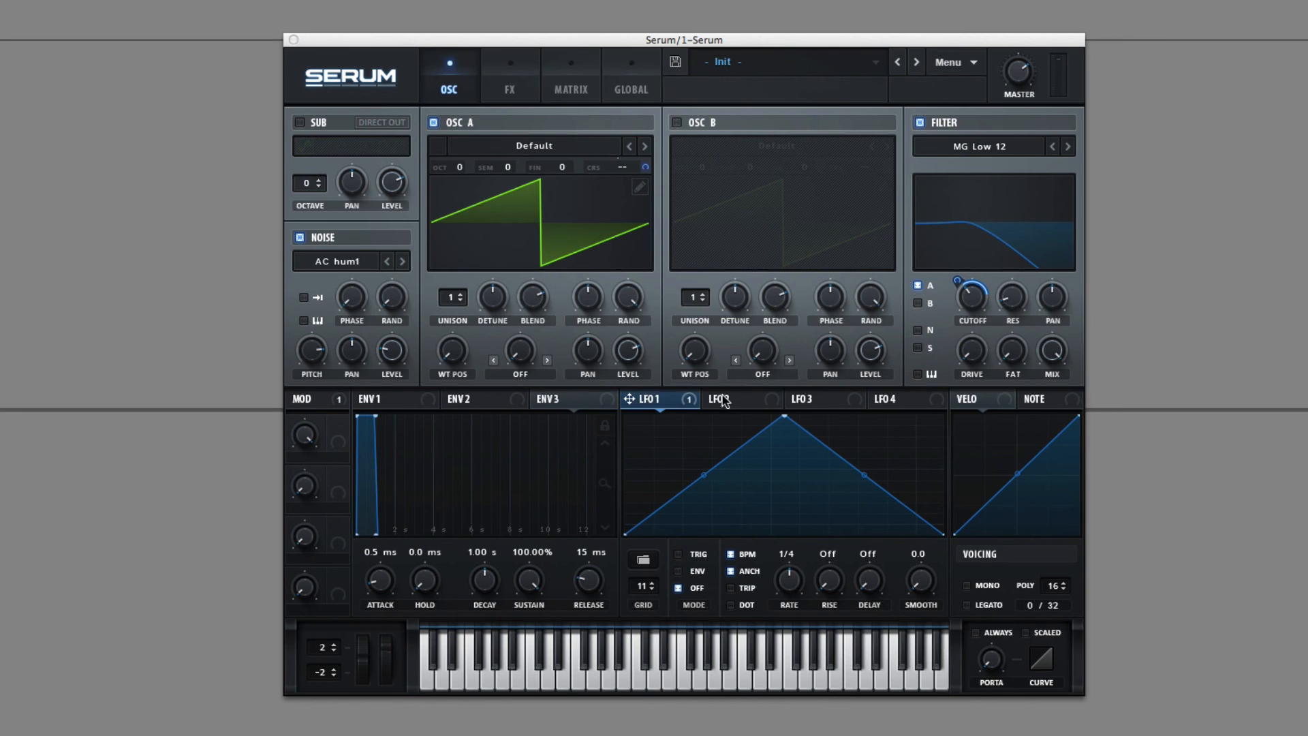
mouse_move(967, 303)
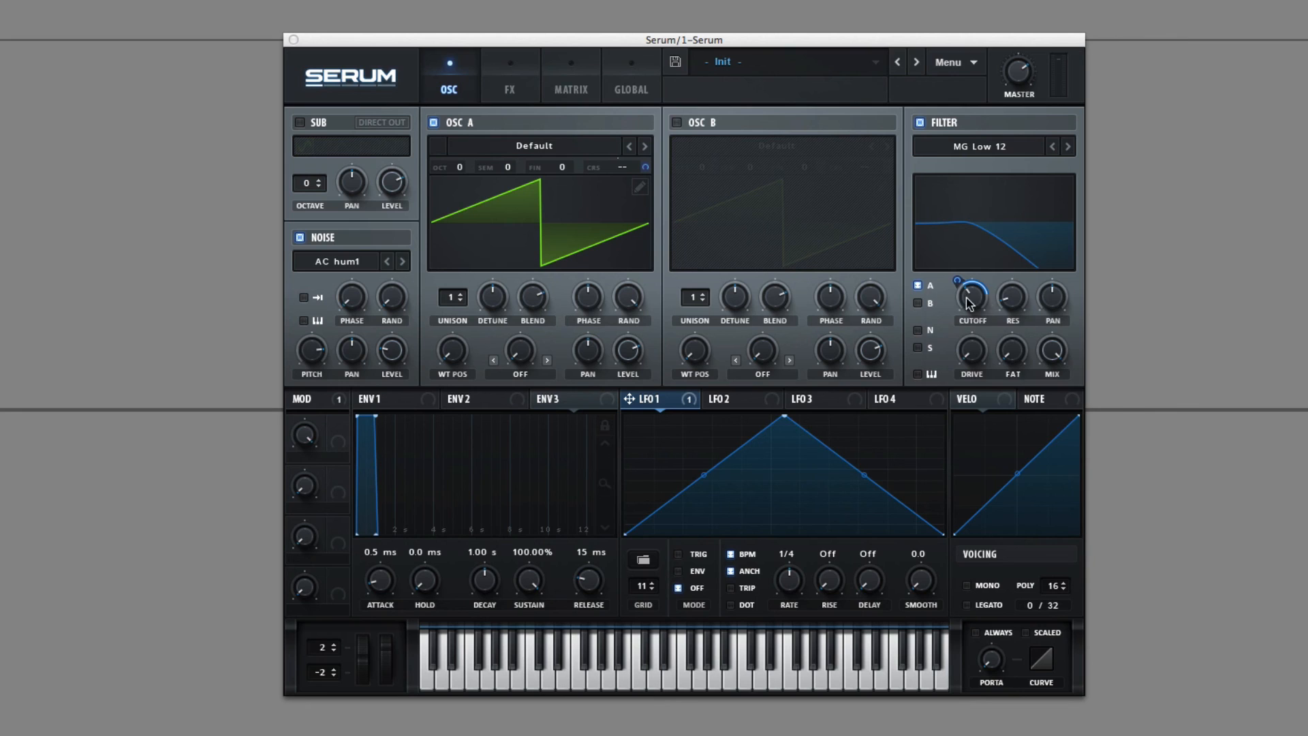
right_click(969, 300)
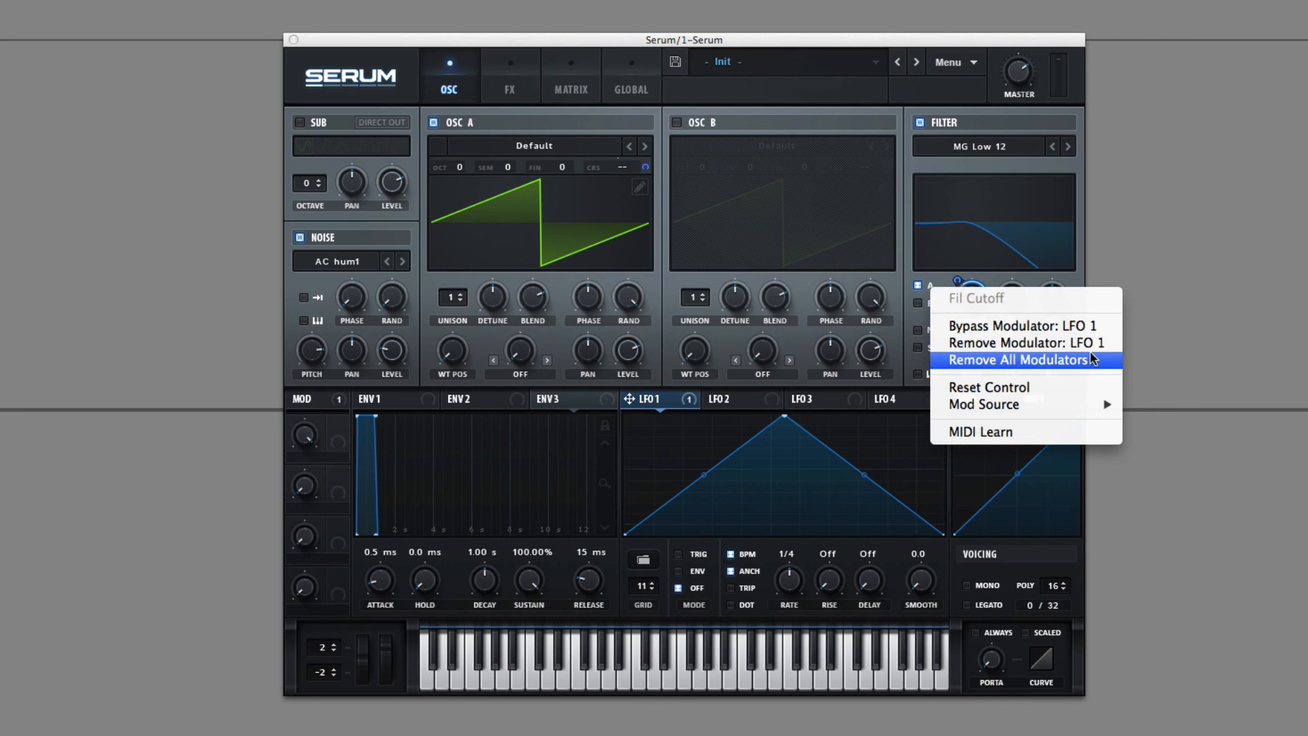
mouse_move(1024, 344)
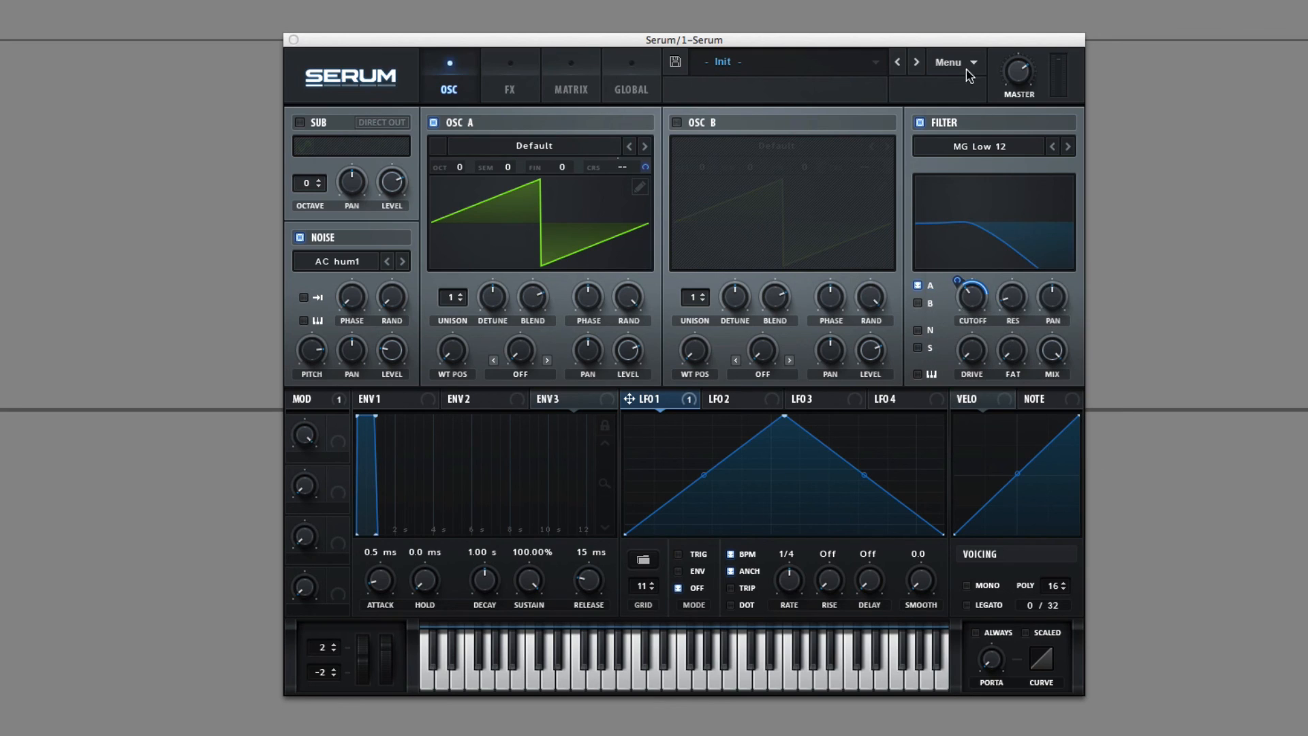
Review the main menu's Init Modulations and Revert options, then show the matrix with all three routings.
left_click(947, 61)
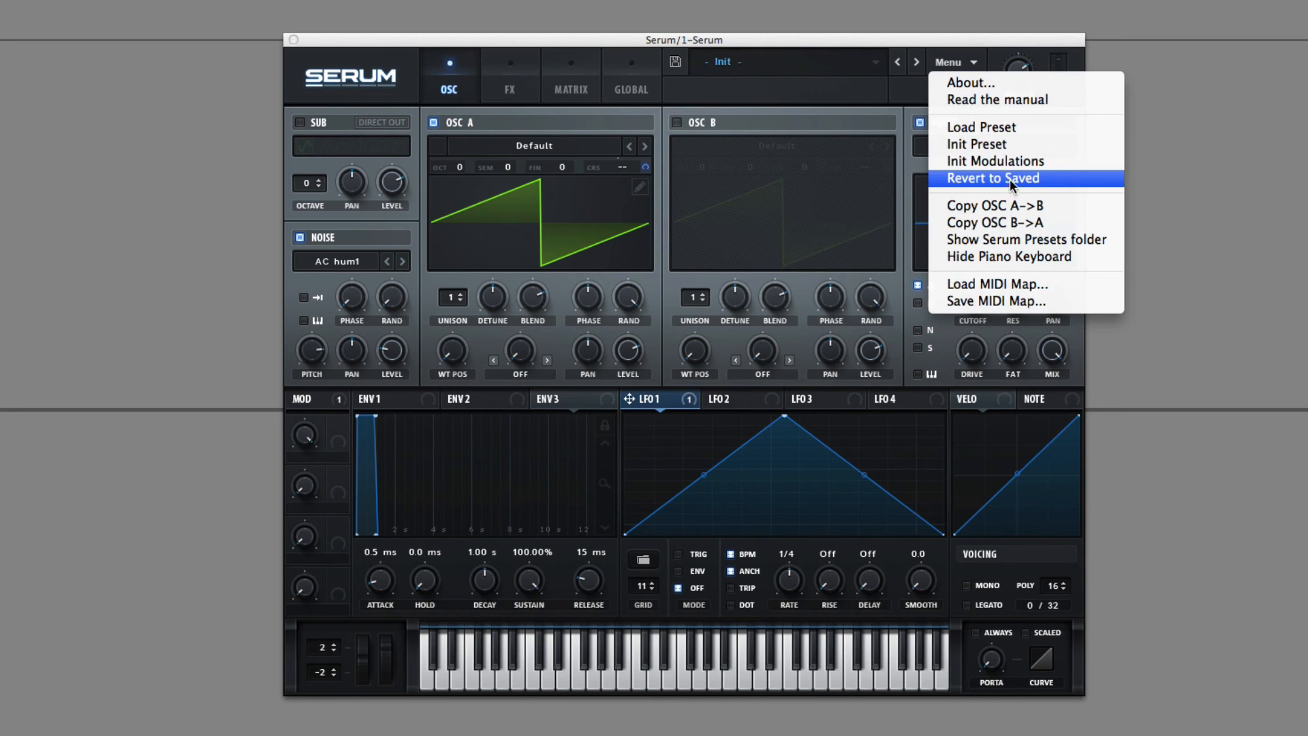
mouse_move(1030, 218)
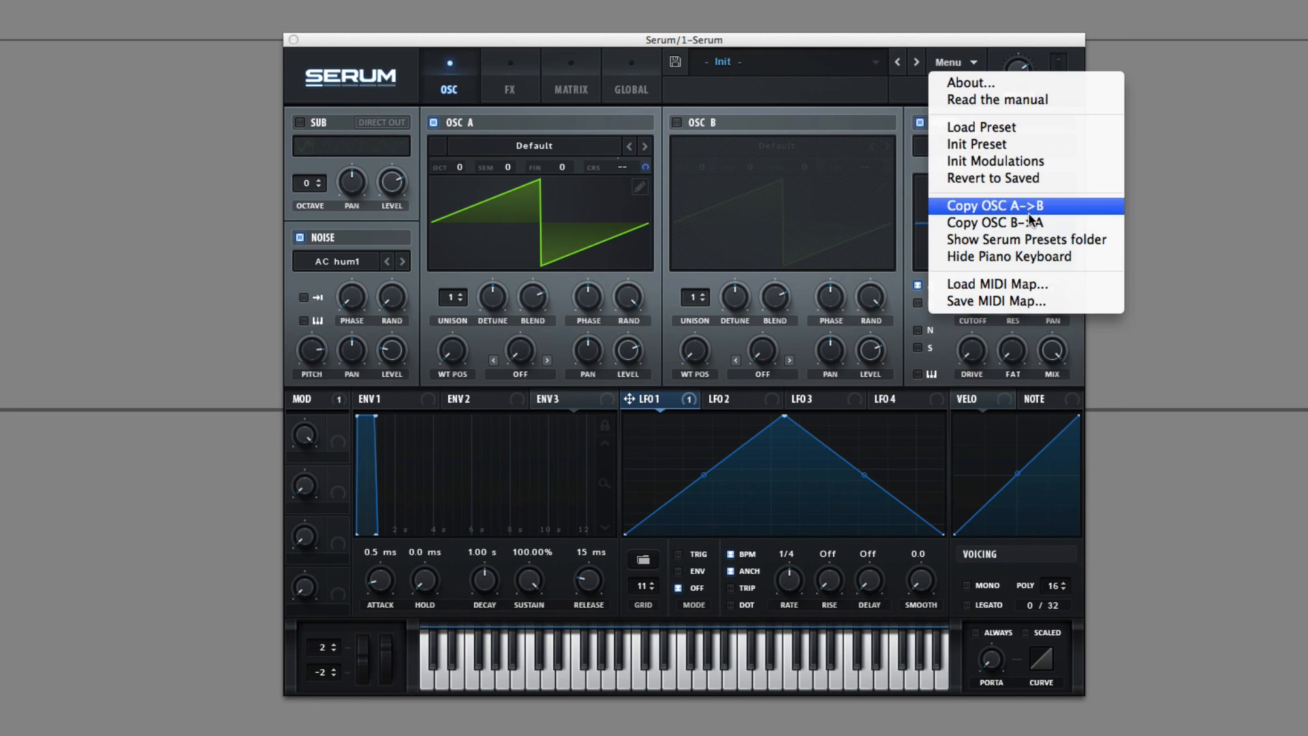
mouse_move(1013, 145)
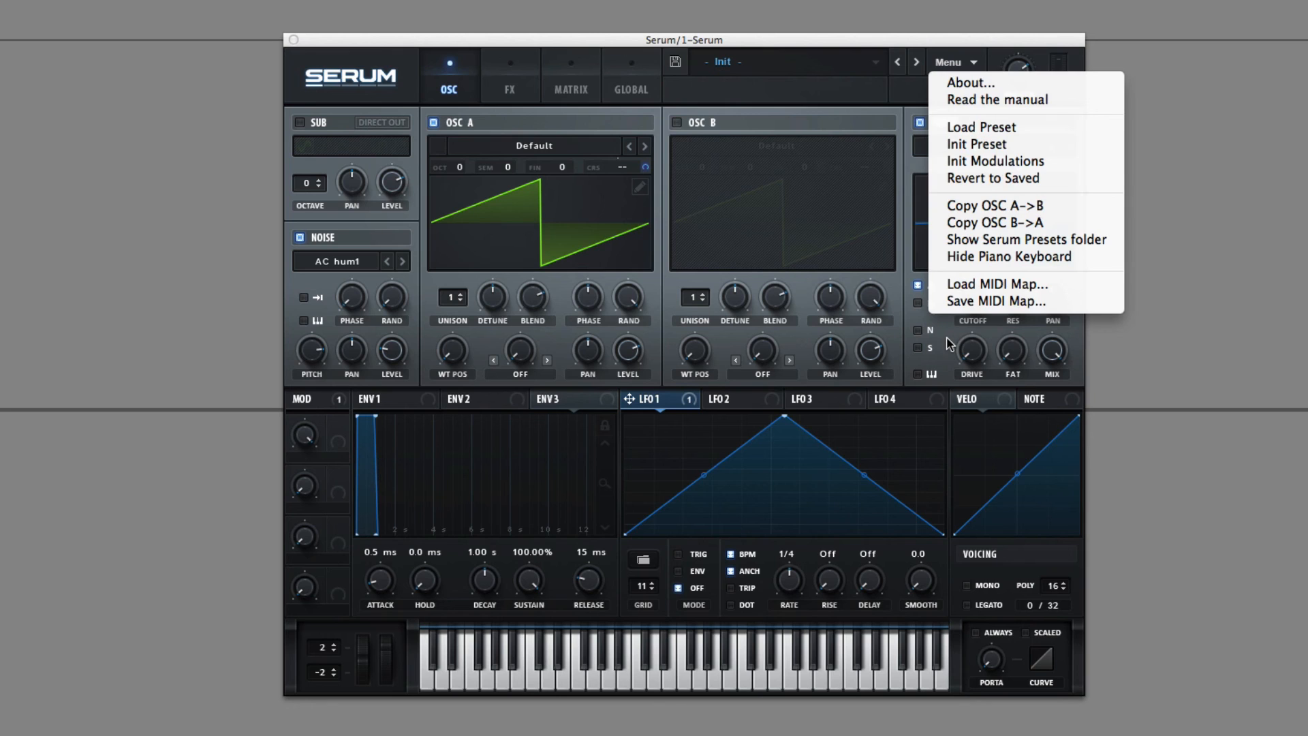
left_click(571, 77)
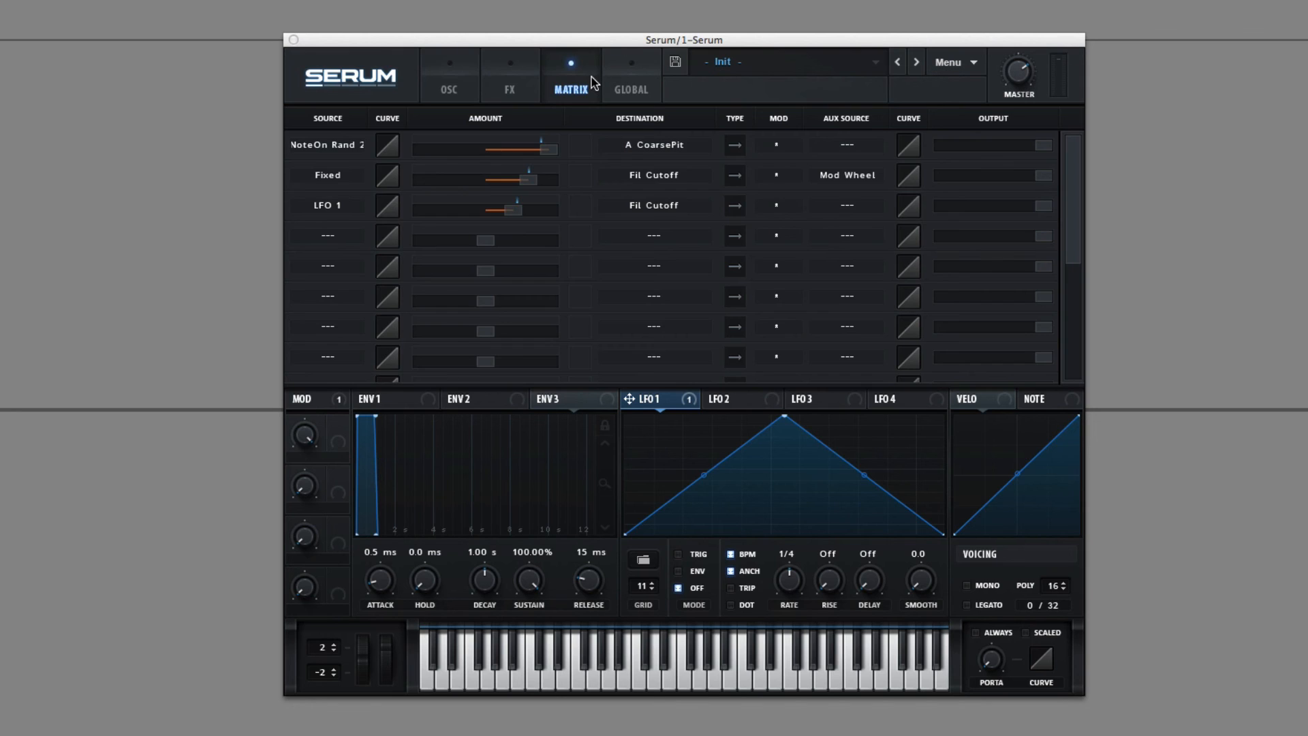
mouse_move(878, 335)
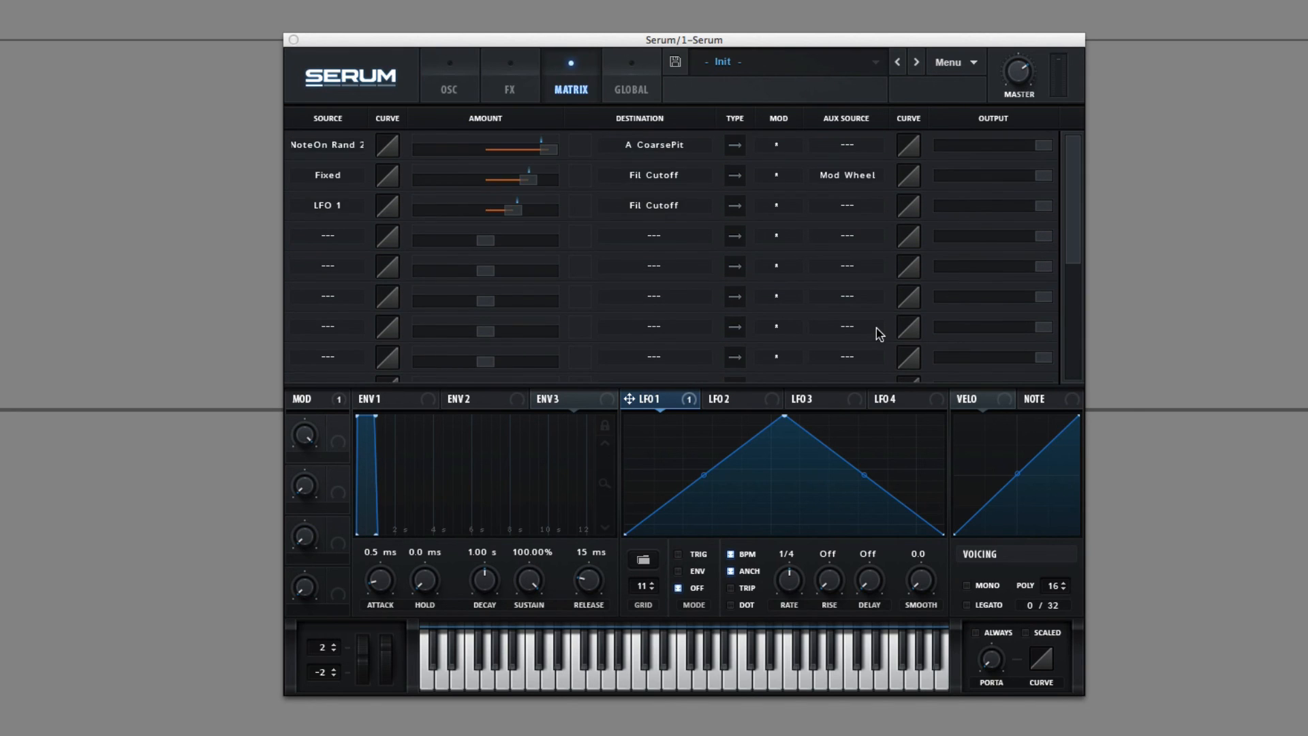